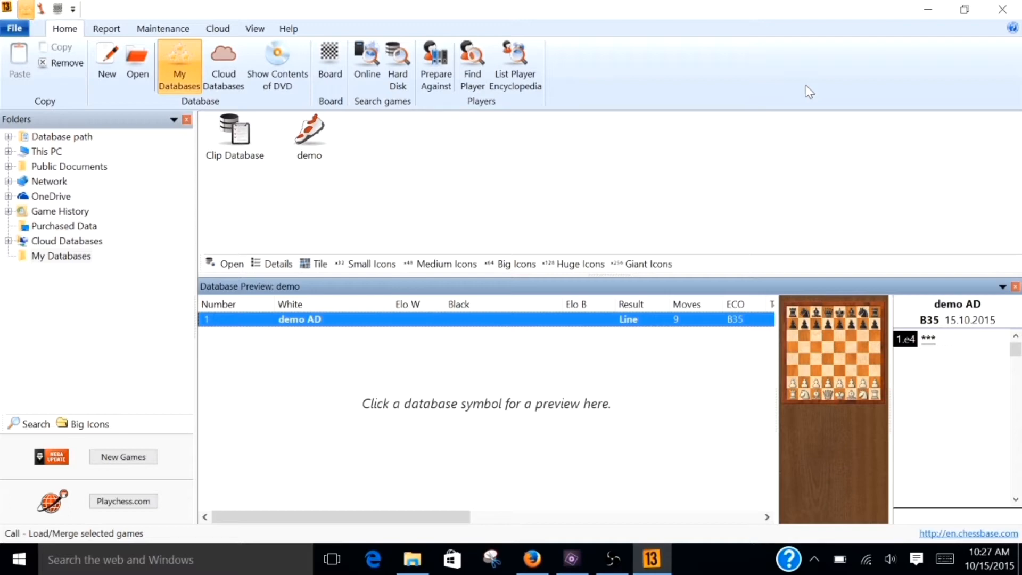
mouse_move(658, 45)
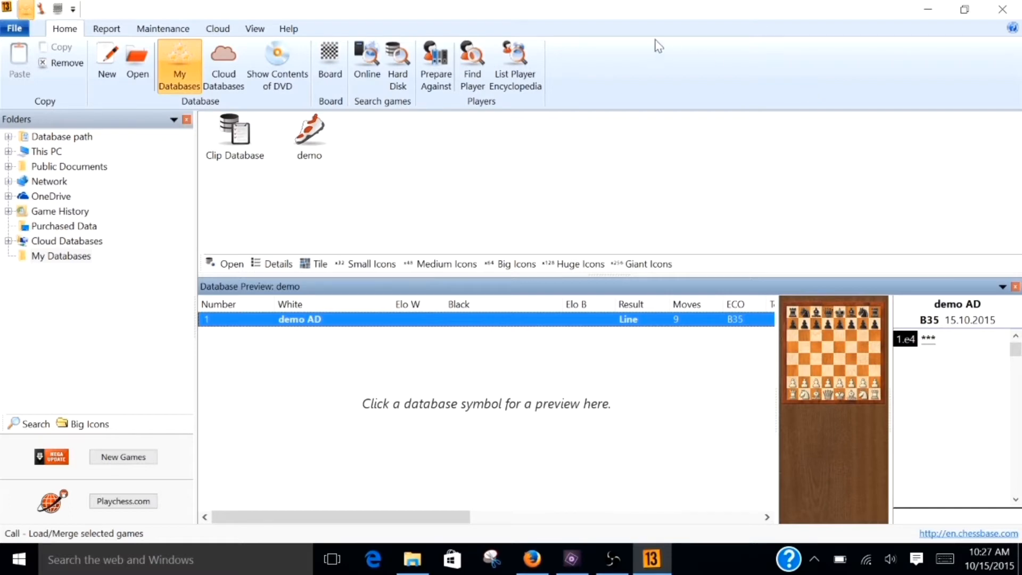
mouse_move(357, 206)
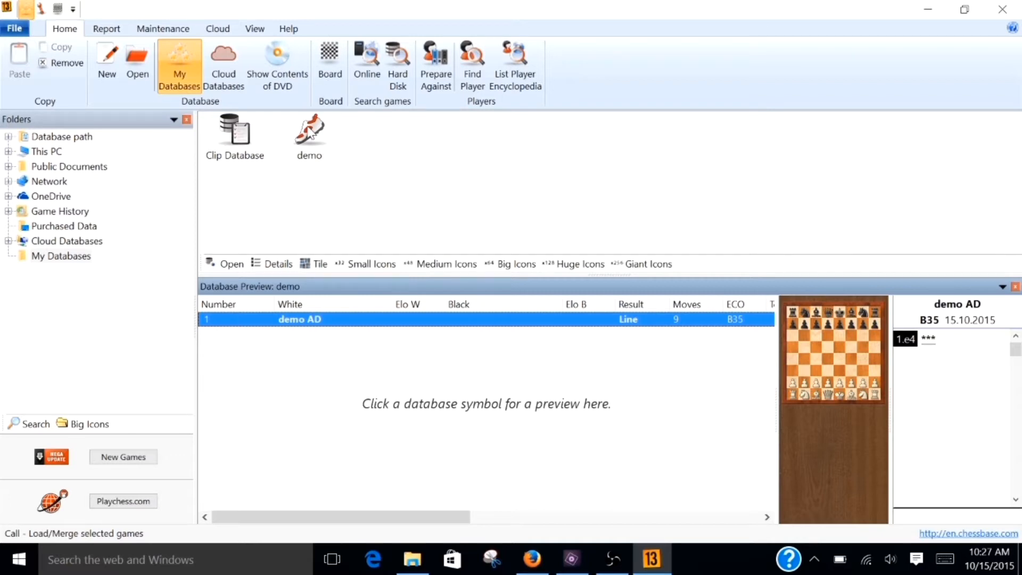
Open the demo database's training game and nudge the Black's move training window right
click(308, 127)
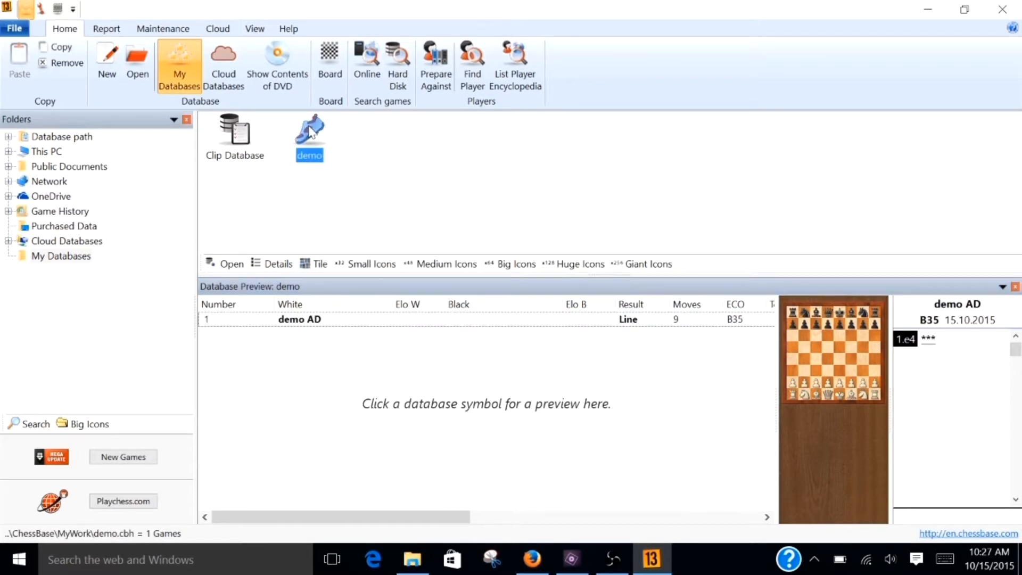
double_click(309, 127)
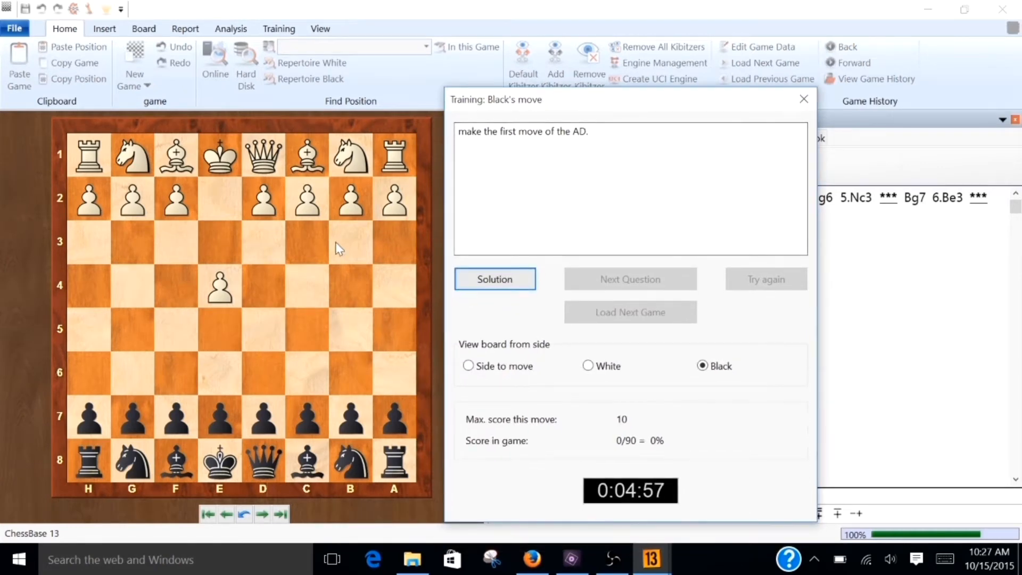
mouse_move(244, 303)
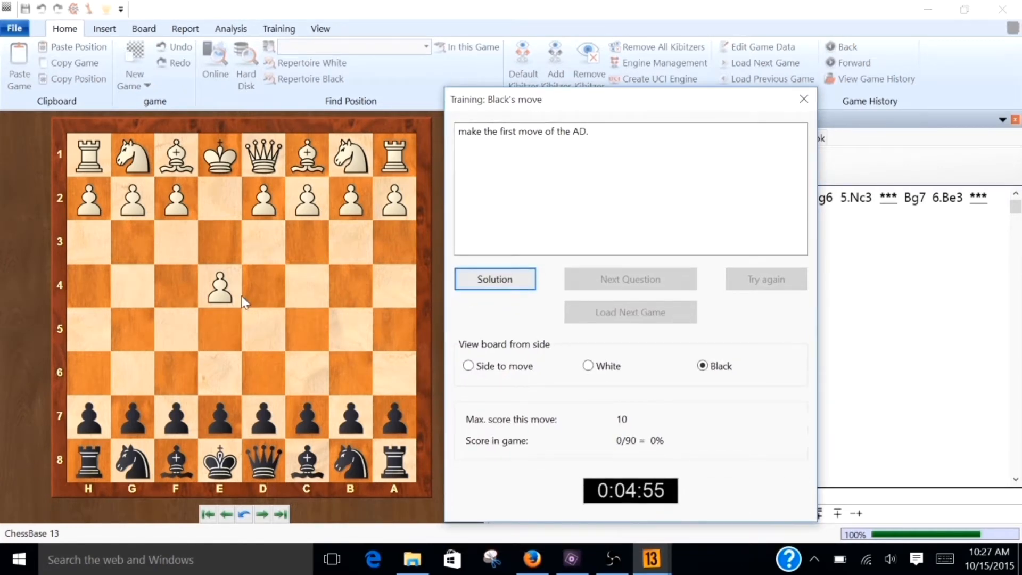
mouse_move(551, 105)
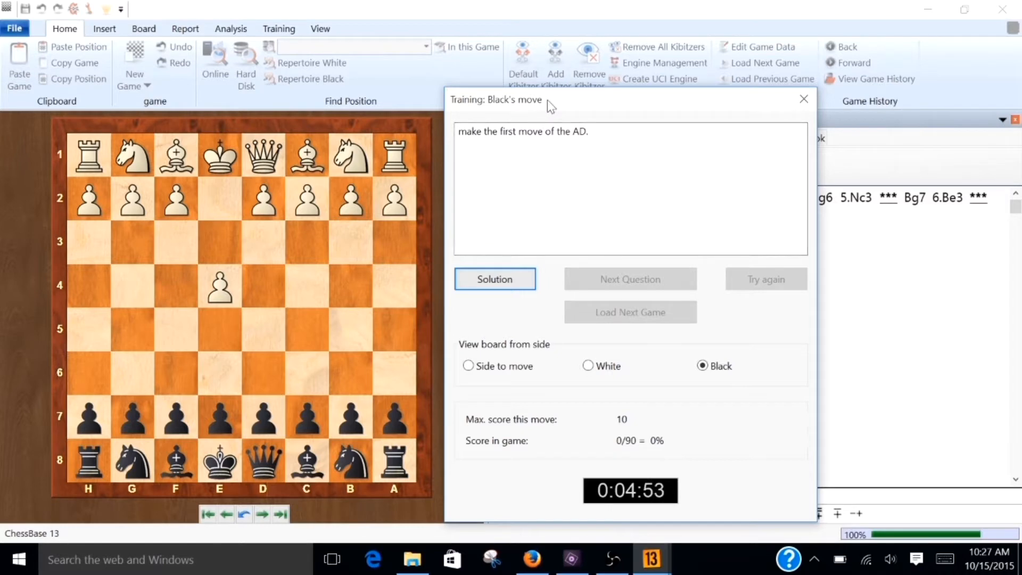
drag(499, 99, 533, 264)
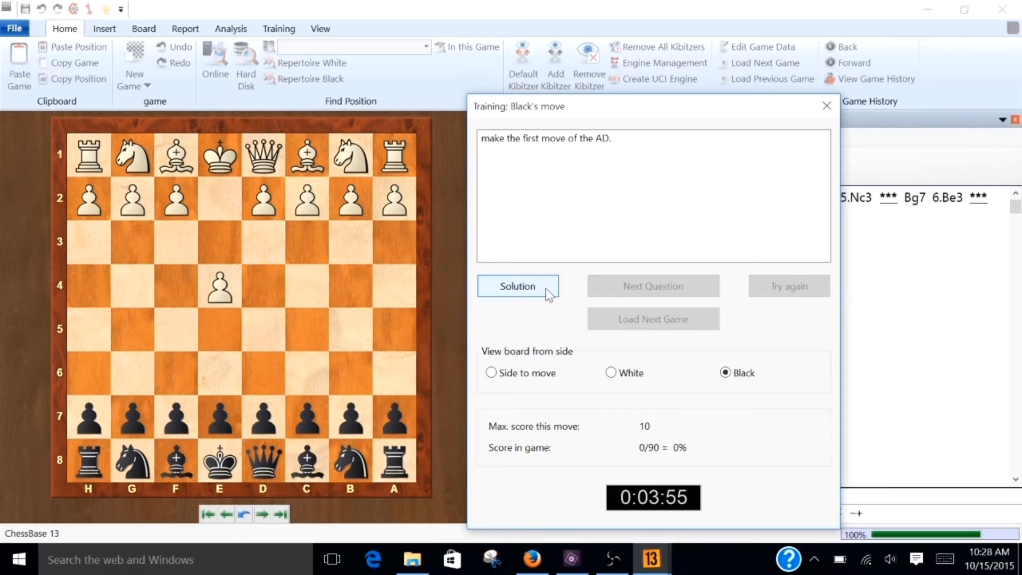
mouse_move(606, 288)
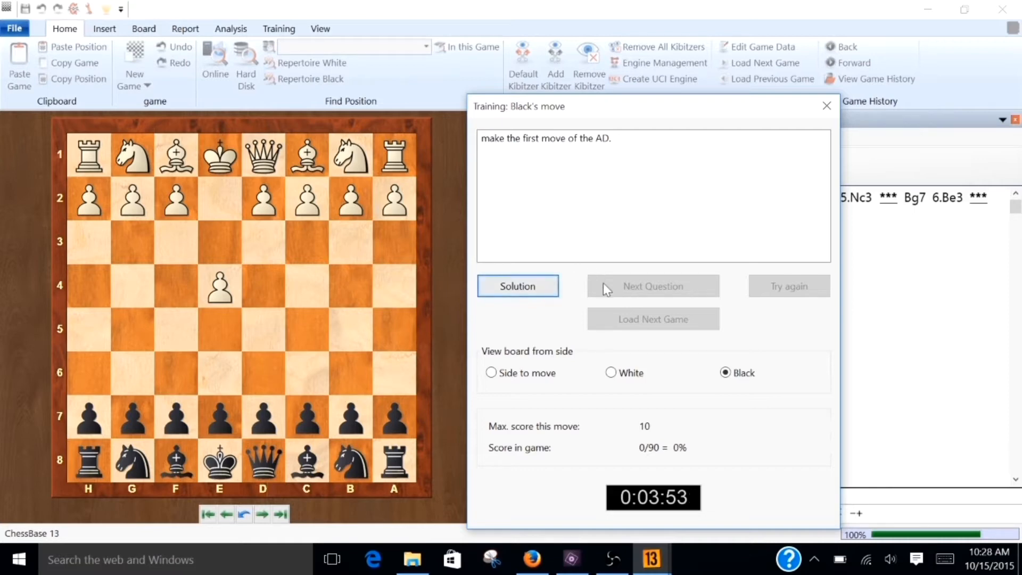
mouse_move(612, 300)
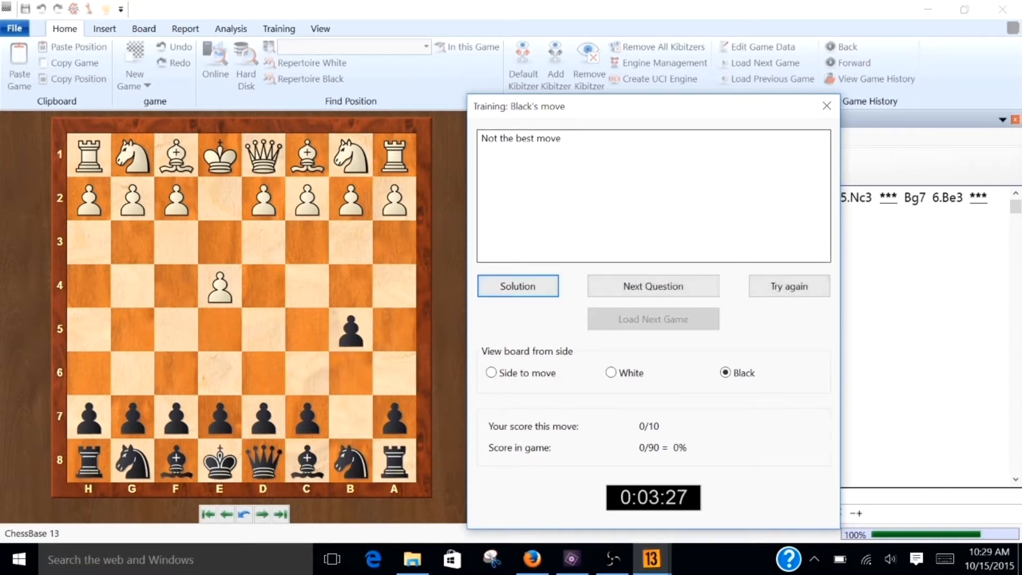
Retry the first question, reveal the c7-c5 solution, and advance to the next question
click(517, 285)
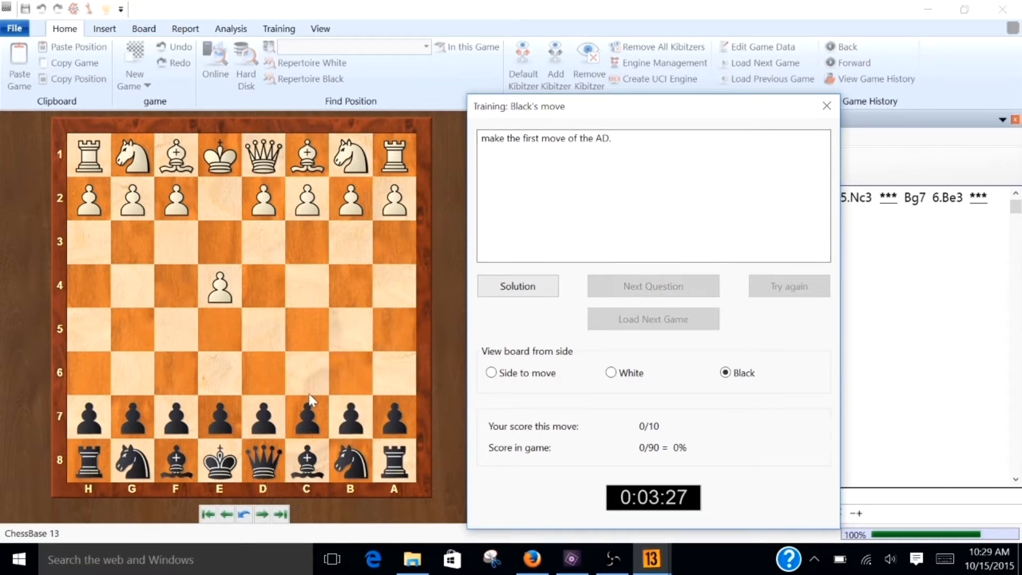
mouse_move(444, 312)
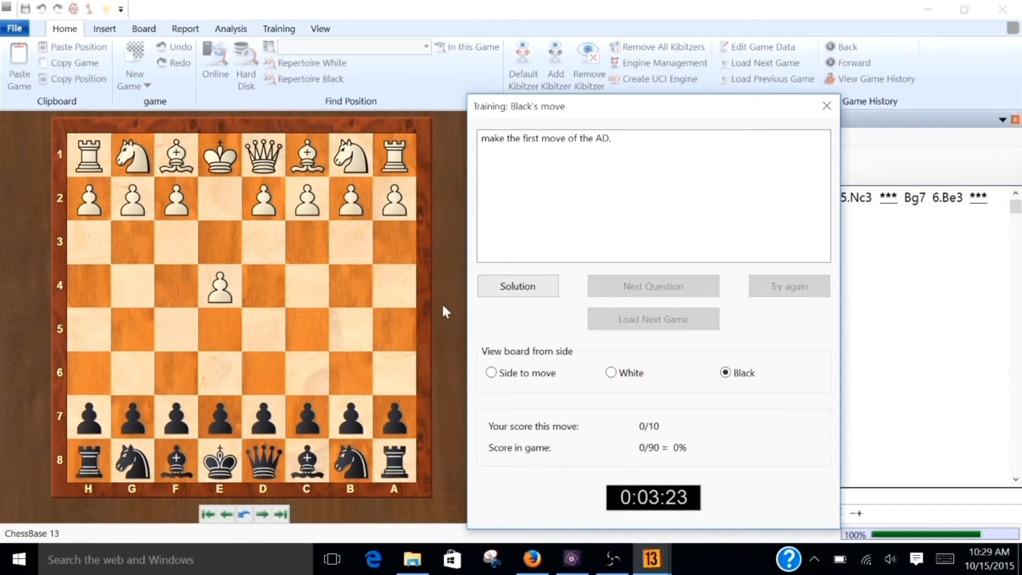
click(517, 285)
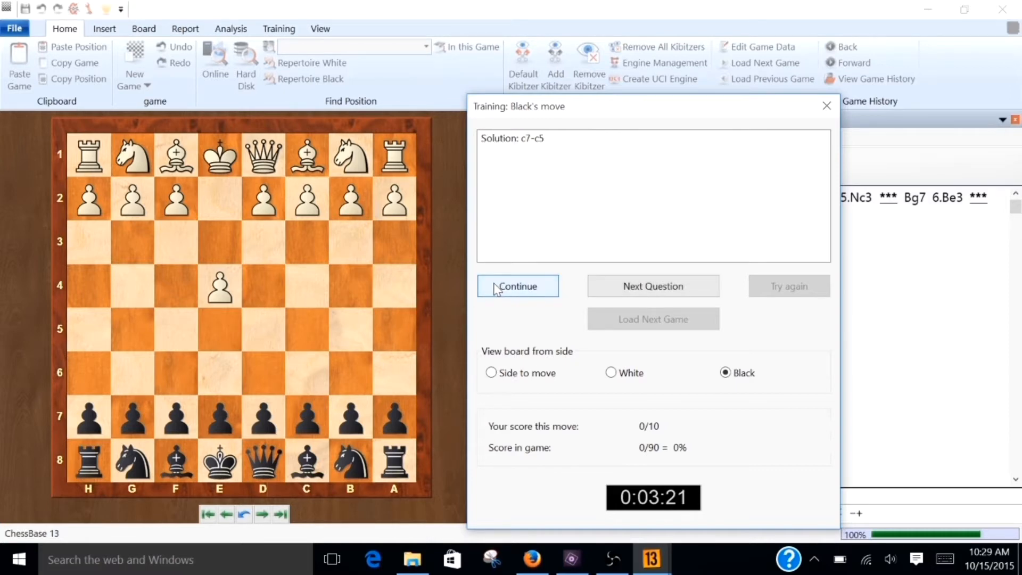
mouse_move(653, 286)
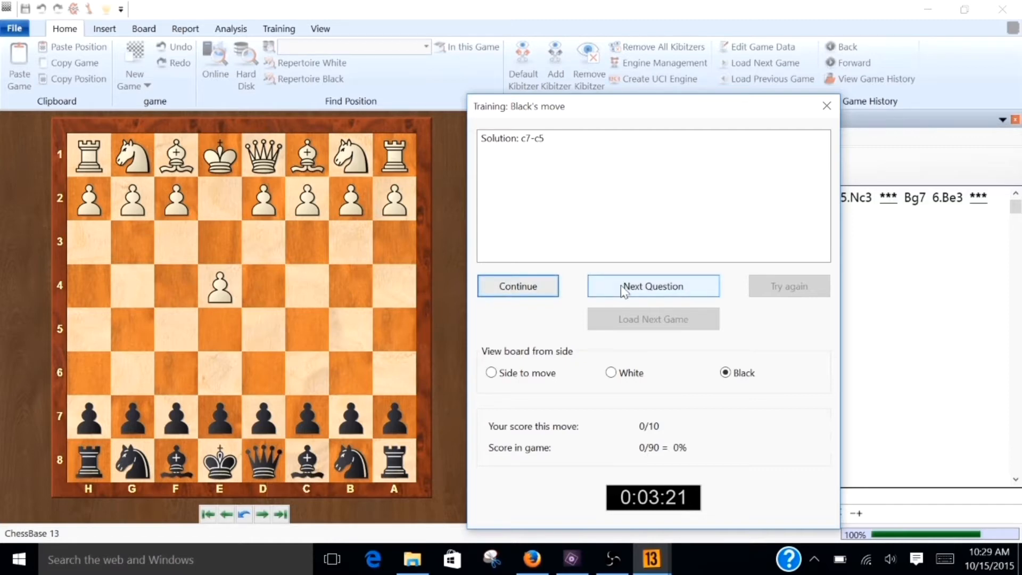
click(652, 286)
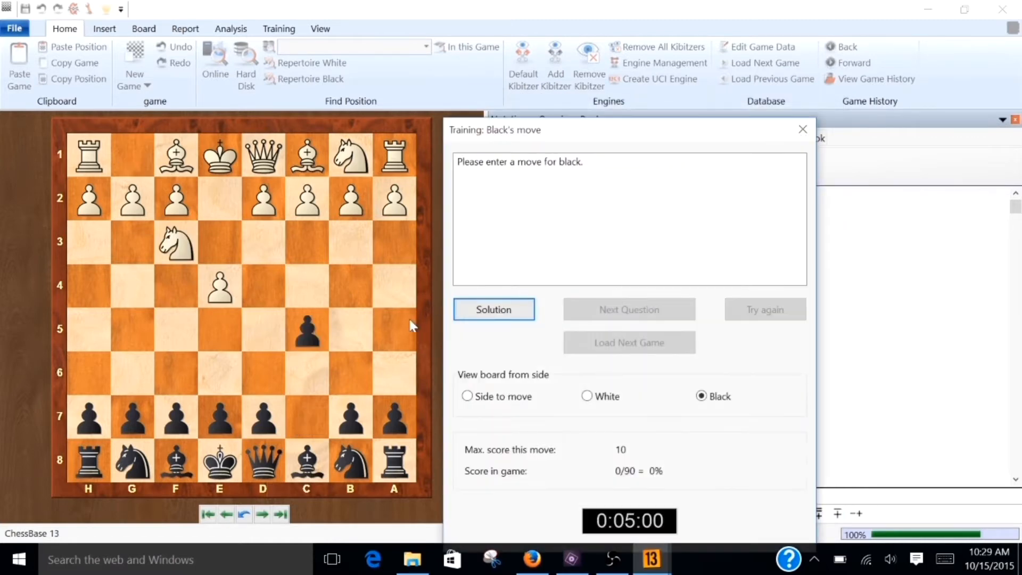
mouse_move(176, 247)
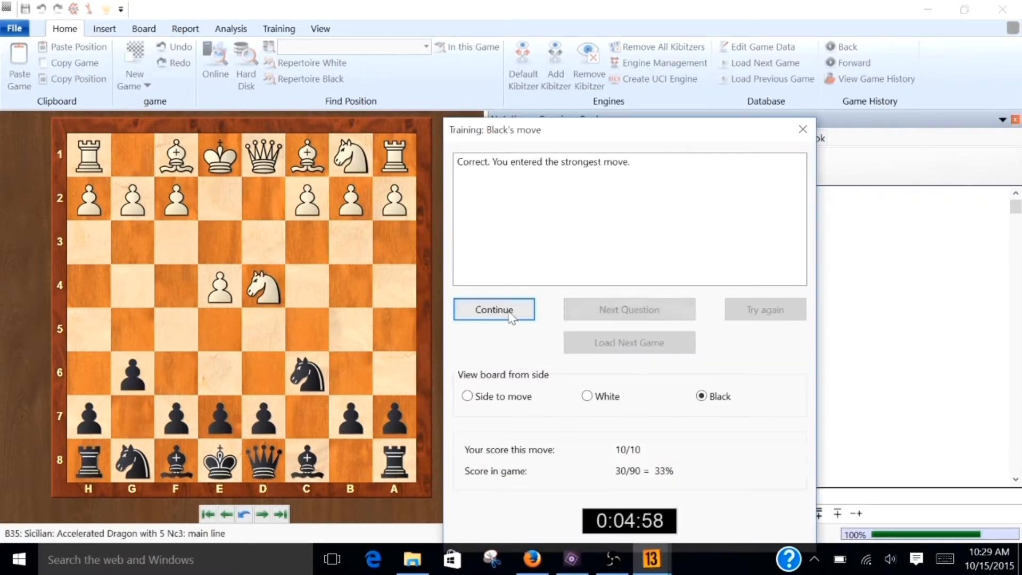
Play Black's Bg7 and continue through the following training positions
click(493, 309)
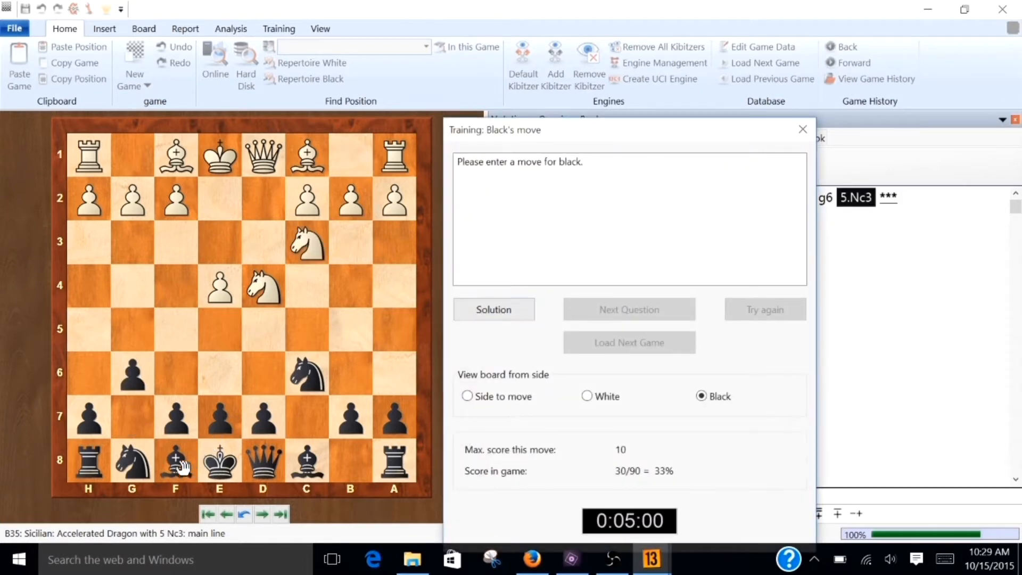
click(803, 129)
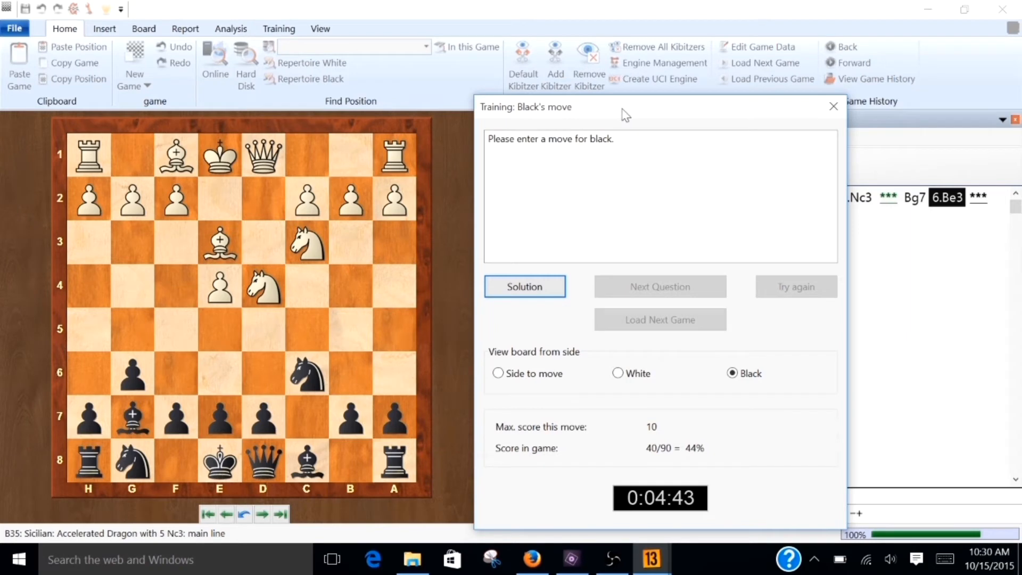
mouse_move(247, 360)
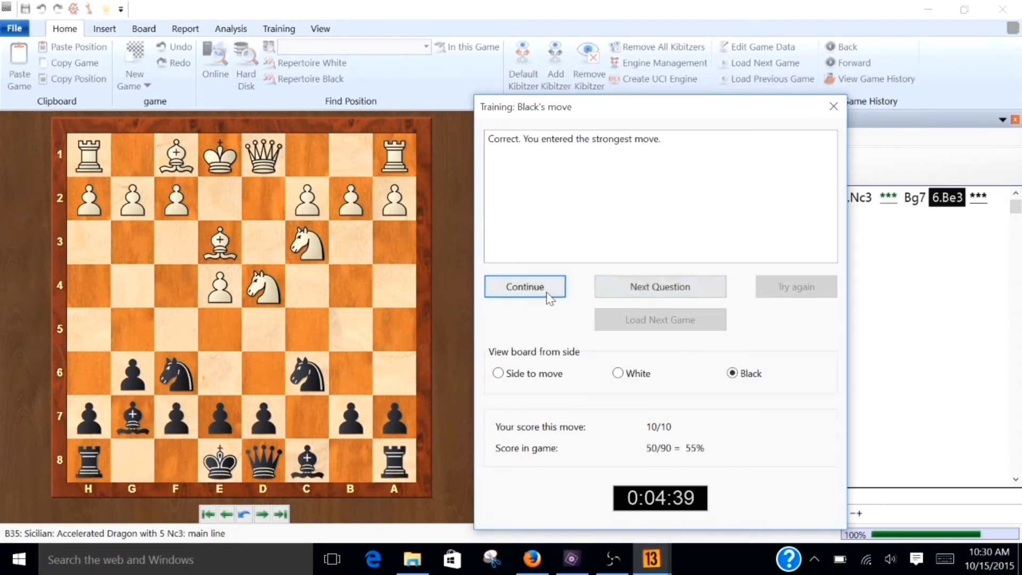
click(524, 287)
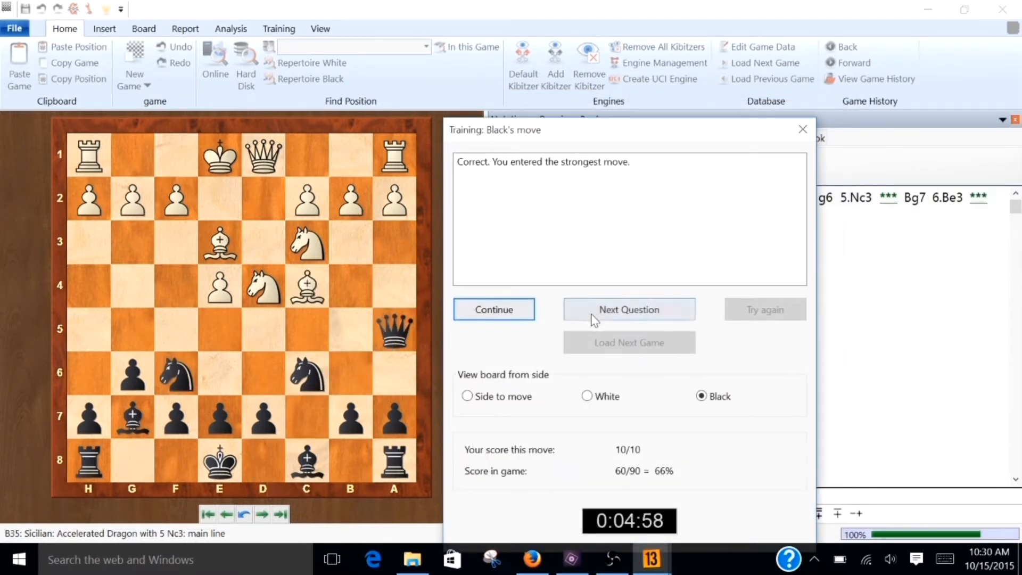
click(628, 309)
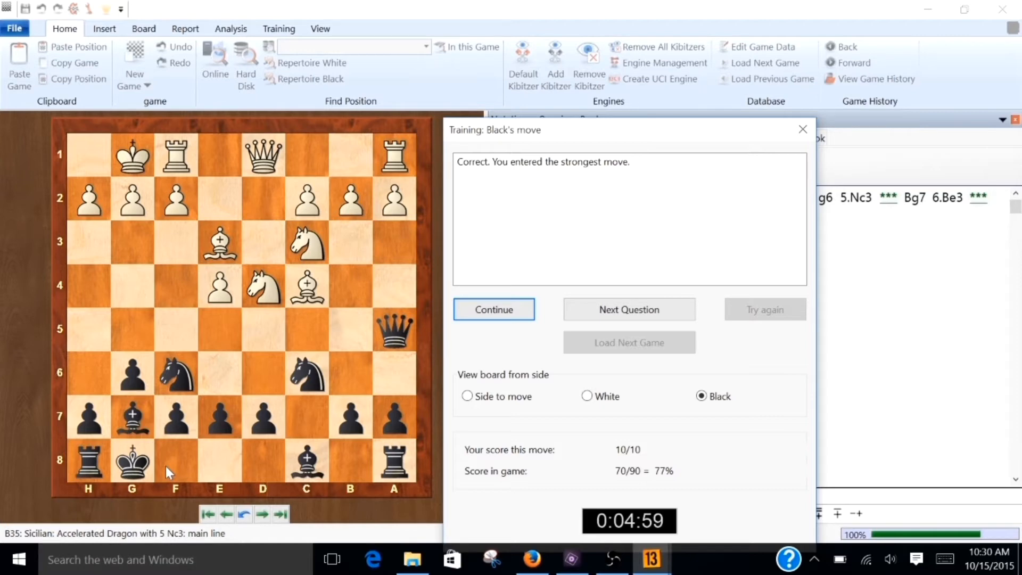
mouse_move(143, 446)
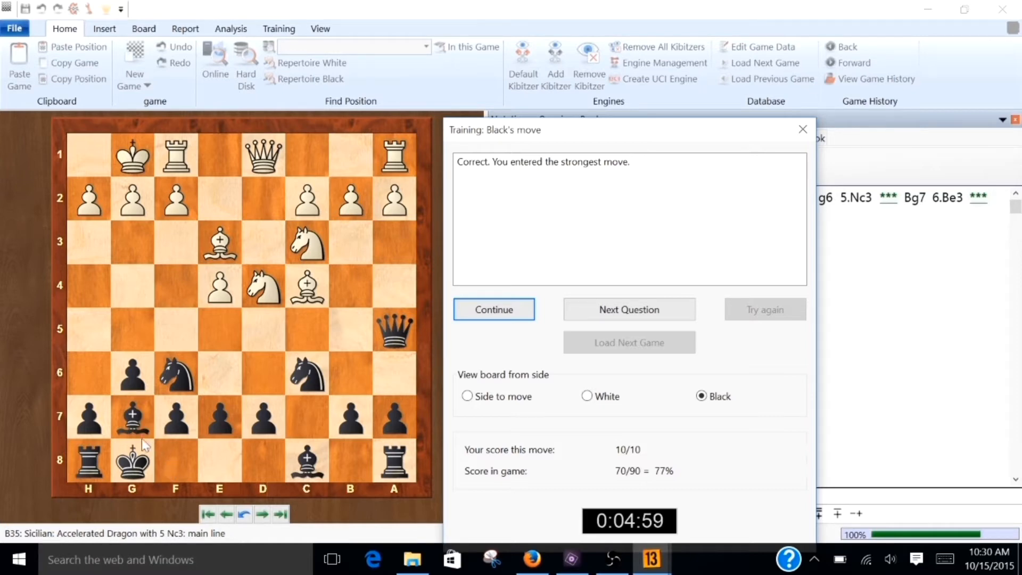
mouse_move(175, 449)
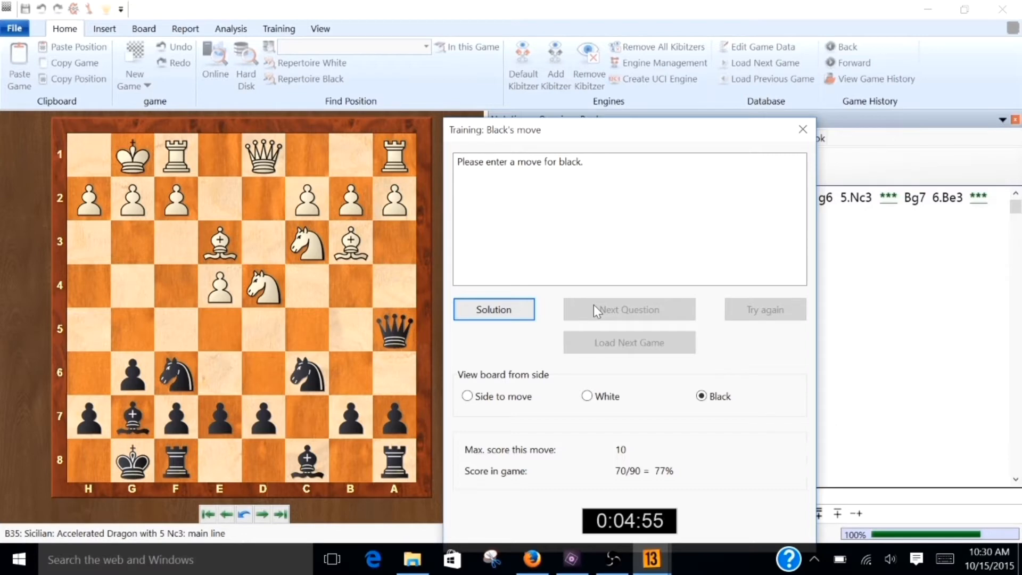
mouse_move(284, 346)
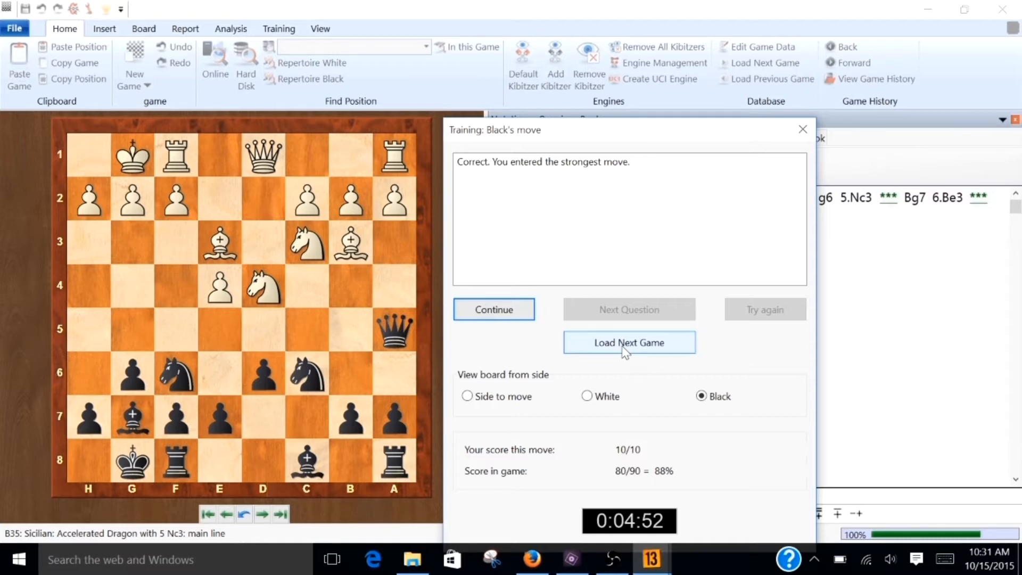
Use Load Next Game to close training and show notation through 9.Bb3 d6
click(628, 343)
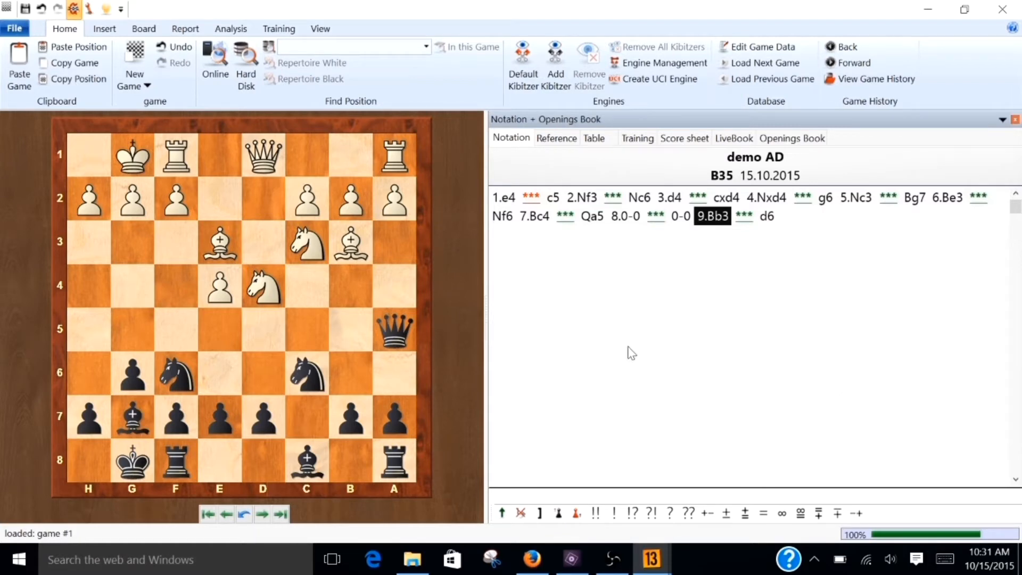
mouse_move(642, 363)
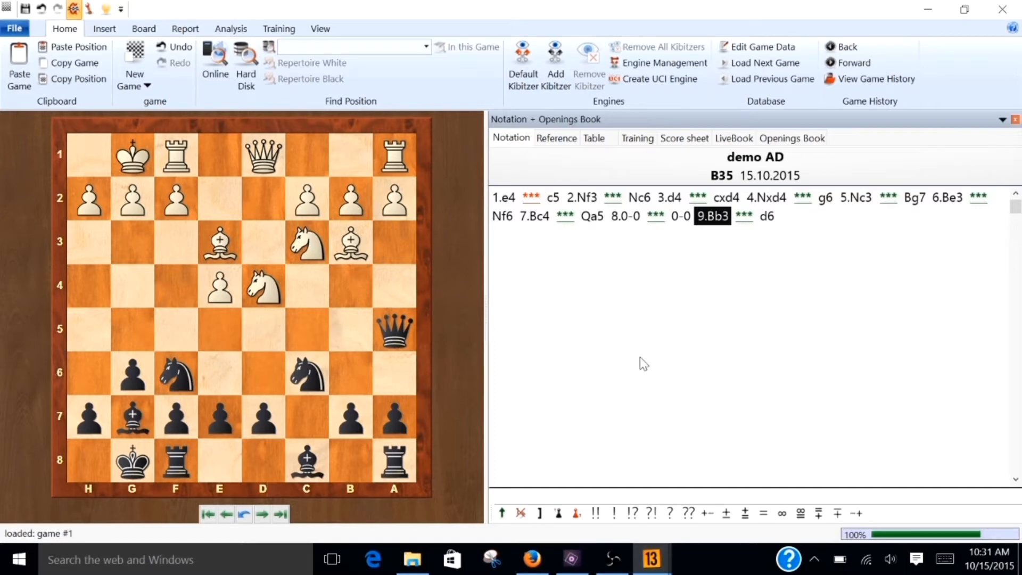
mouse_move(729, 230)
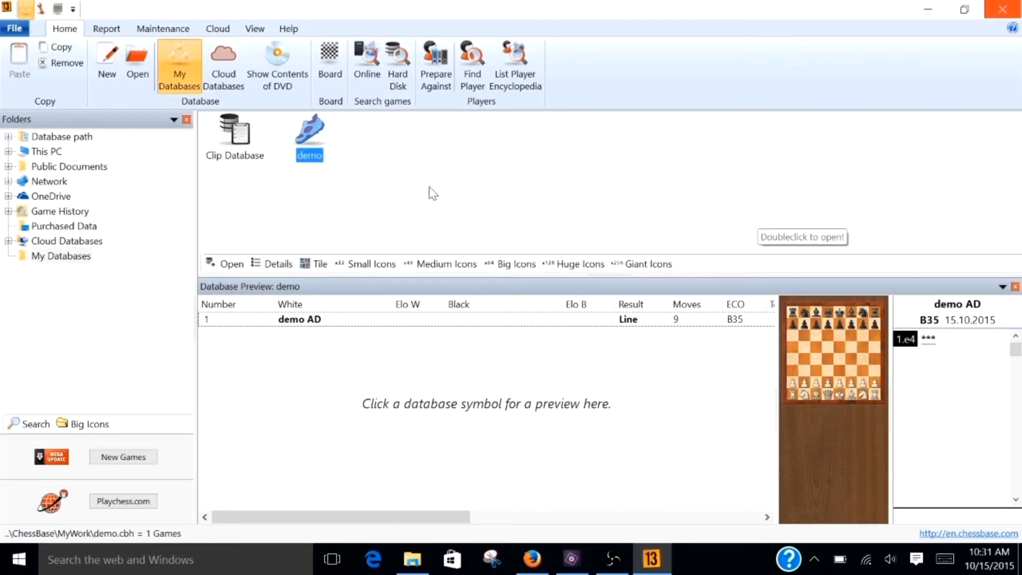
mouse_move(401, 147)
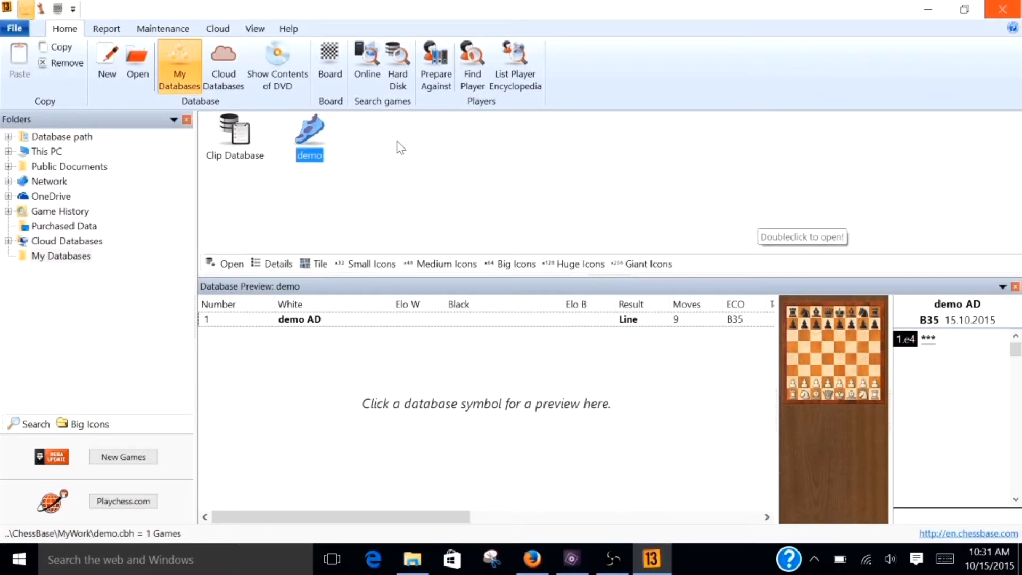
right_click(401, 147)
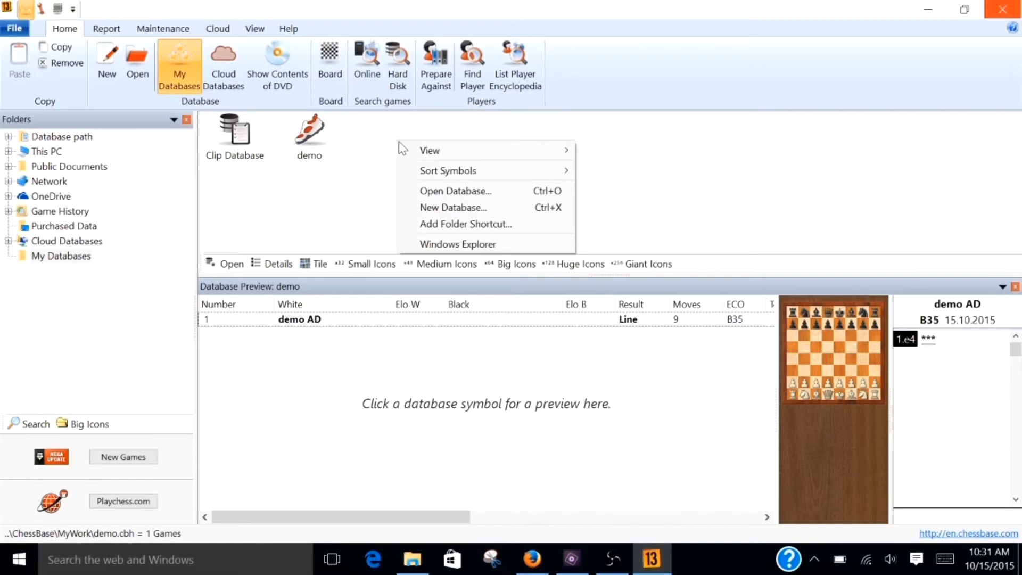
mouse_move(453, 207)
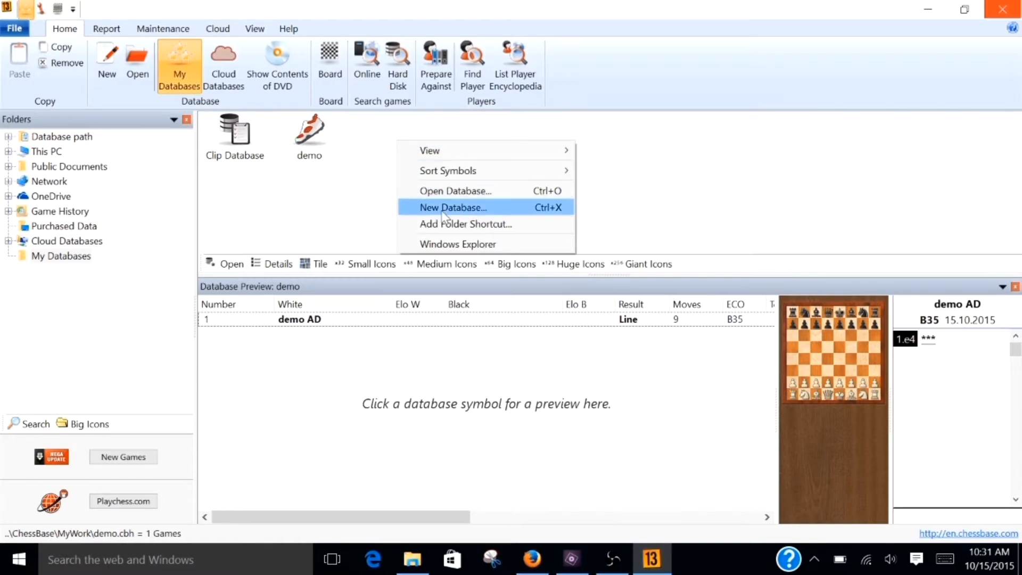
mouse_move(453, 207)
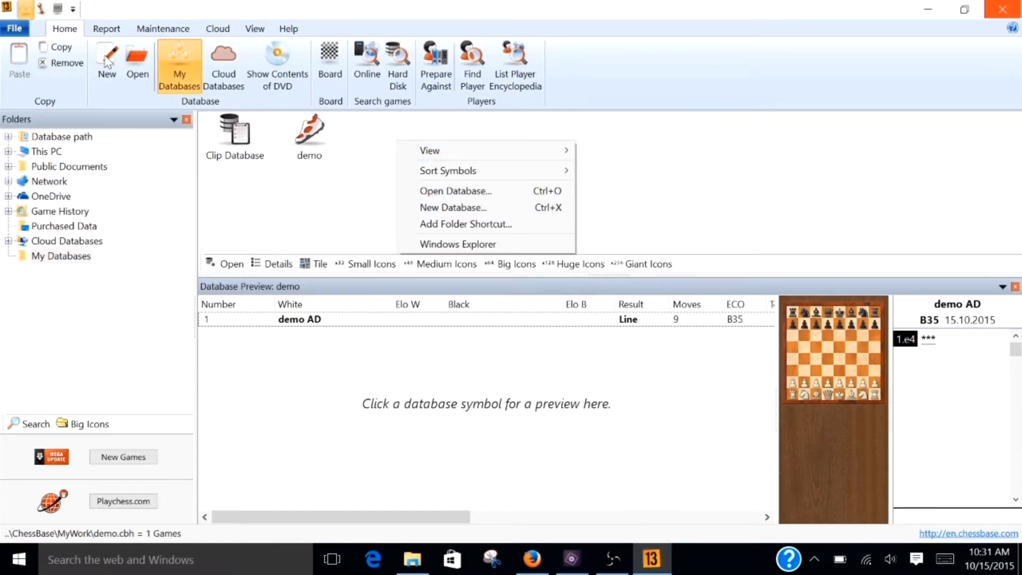
click(453, 208)
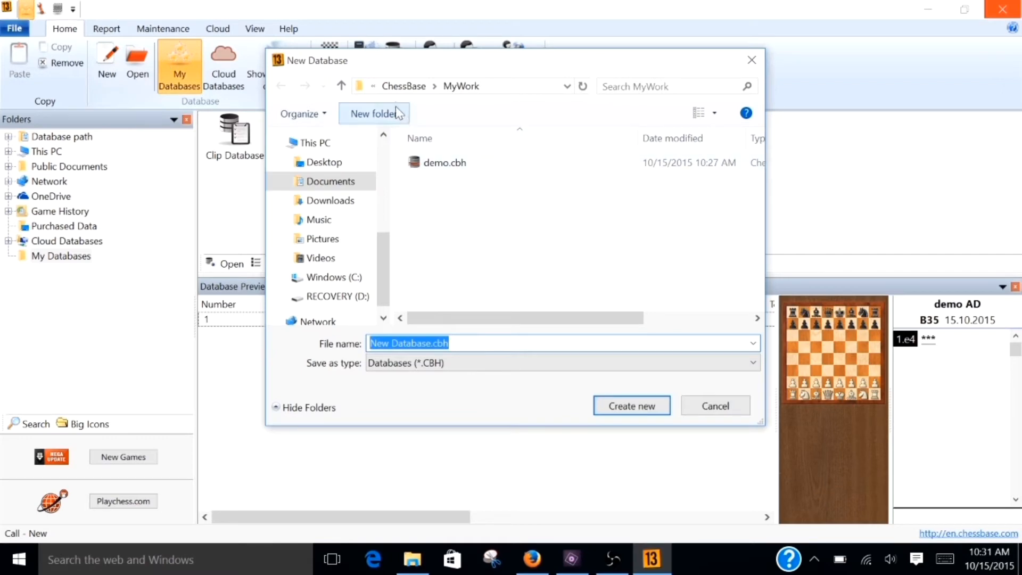
mouse_move(449, 90)
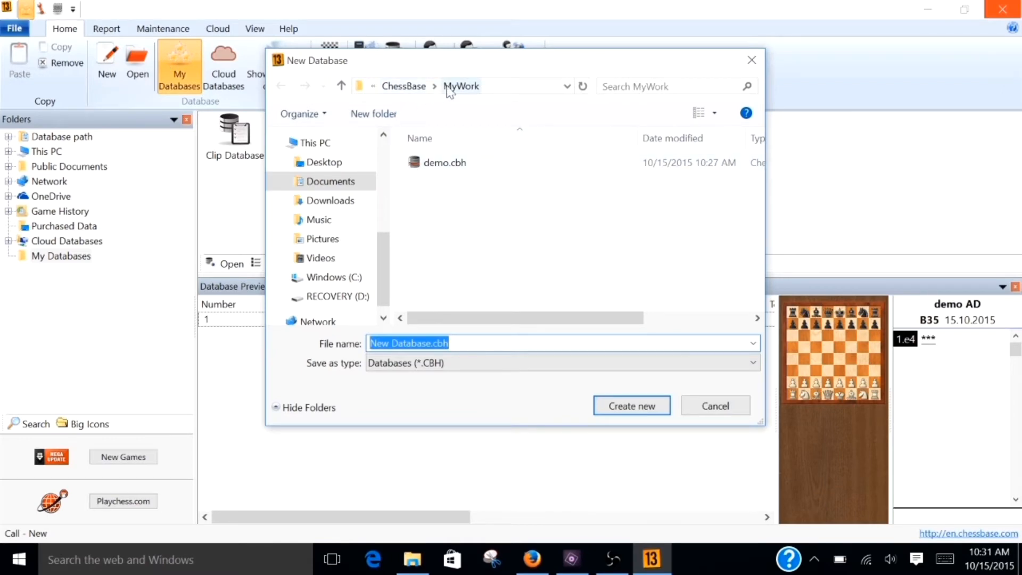
mouse_move(491, 71)
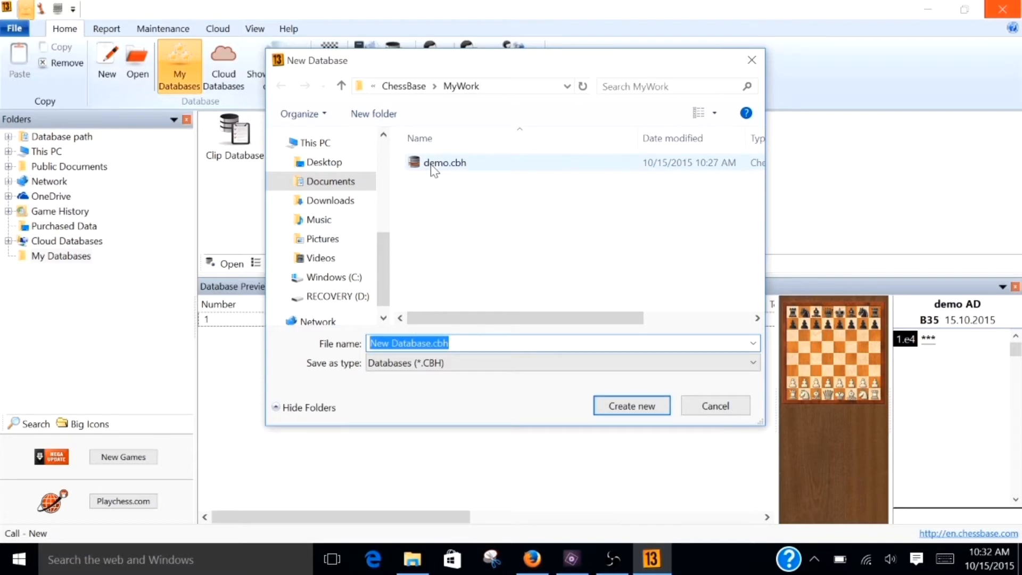
mouse_move(443, 162)
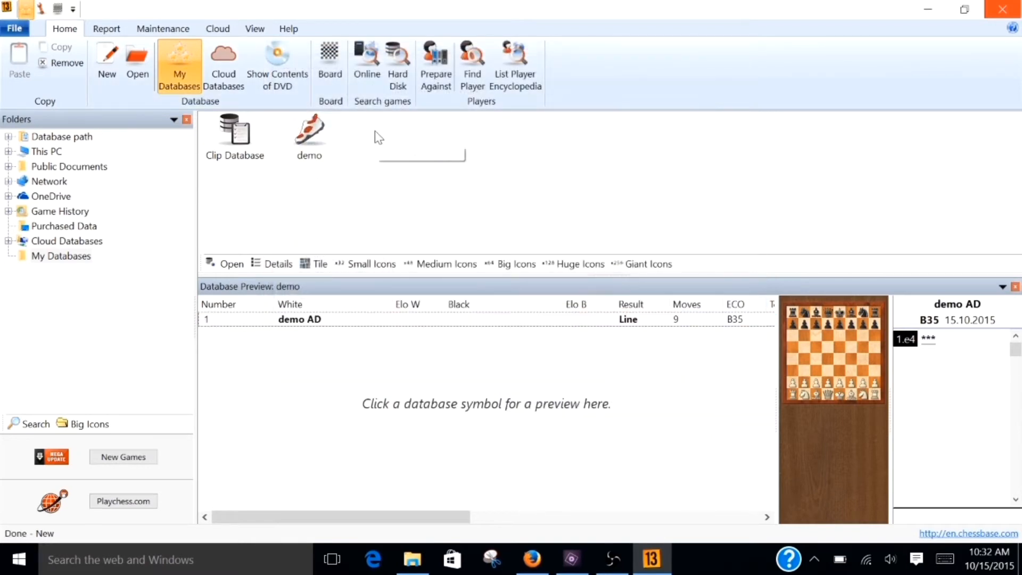
mouse_move(378, 137)
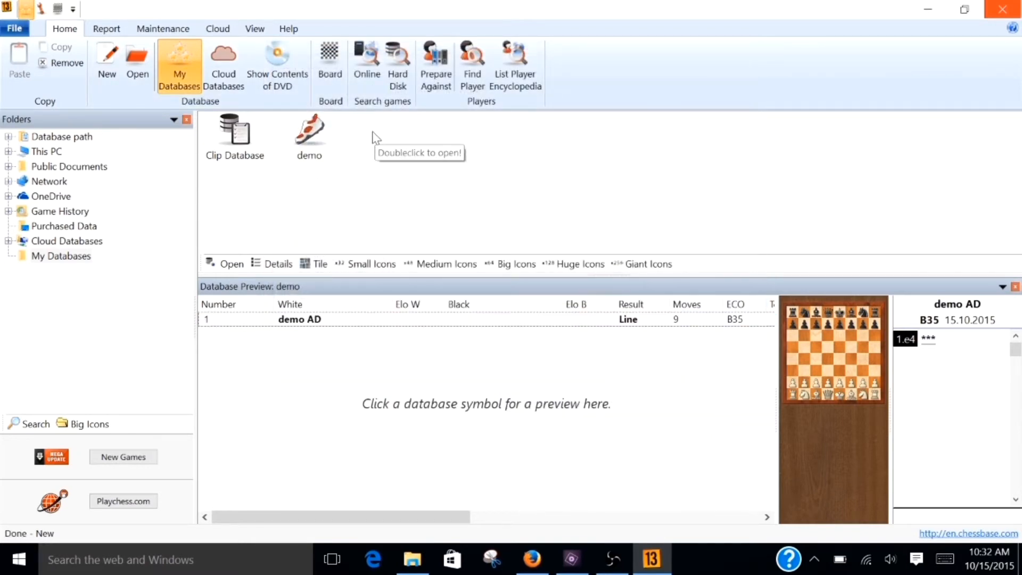
mouse_move(359, 158)
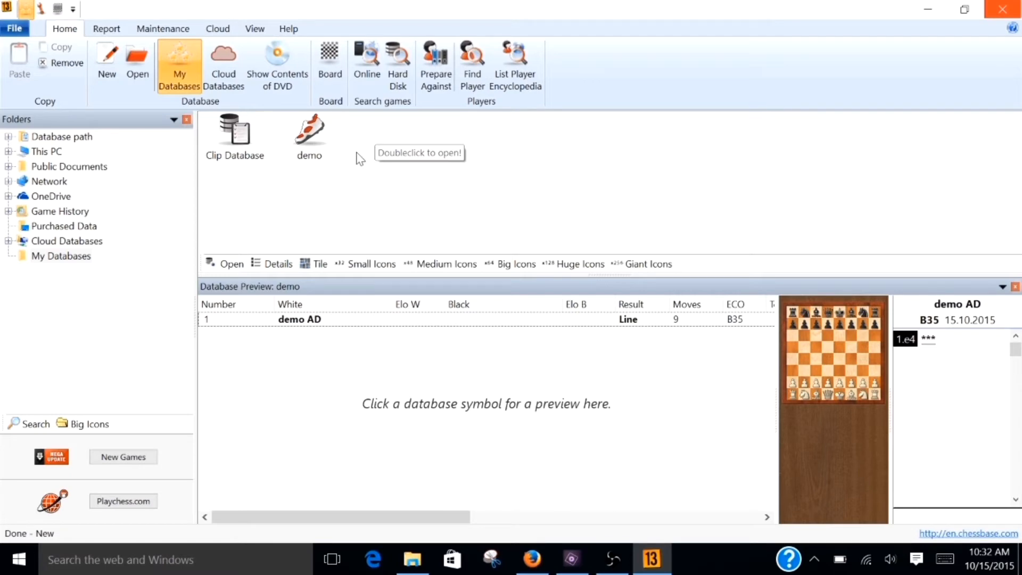
mouse_move(310, 134)
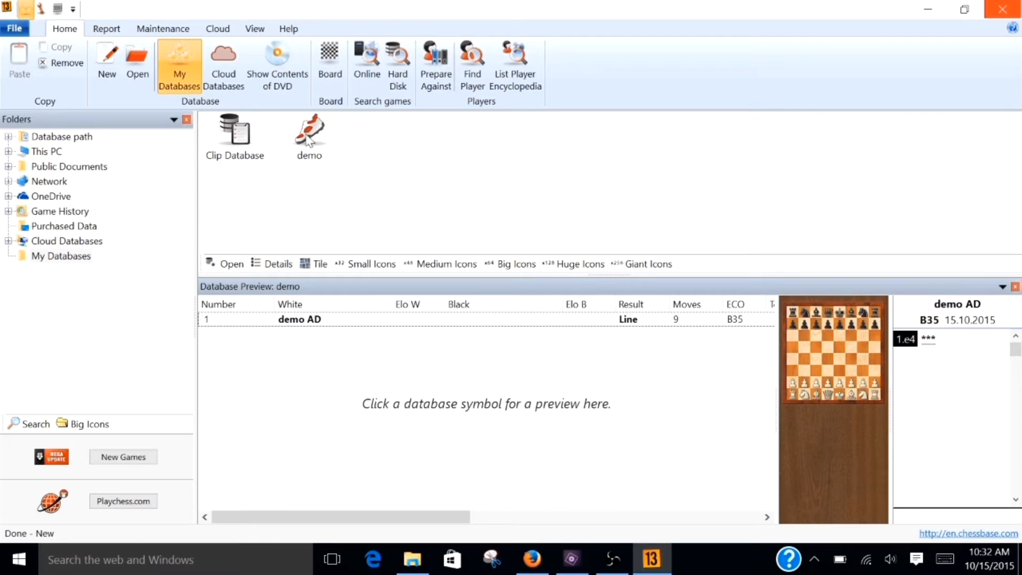
Enable random training in the demo database properties, open the demo AD game, then close it
right_click(309, 131)
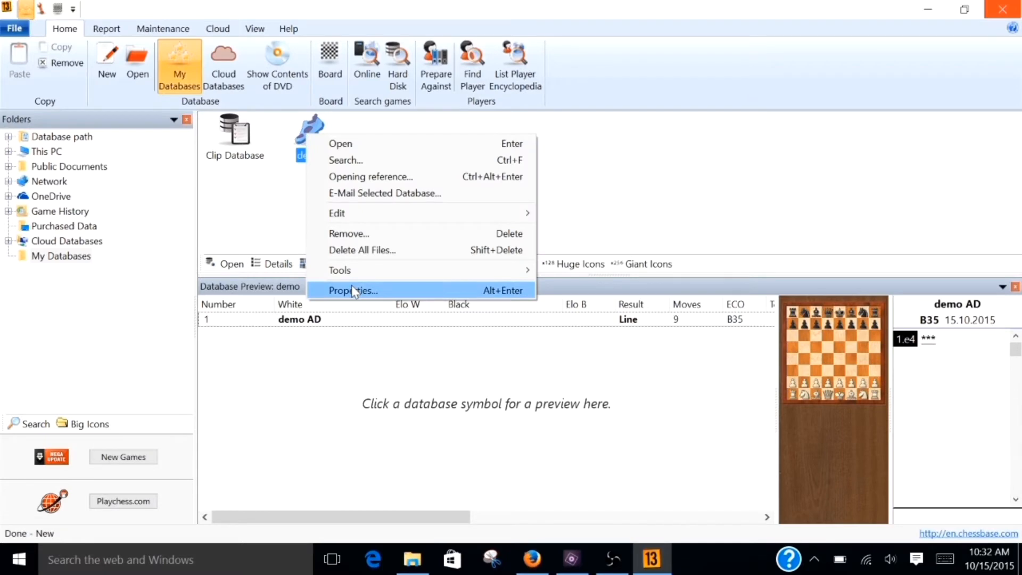
click(352, 290)
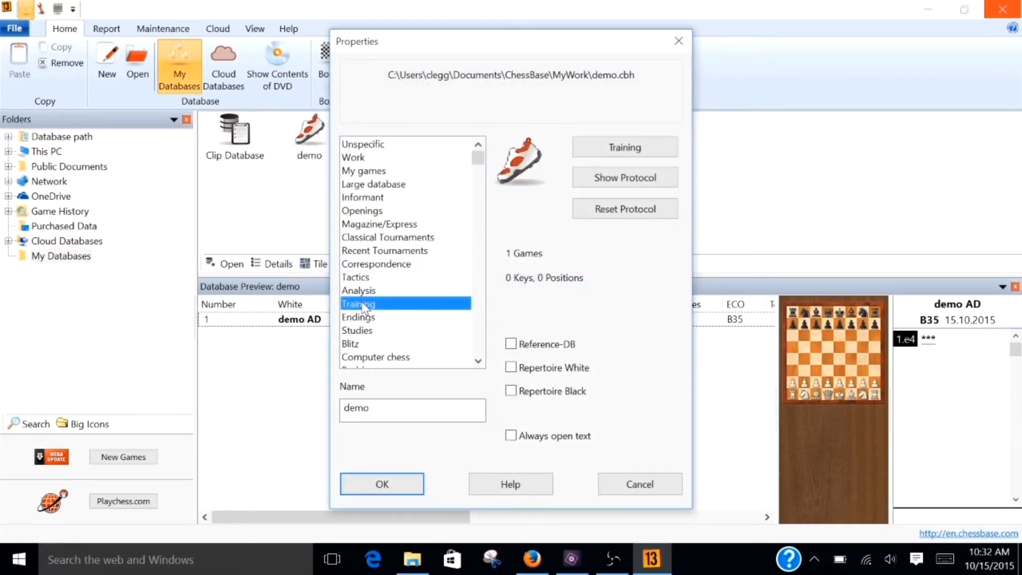
mouse_move(570, 122)
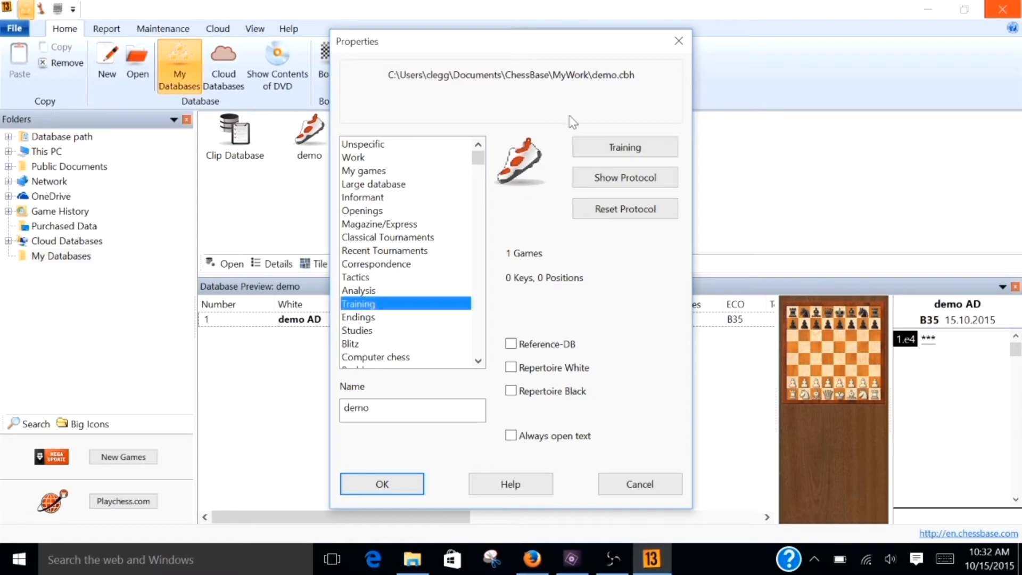
mouse_move(624, 147)
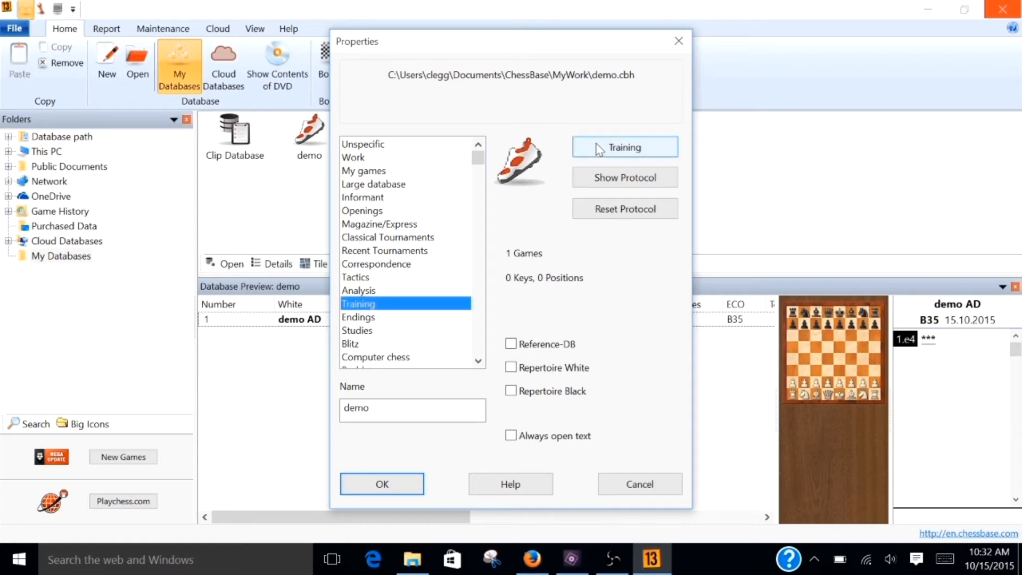
click(624, 147)
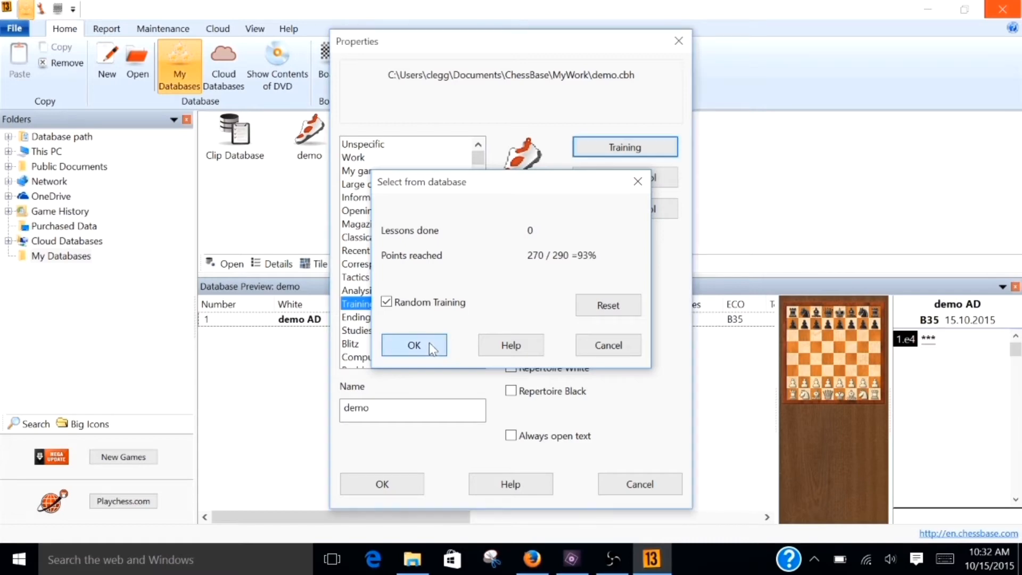
click(413, 345)
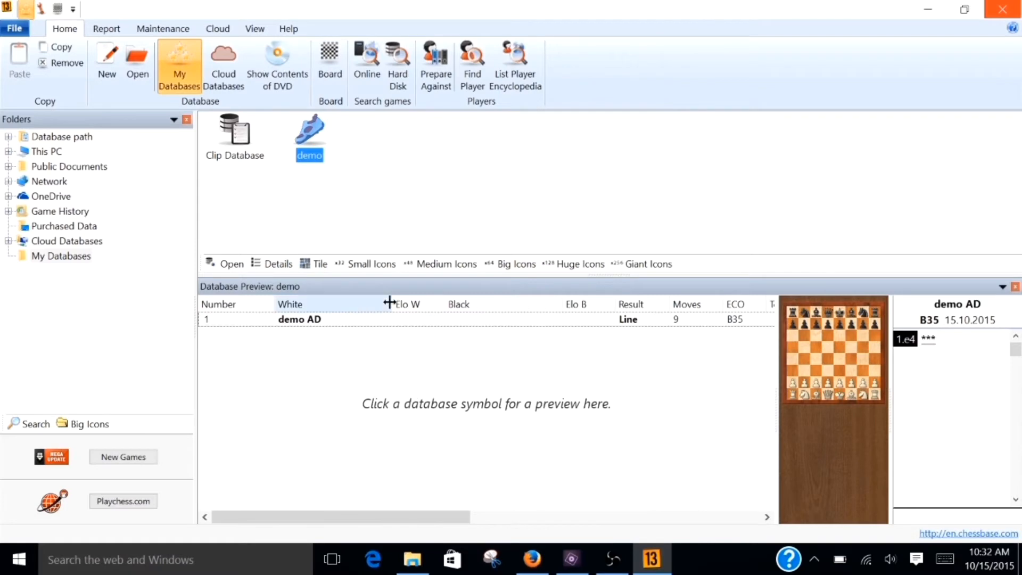
mouse_move(322, 328)
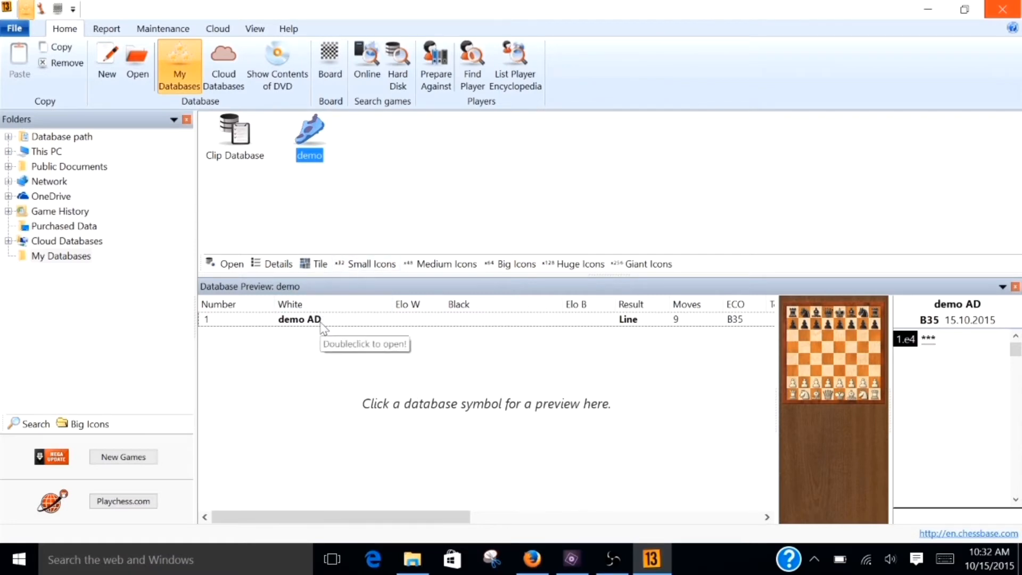
double_click(300, 320)
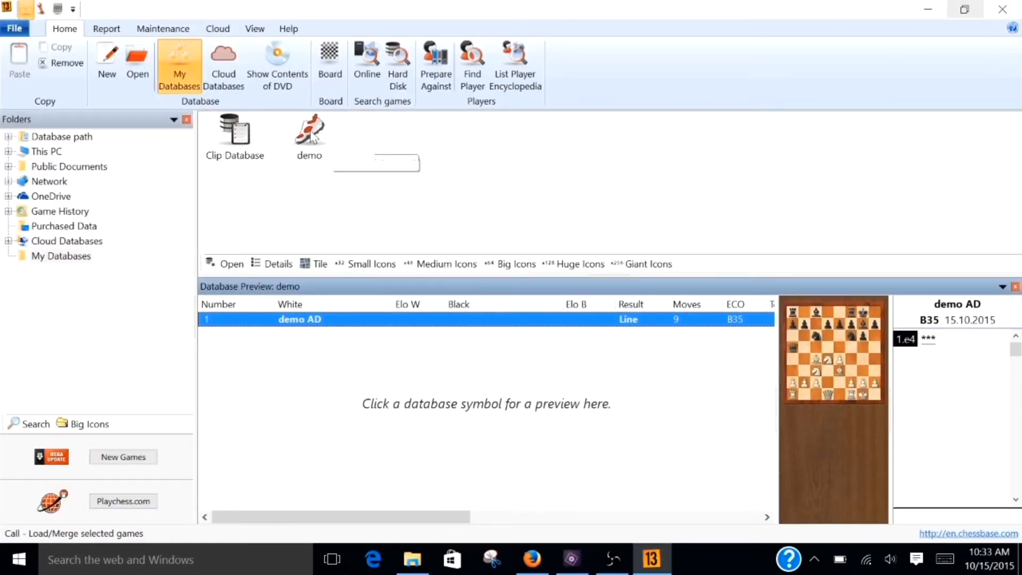
double_click(299, 319)
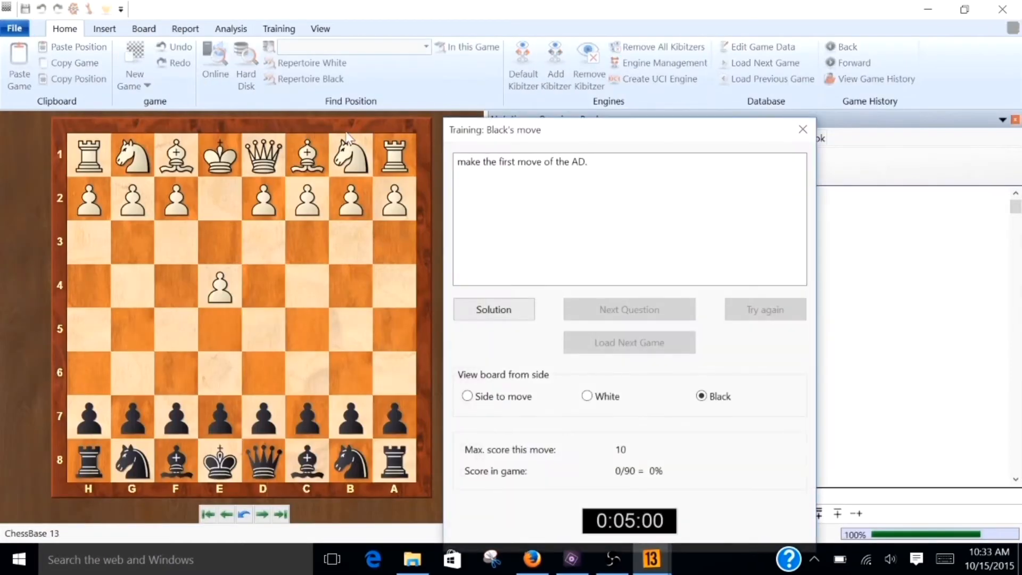
click(804, 129)
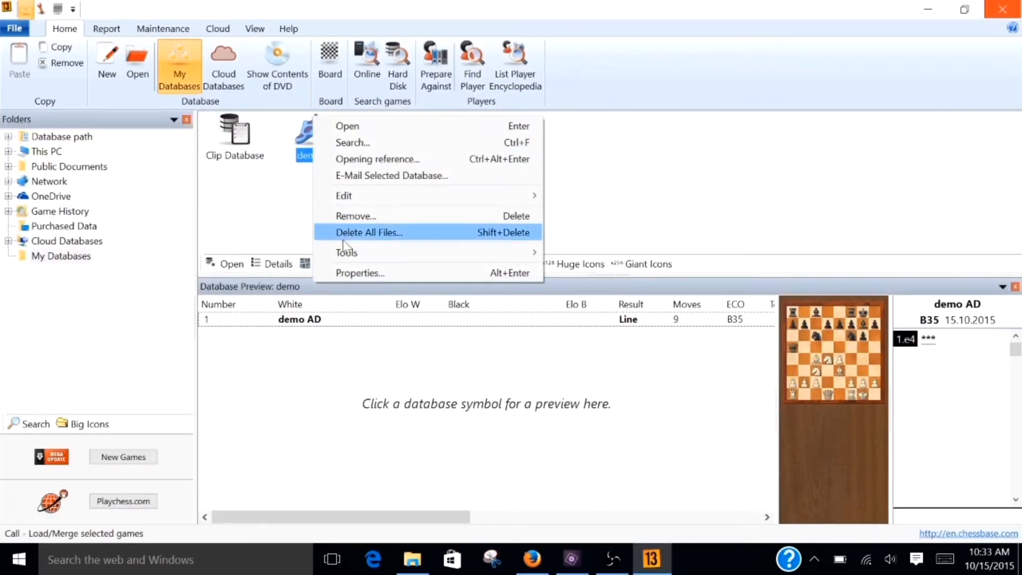
Close the properties, open the demo AD game from the game list, then close training
click(359, 272)
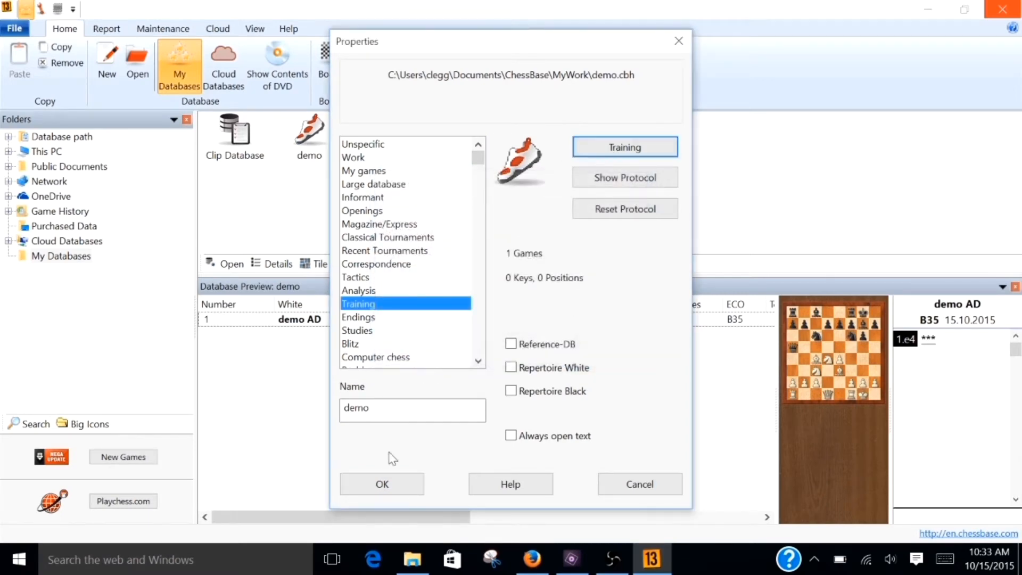
click(381, 484)
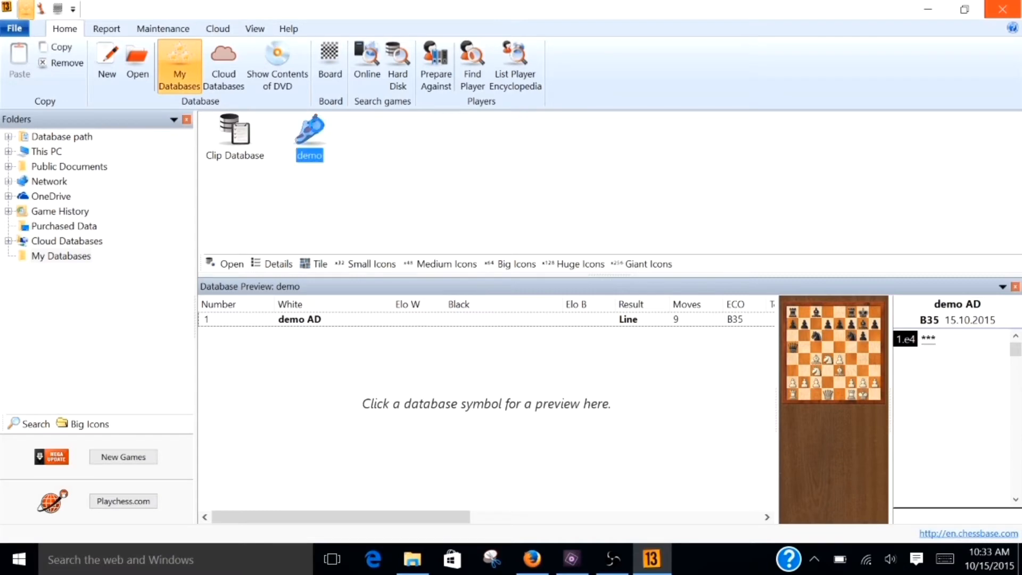
double_click(309, 127)
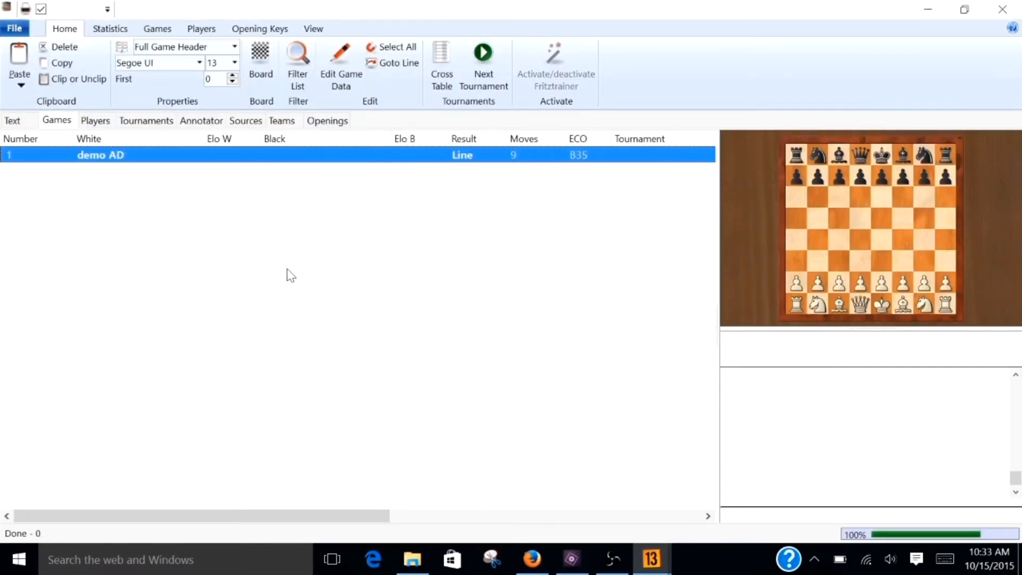
mouse_move(215, 166)
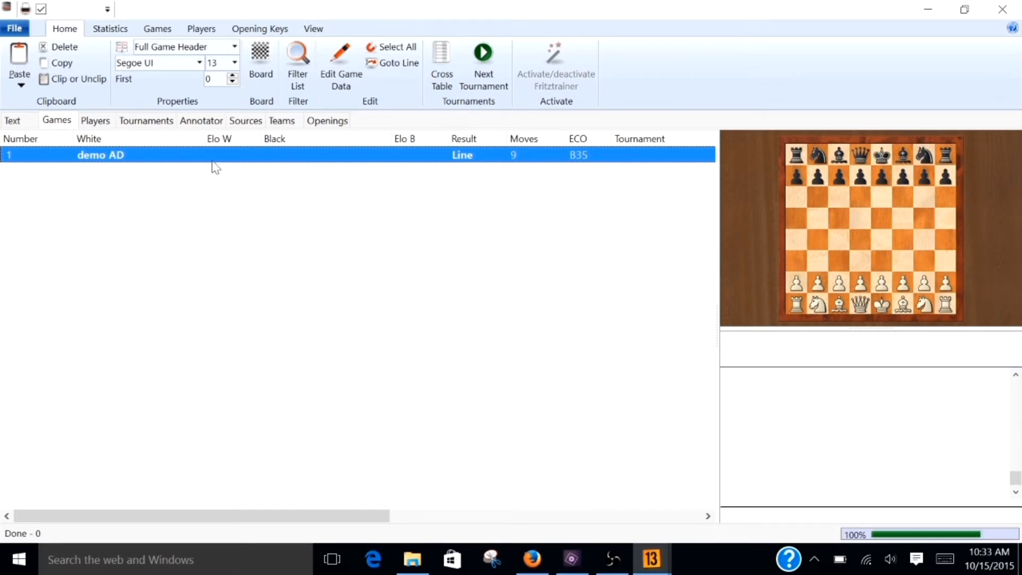
double_click(101, 155)
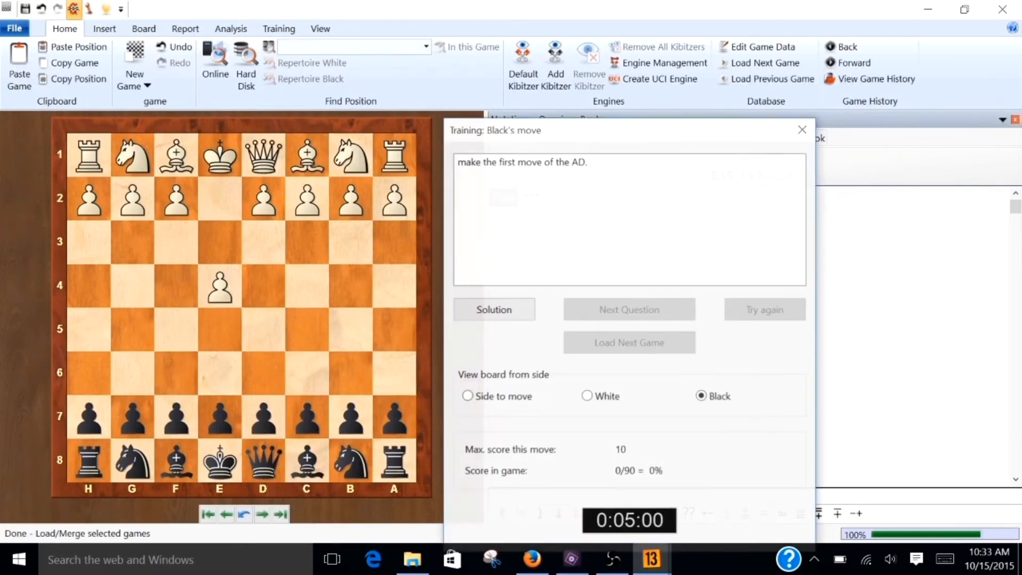
click(803, 130)
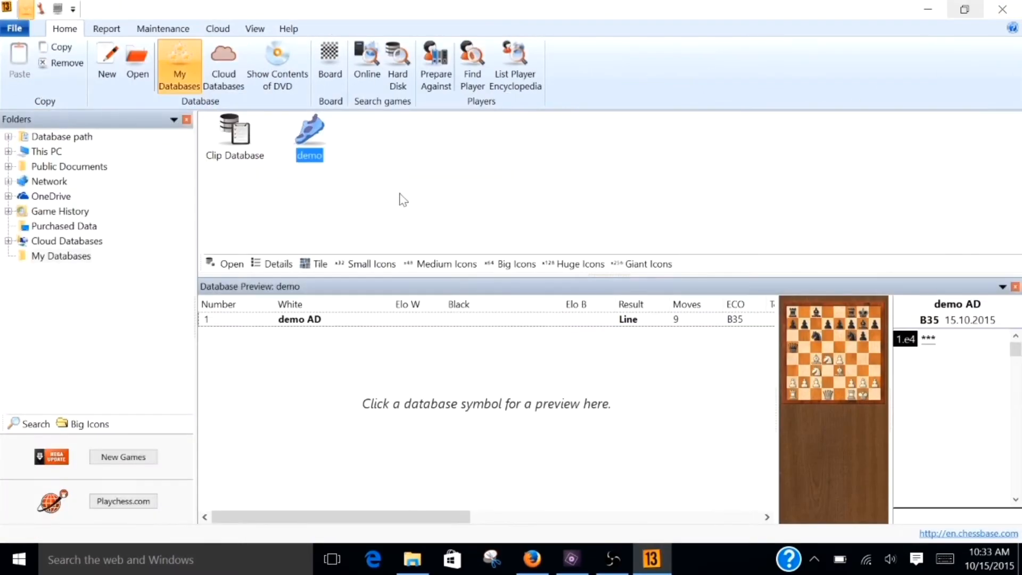
mouse_move(317, 140)
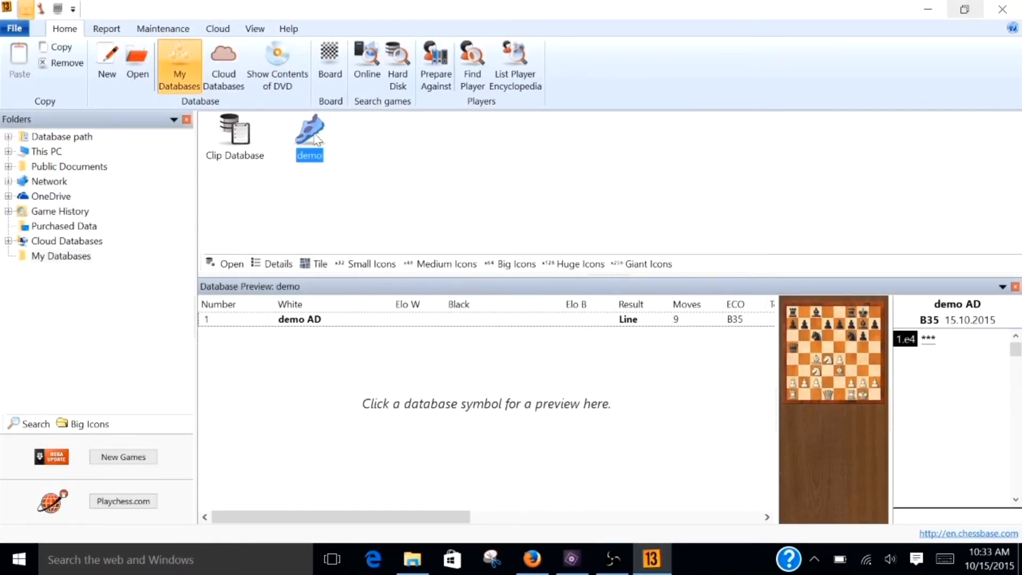
Reopen the demo database properties, relaunch the training session, then close it
right_click(309, 131)
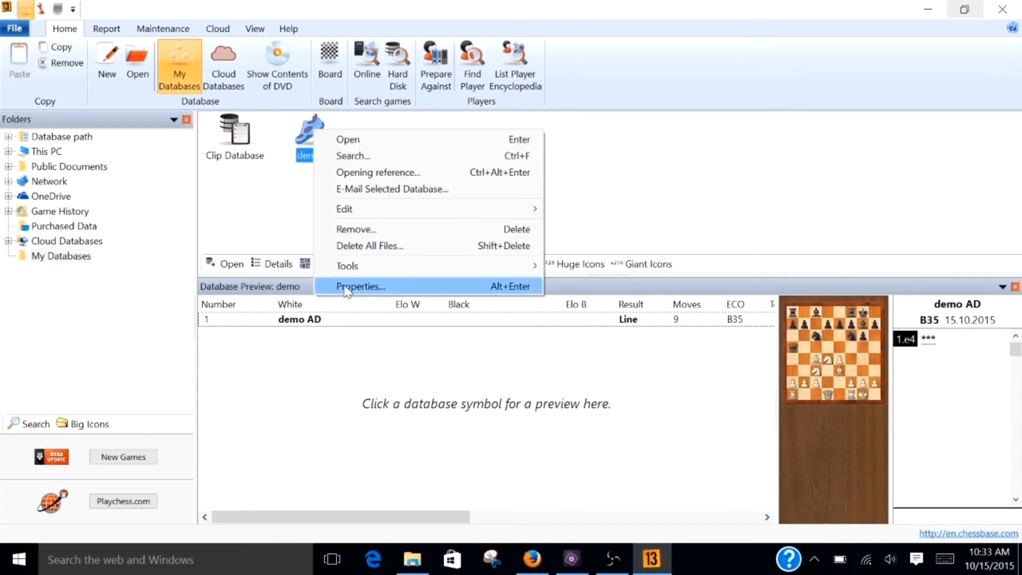
click(359, 286)
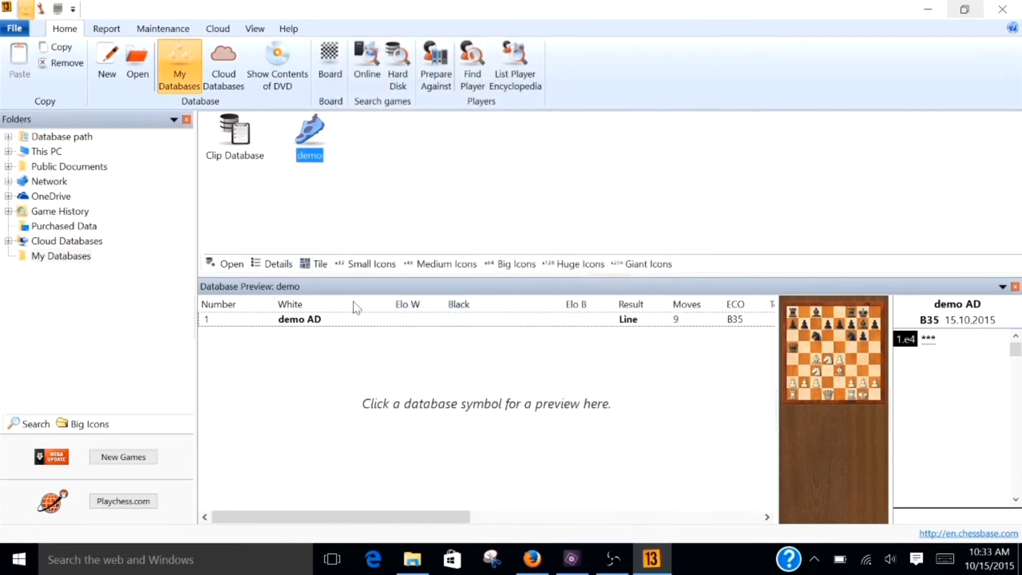
double_click(308, 131)
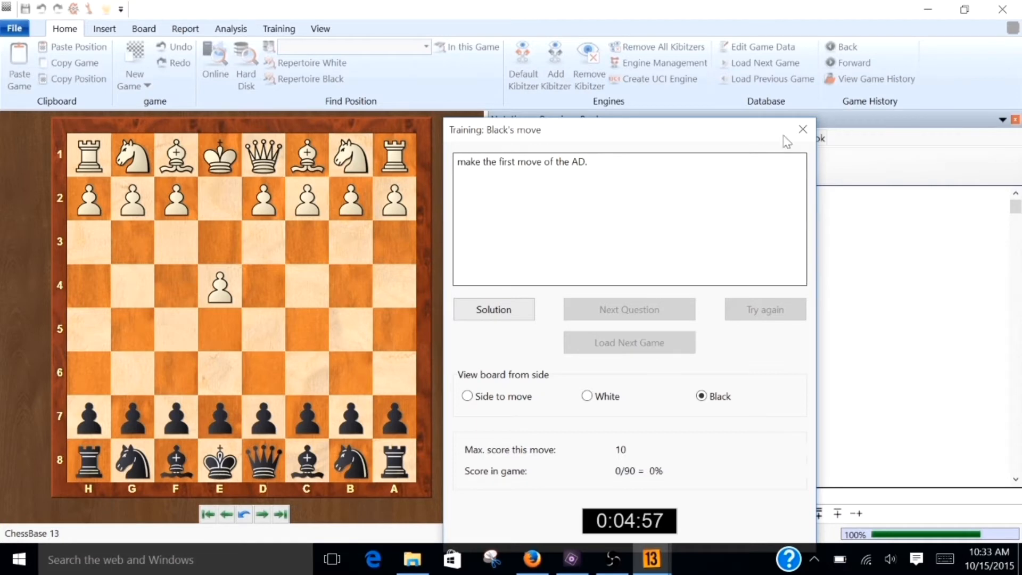
click(802, 129)
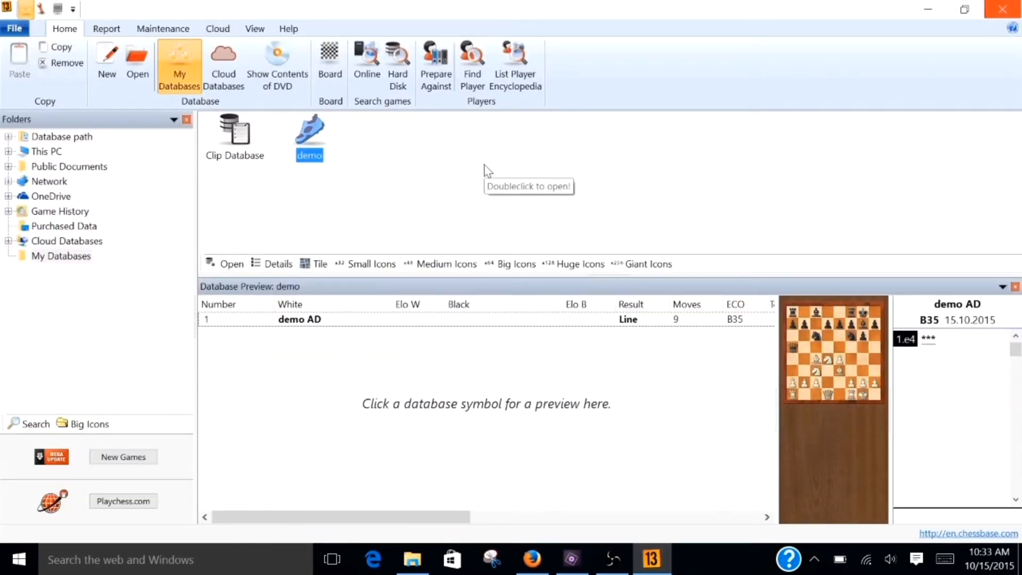
mouse_move(380, 326)
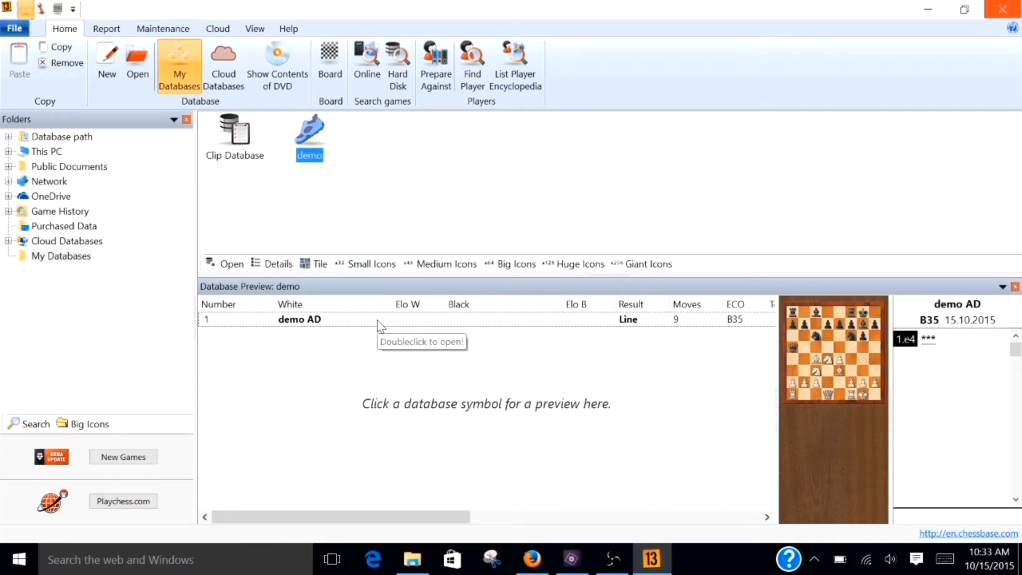
mouse_move(330, 62)
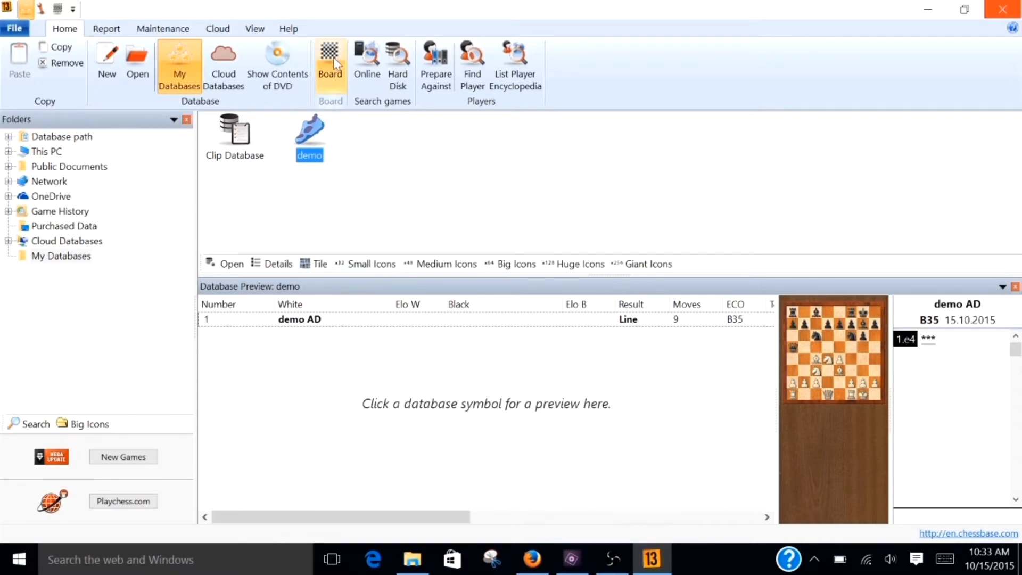
Open a new board window from the Home ribbon's Board button
click(331, 65)
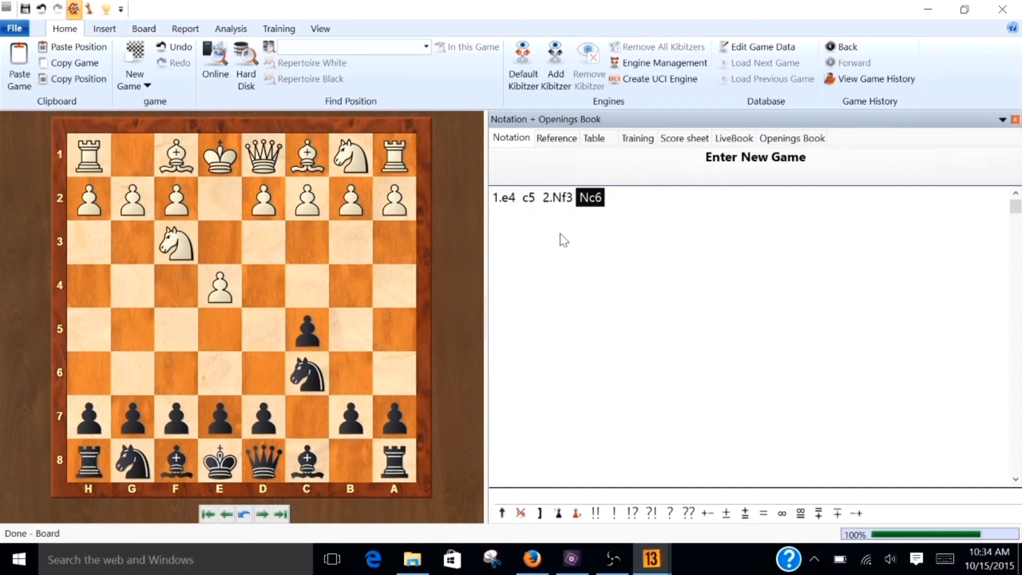
mouse_move(127, 423)
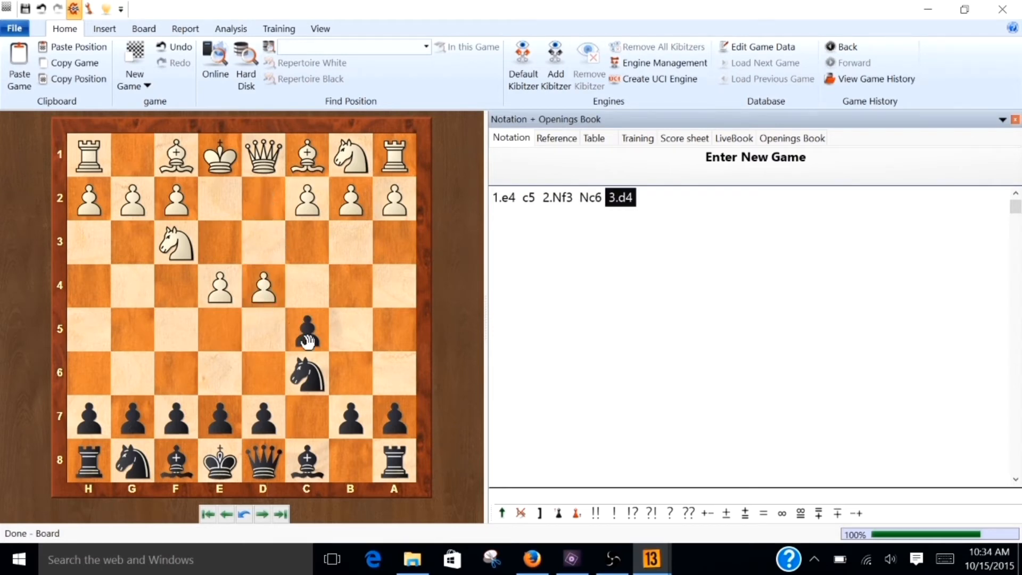
Enter the Maroczy Bind moves through cxd4, the Qxd4 recapture and 8...Bg7
click(262, 287)
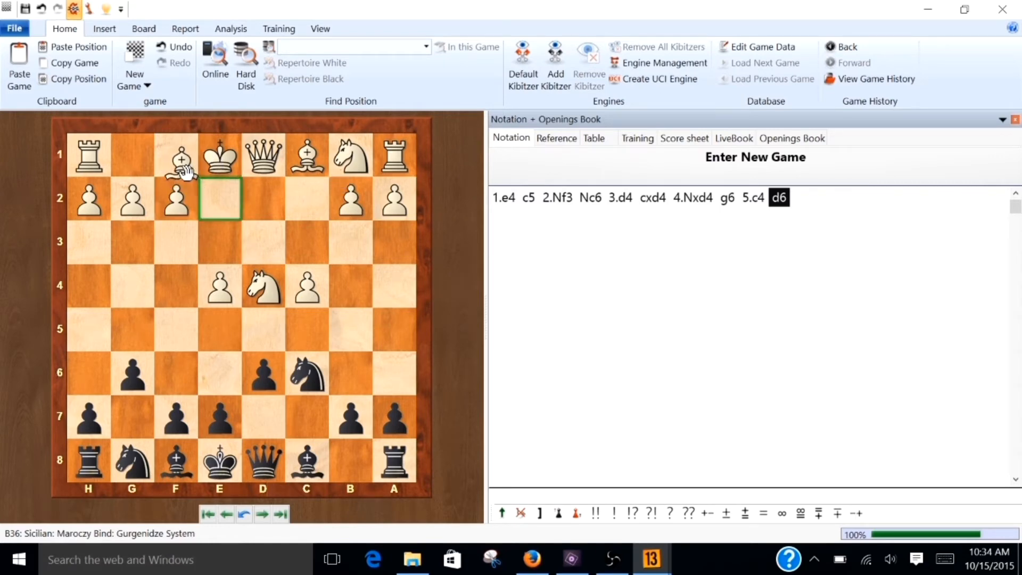
click(219, 198)
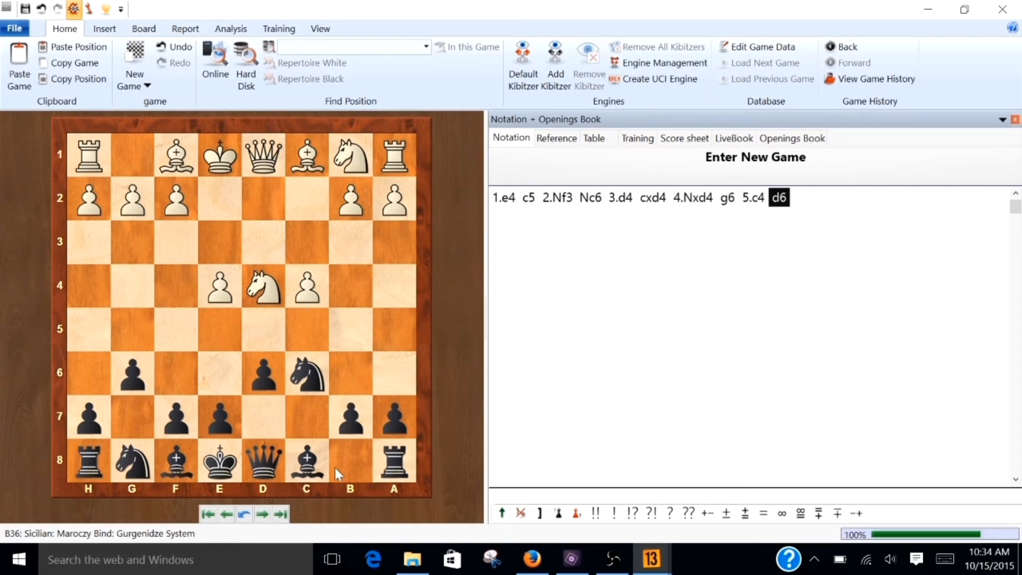
click(226, 515)
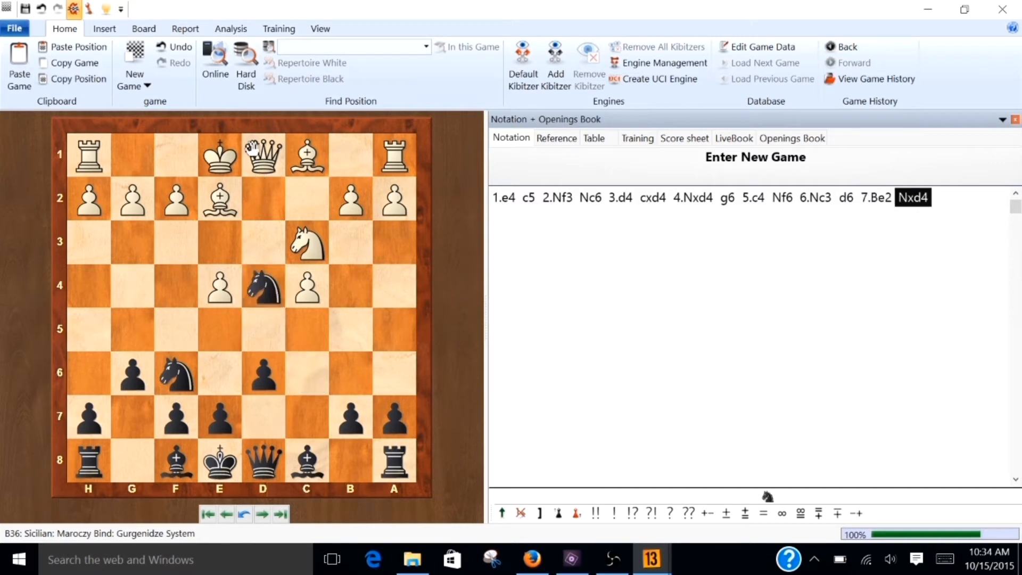
click(262, 285)
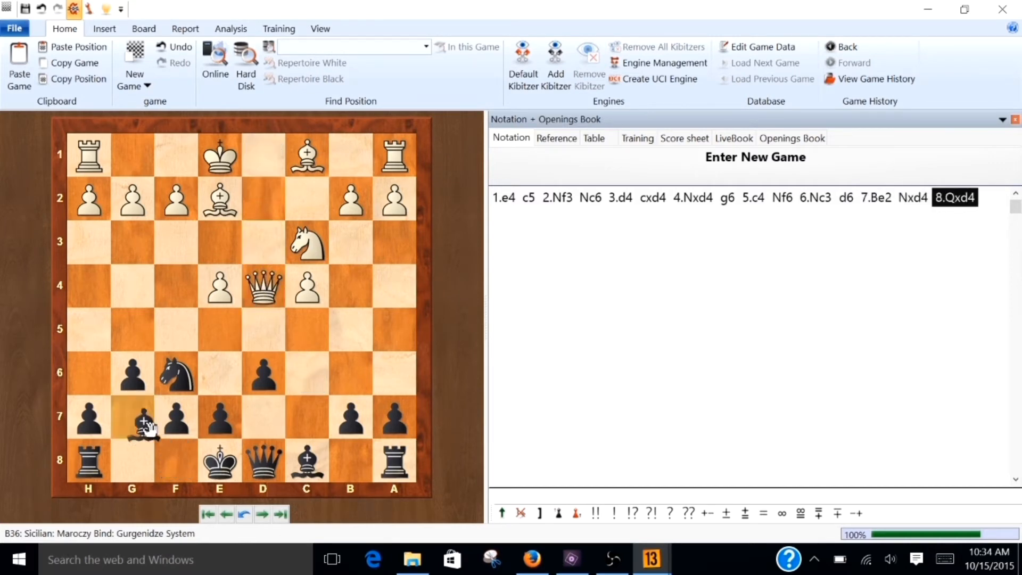
click(131, 415)
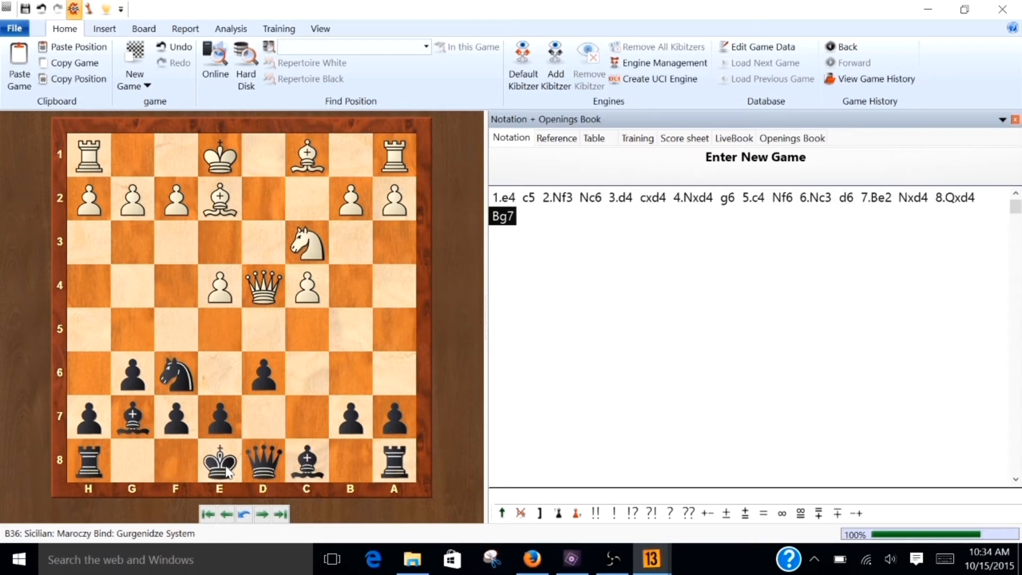
mouse_move(133, 464)
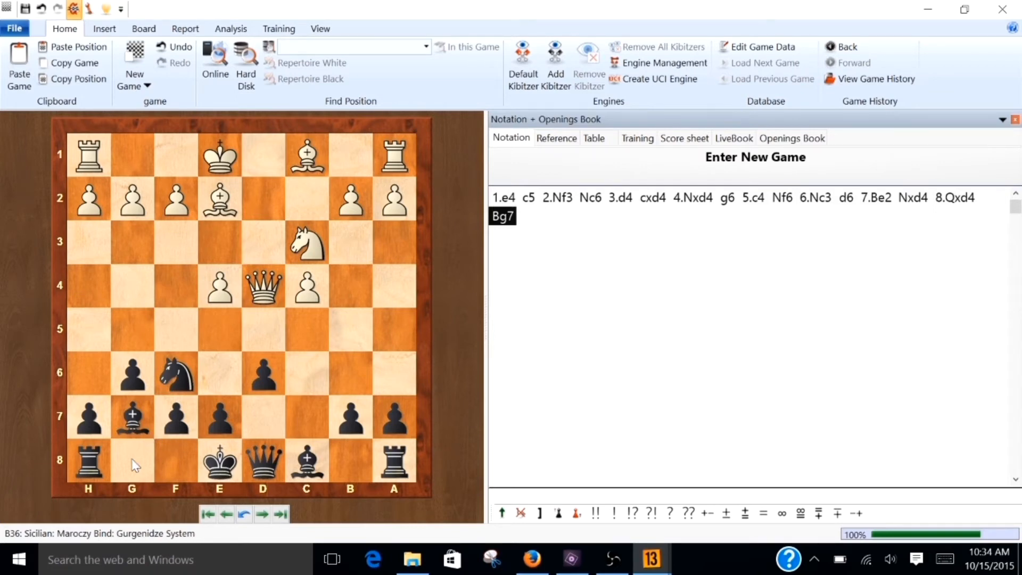
mouse_move(175, 471)
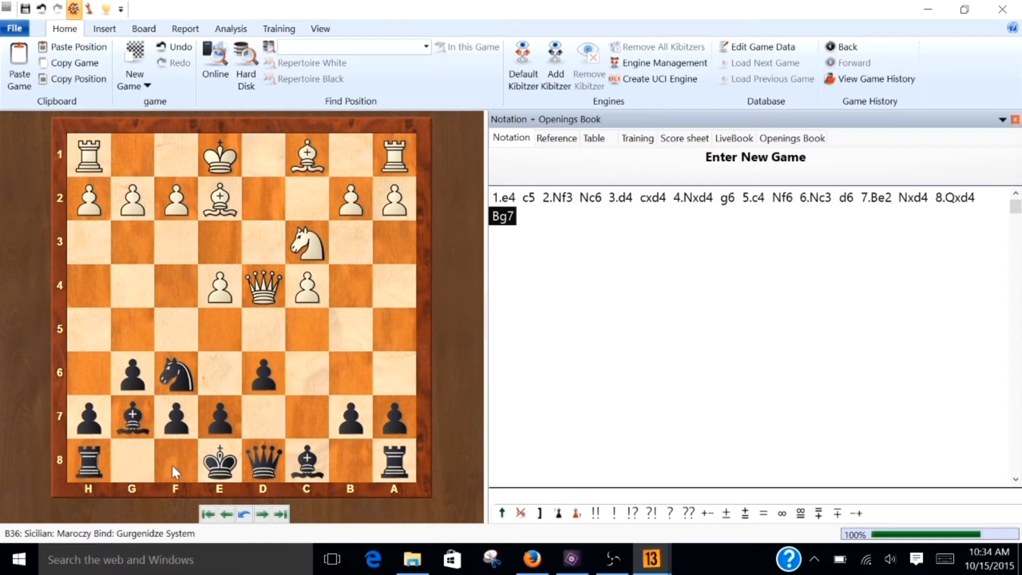
mouse_move(224, 470)
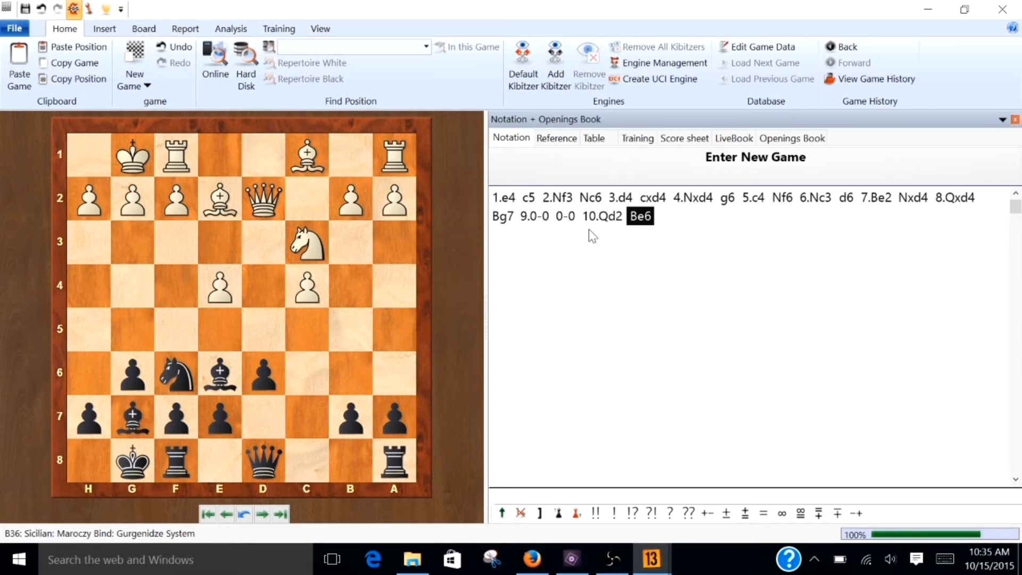
mouse_move(561, 222)
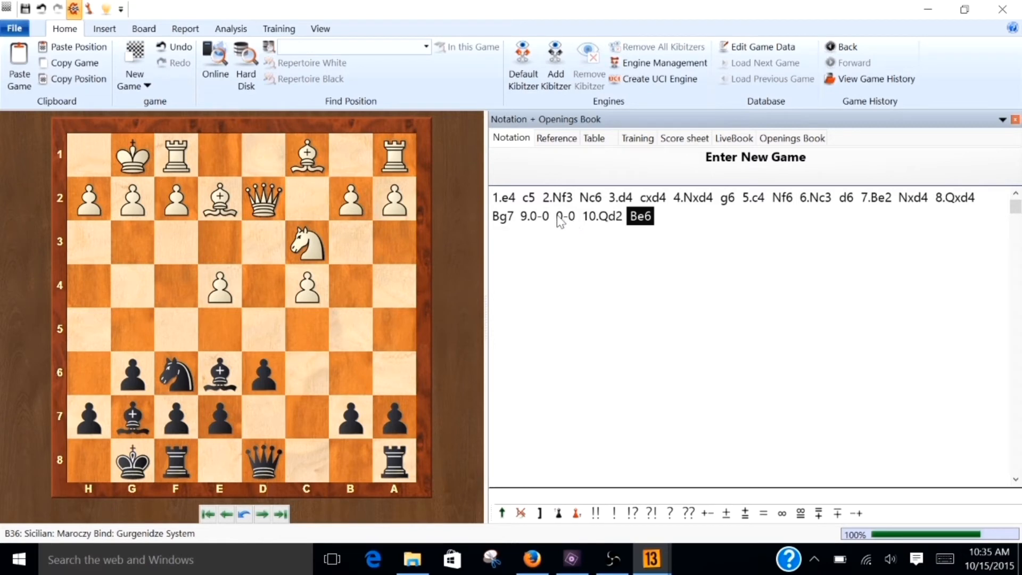
mouse_move(517, 224)
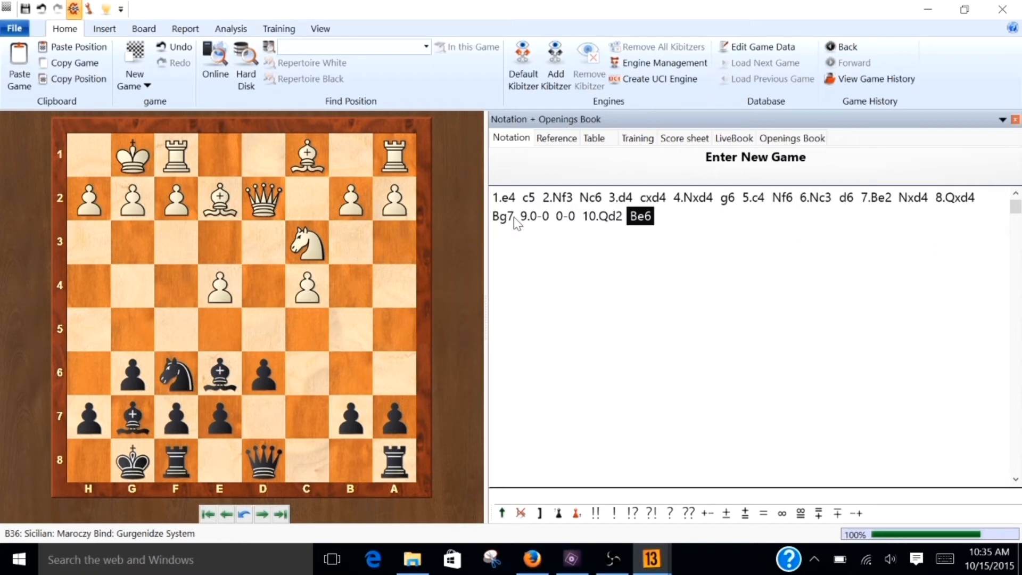
Return to the game start, untick Enable Training, and replay 1.e4 to prompt a c5 question
click(207, 514)
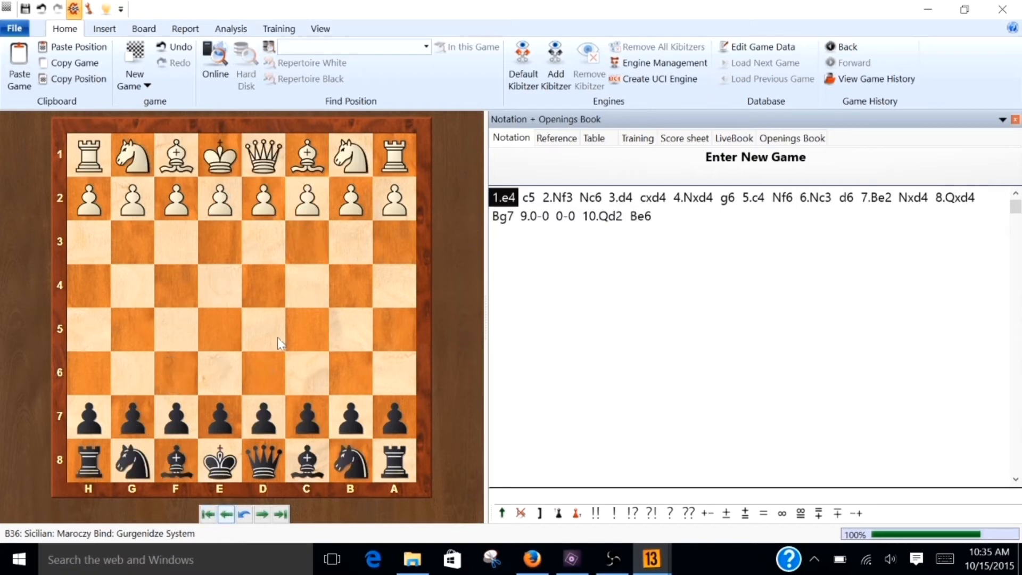
click(279, 28)
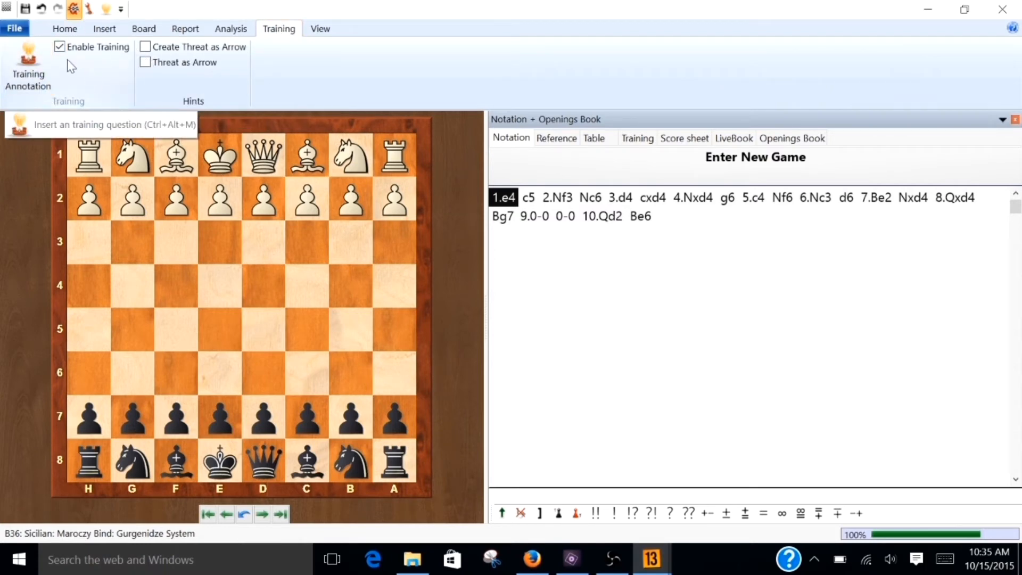
mouse_move(87, 84)
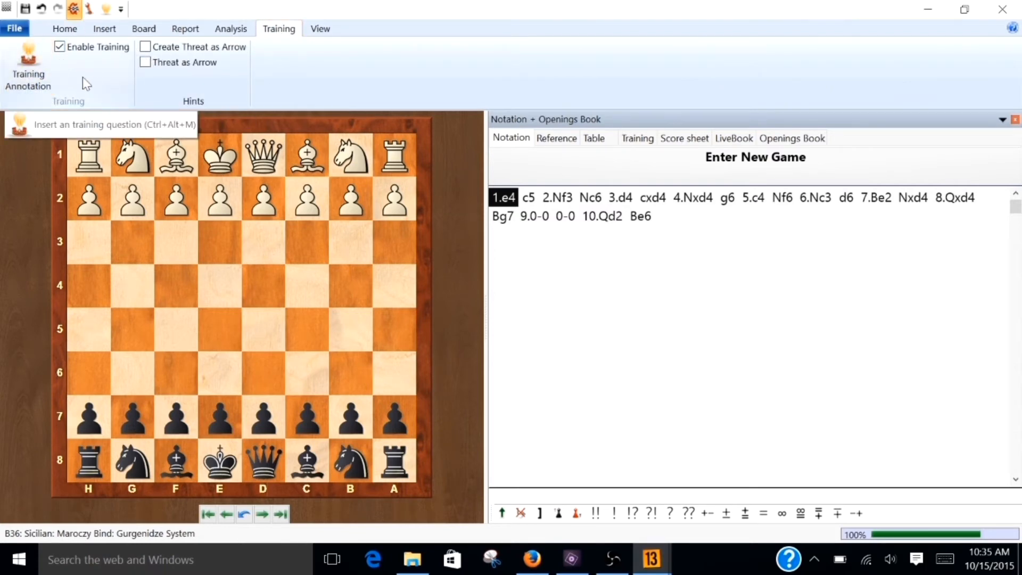
click(59, 47)
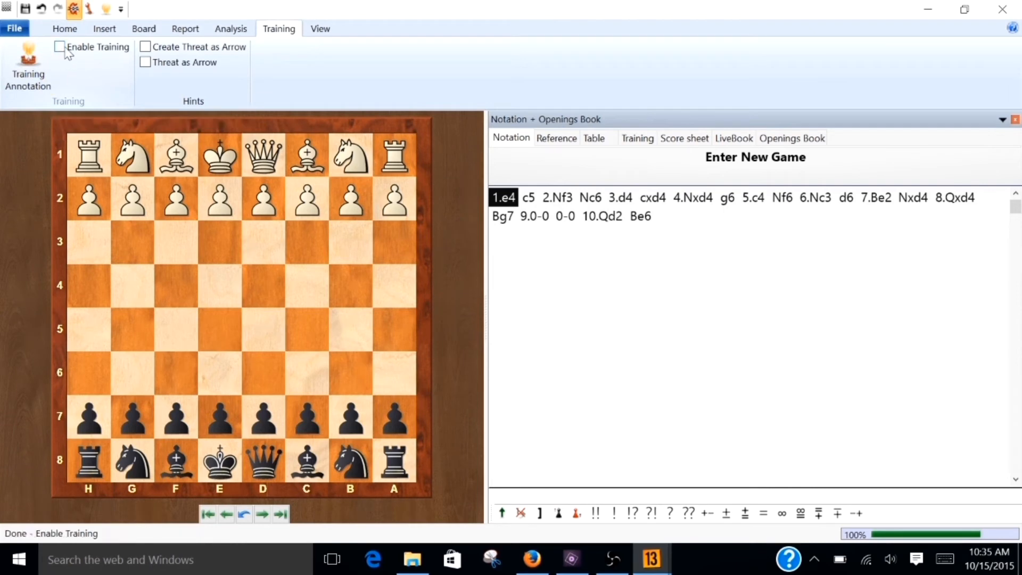
mouse_move(66, 51)
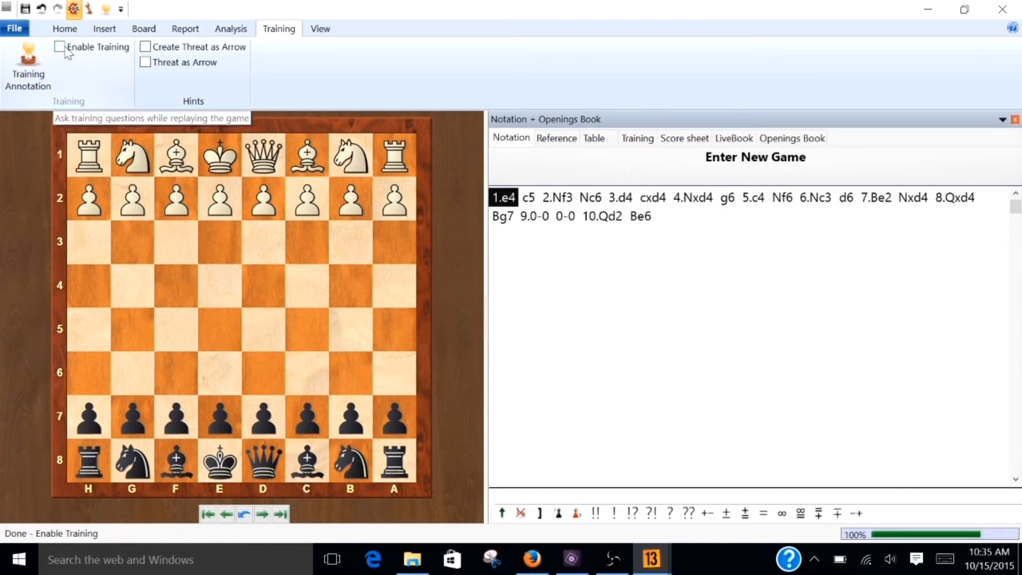
mouse_move(76, 79)
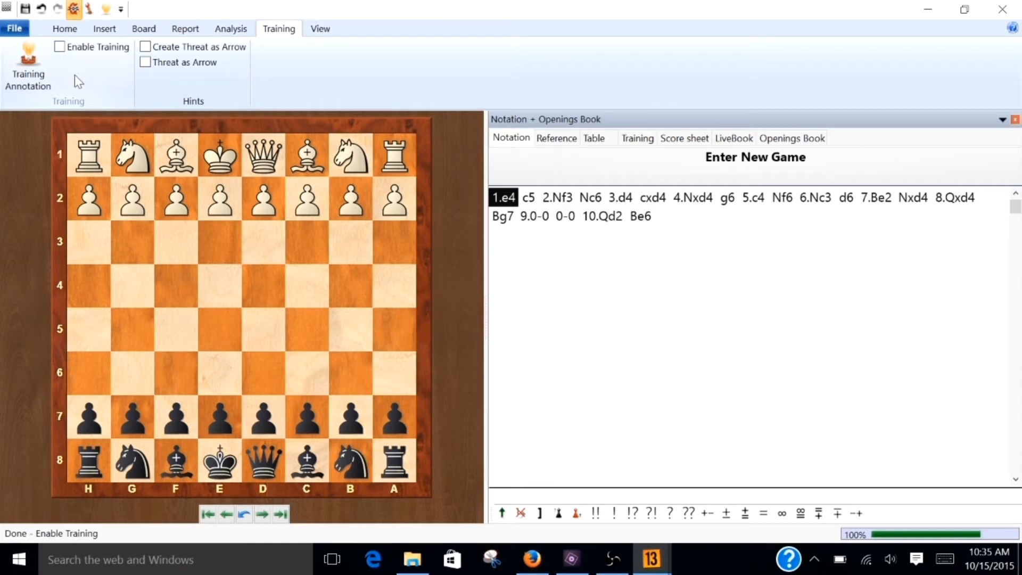
mouse_move(551, 227)
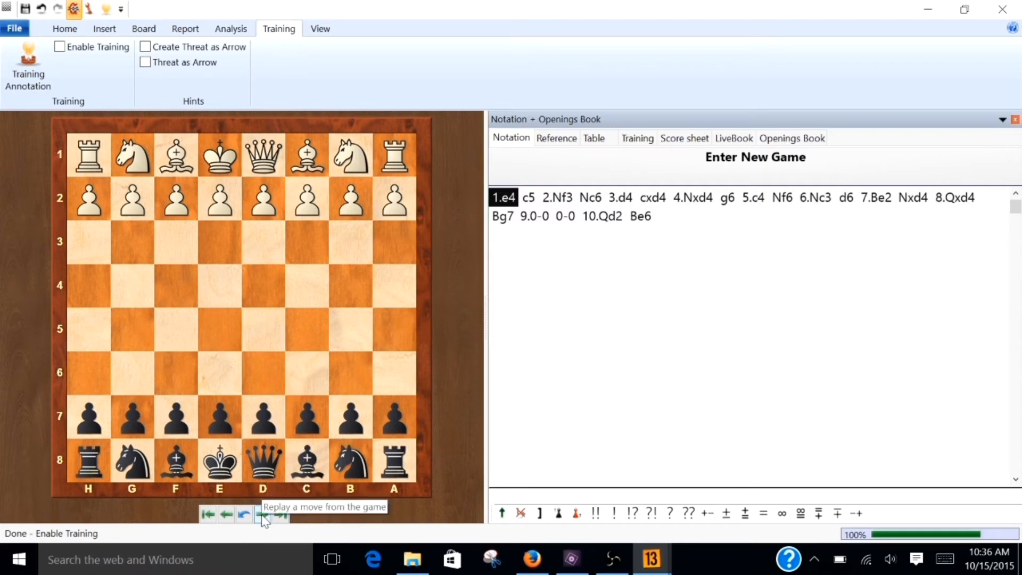
click(261, 514)
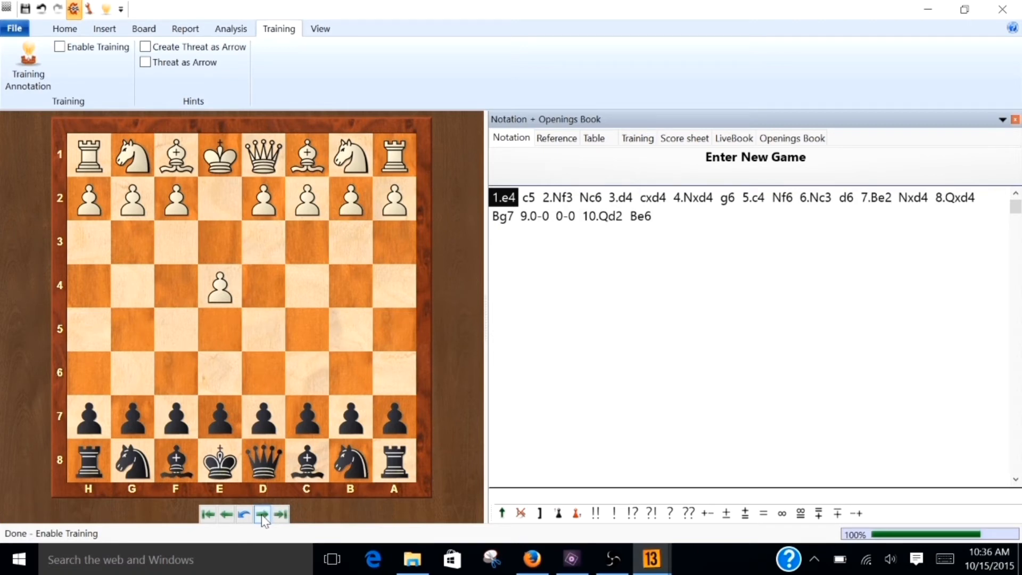
click(261, 515)
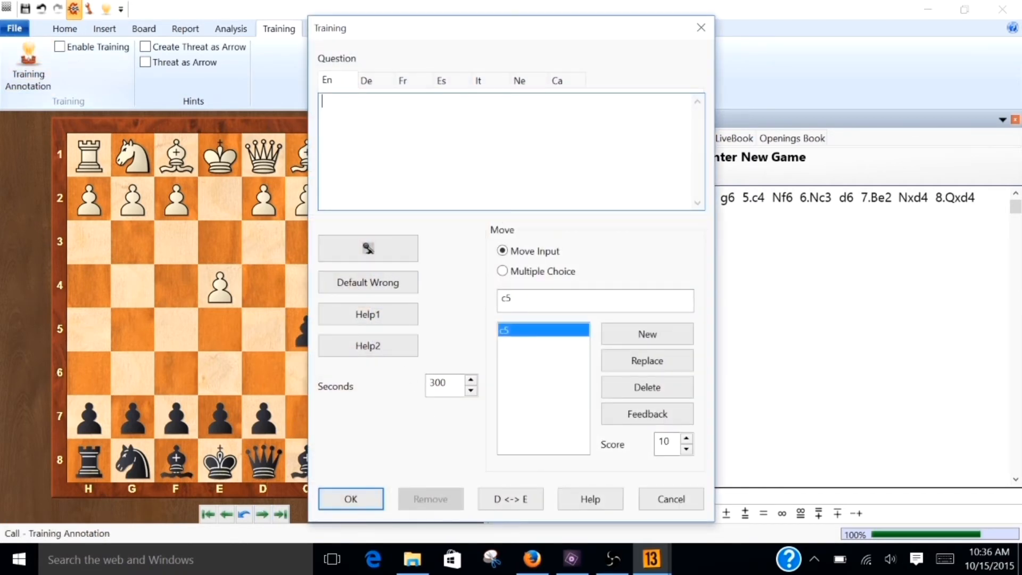
Enter the c5 question text ending 'make of the AD.' with a 5-second limit
text(make the first mov)
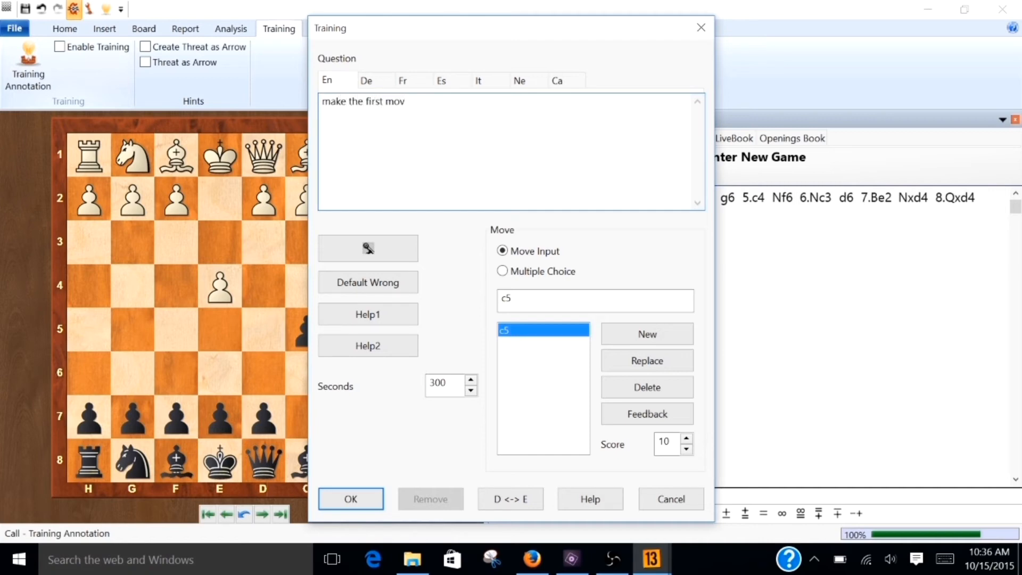
text(e of the AD)
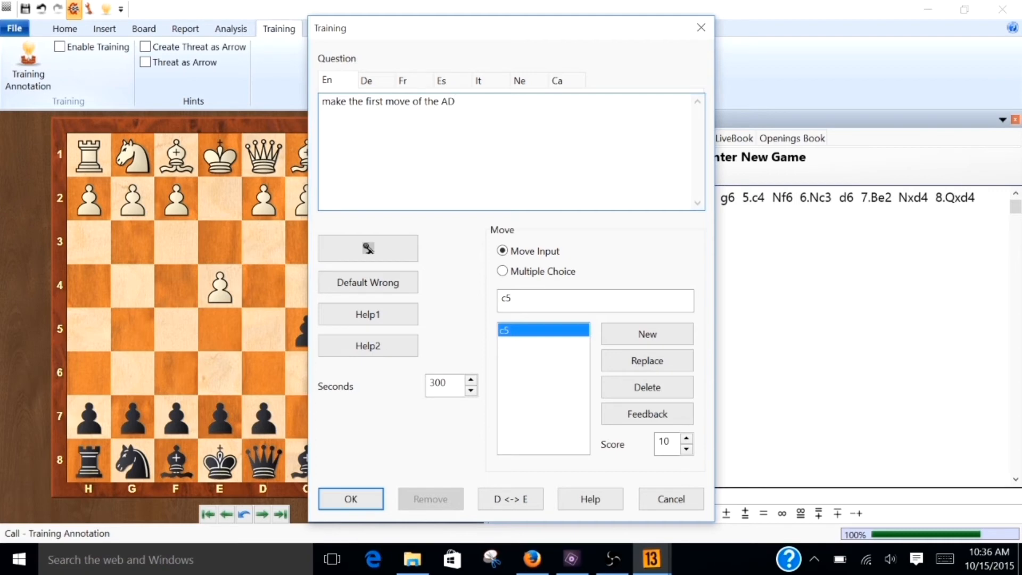
text(.)
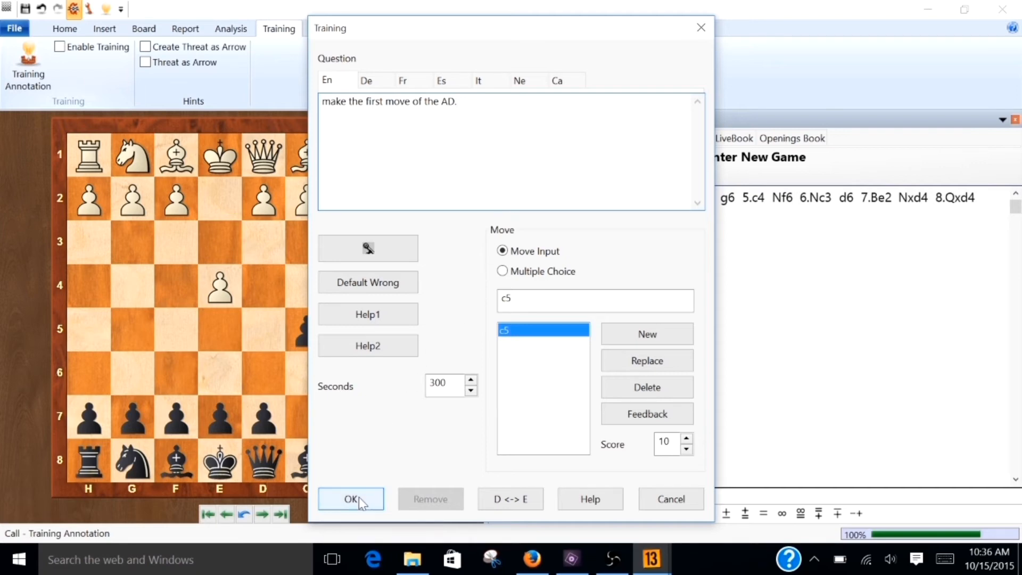
mouse_move(368, 248)
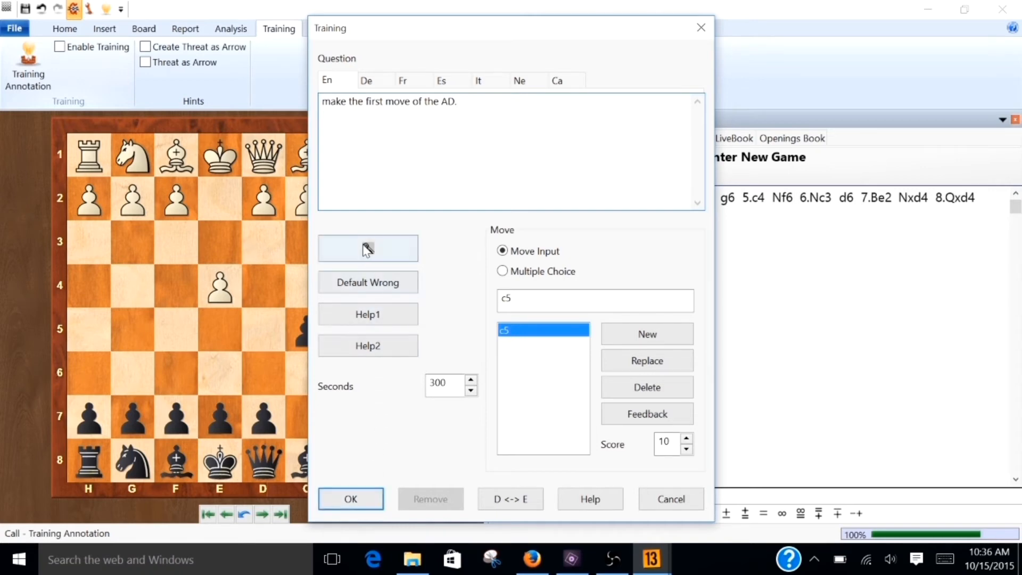
mouse_move(507, 454)
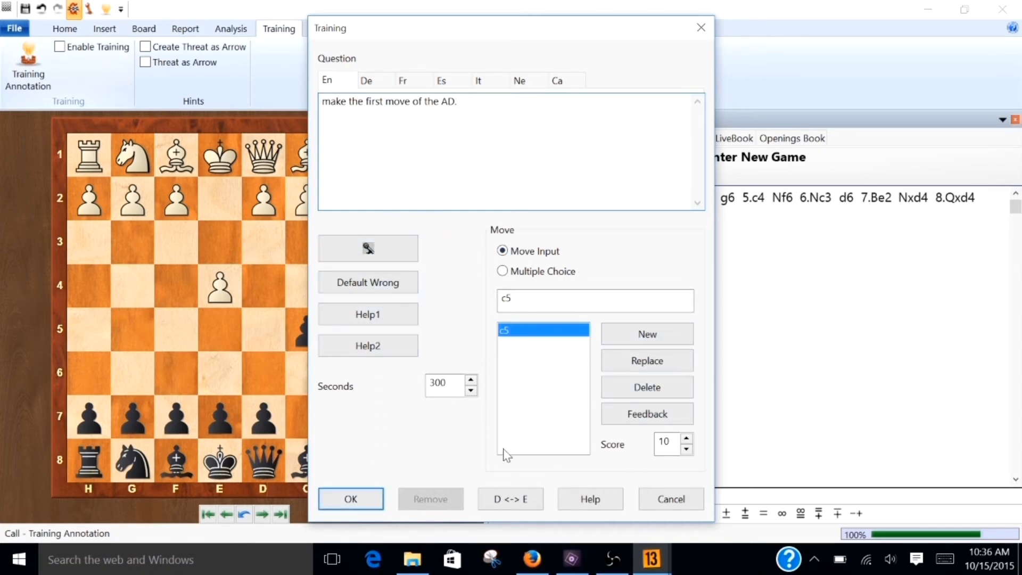
mouse_move(458, 447)
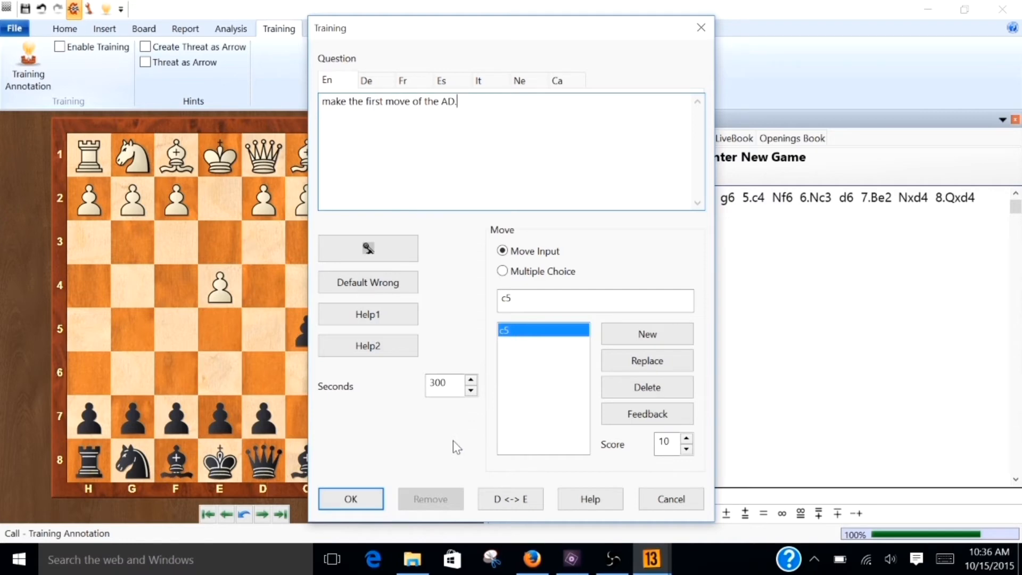
mouse_move(589, 477)
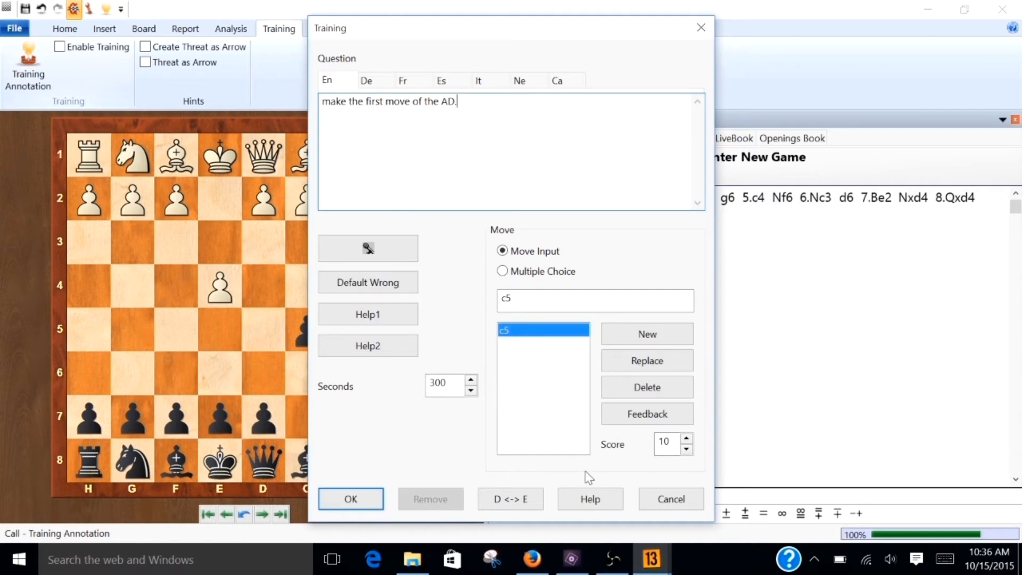
mouse_move(666, 462)
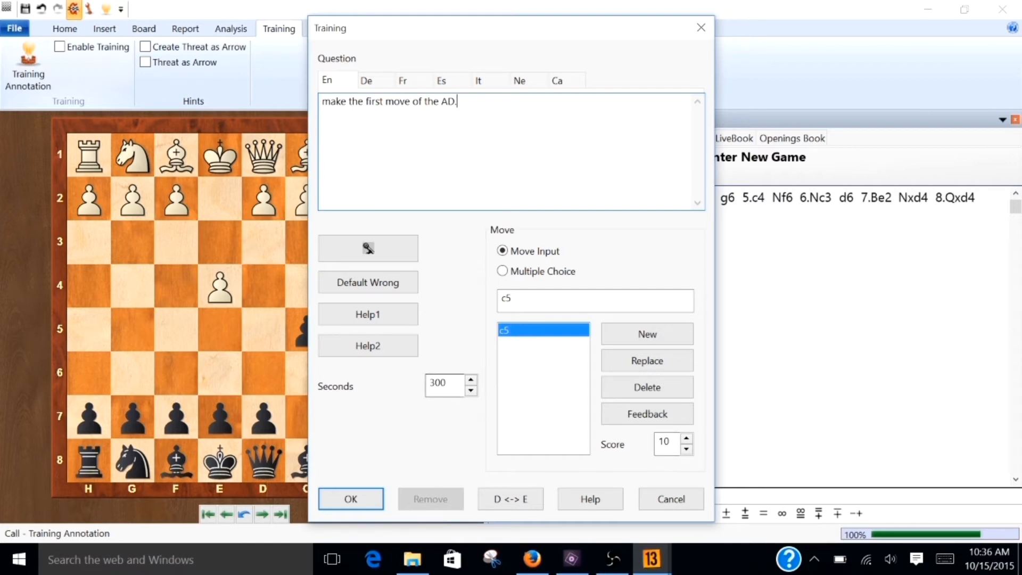
triple_click(442, 384)
text(5)
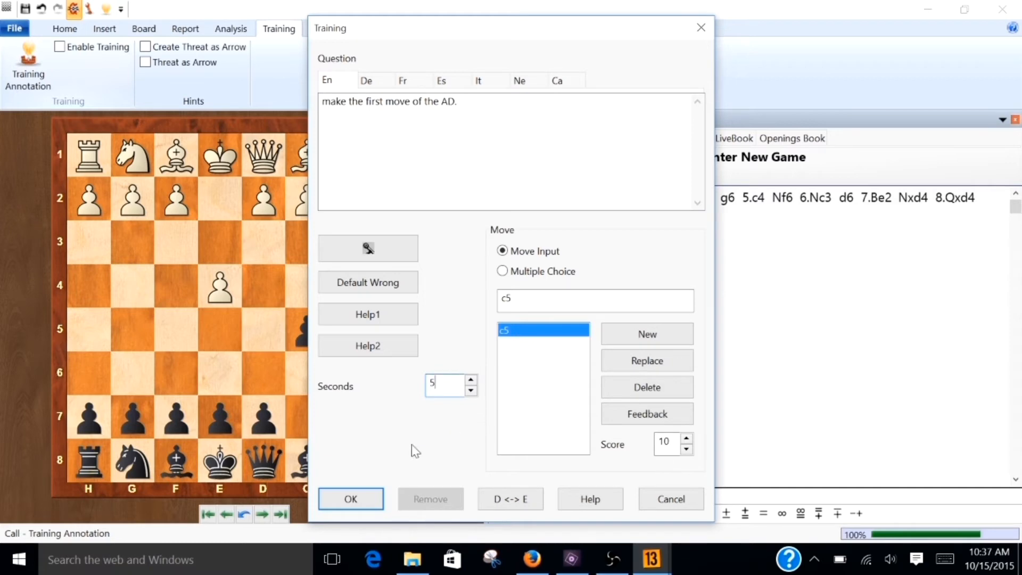
mouse_move(372, 451)
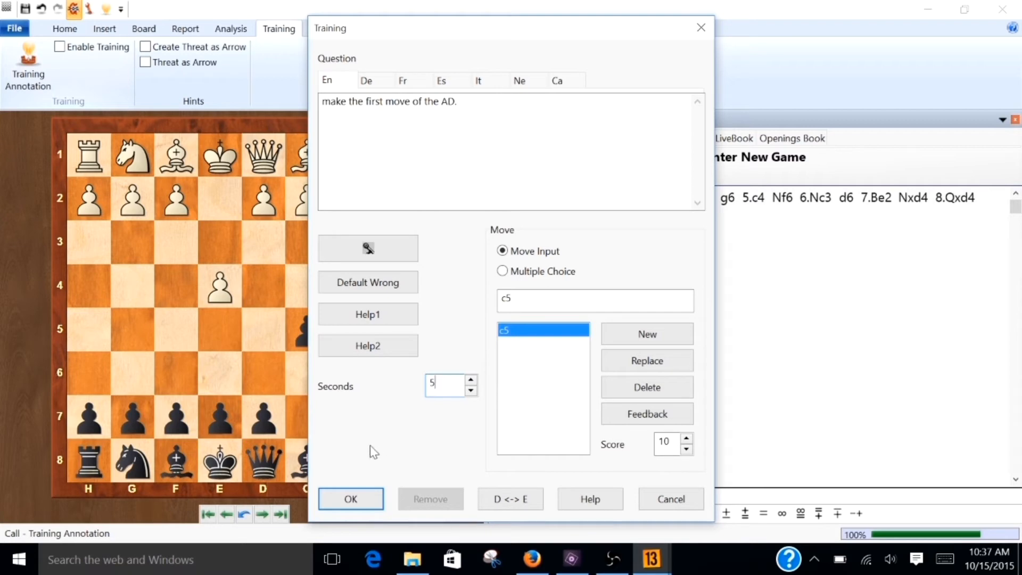
click(351, 499)
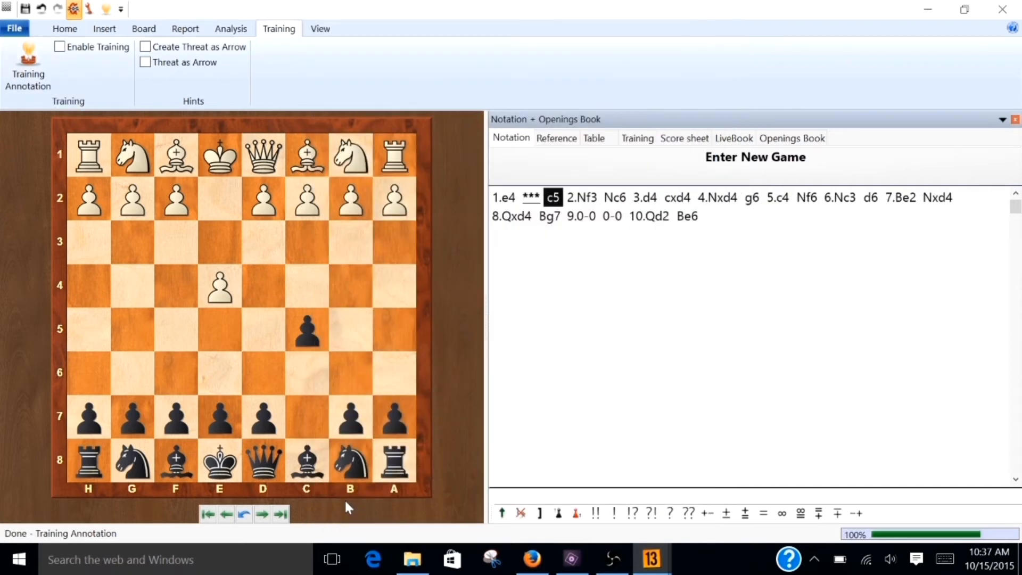
mouse_move(261, 518)
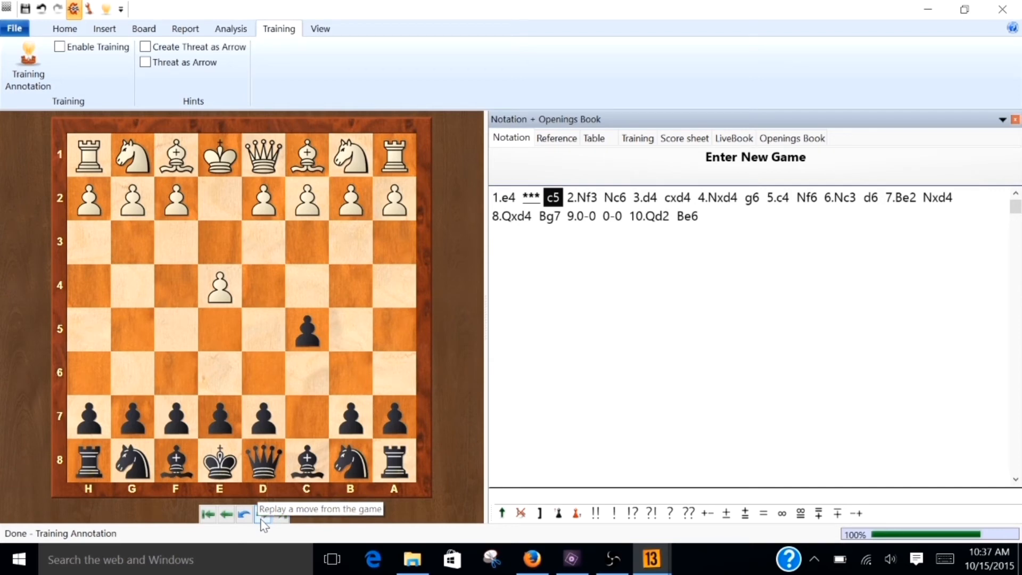
Add training questions for Black's Nc6, cxd4, g6 and Nf6
click(261, 514)
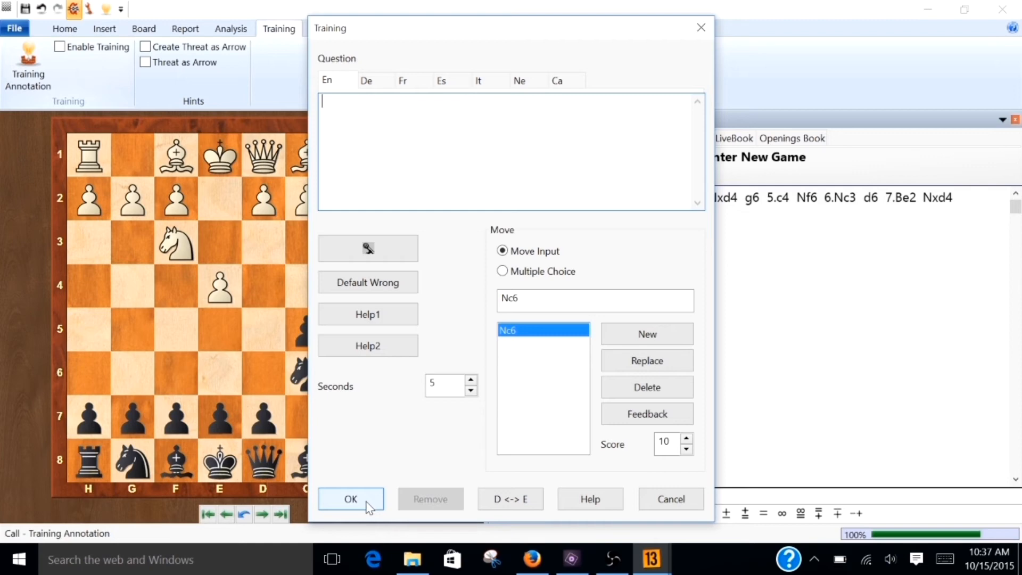
click(351, 499)
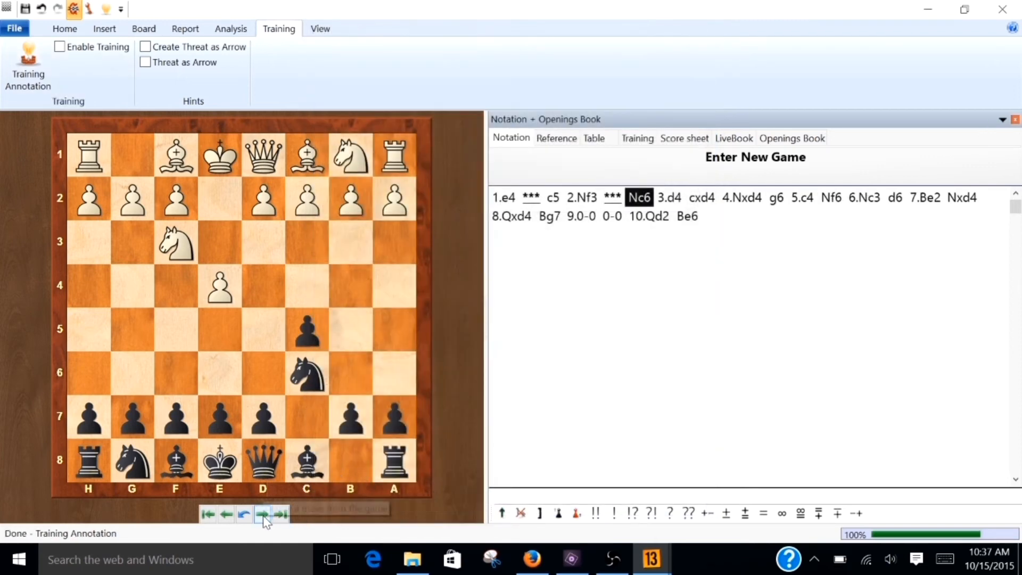
click(262, 514)
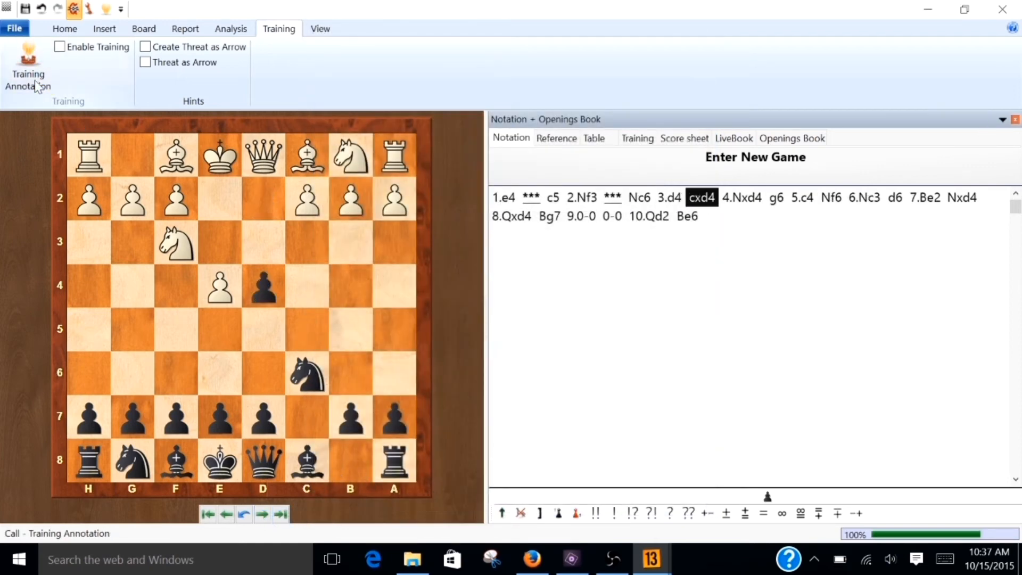
click(261, 514)
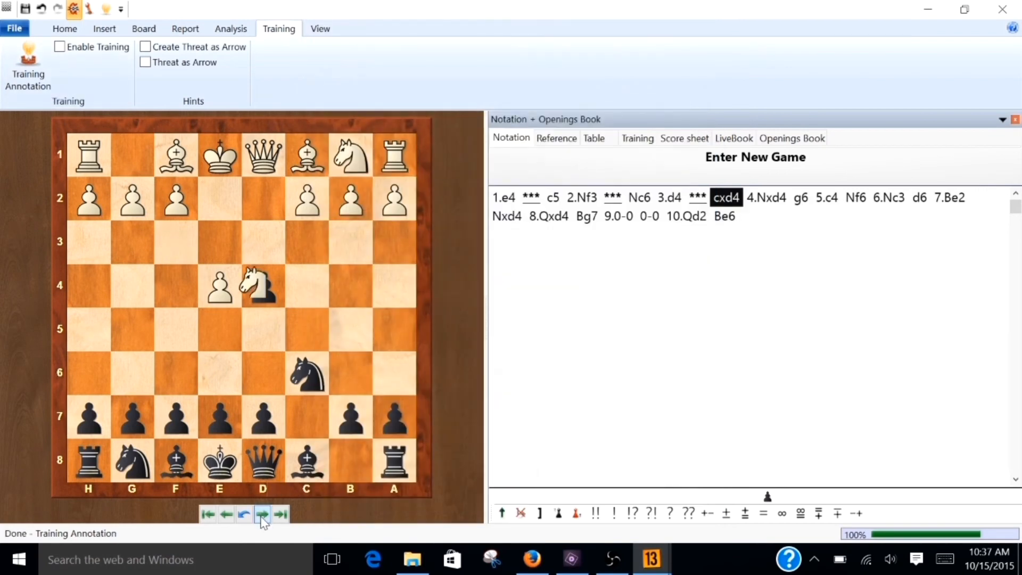
click(280, 515)
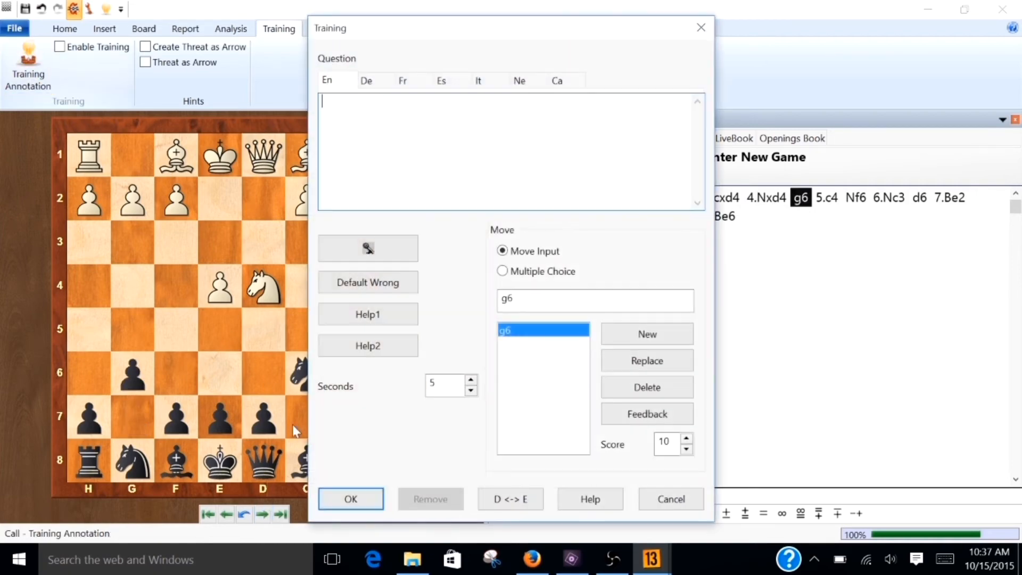
click(350, 499)
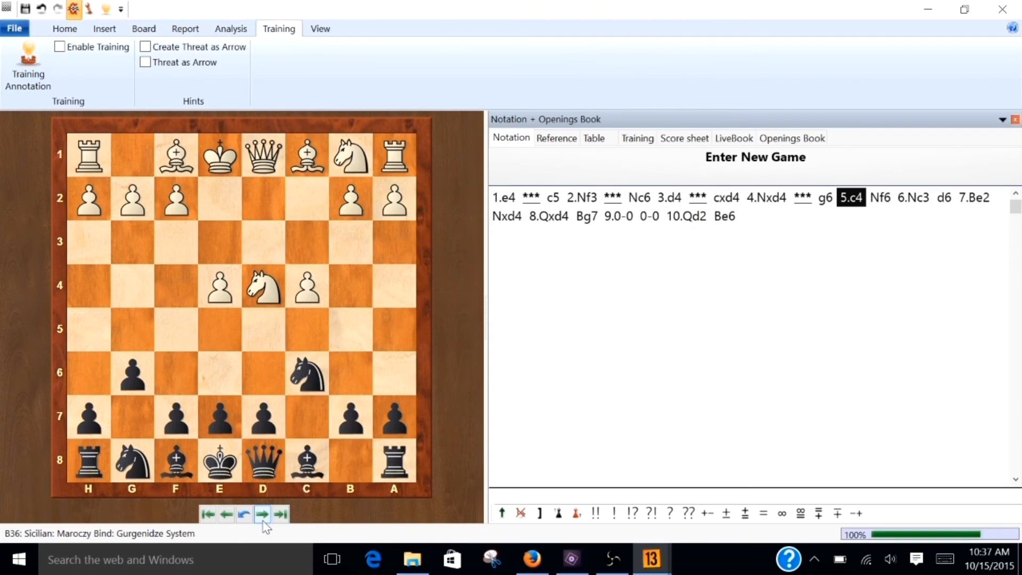
click(27, 62)
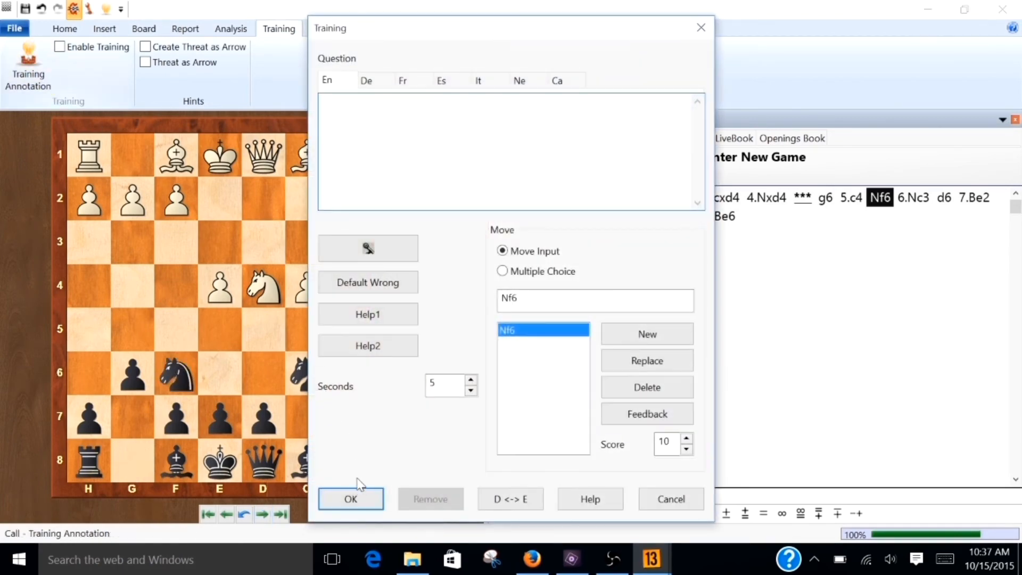
click(350, 499)
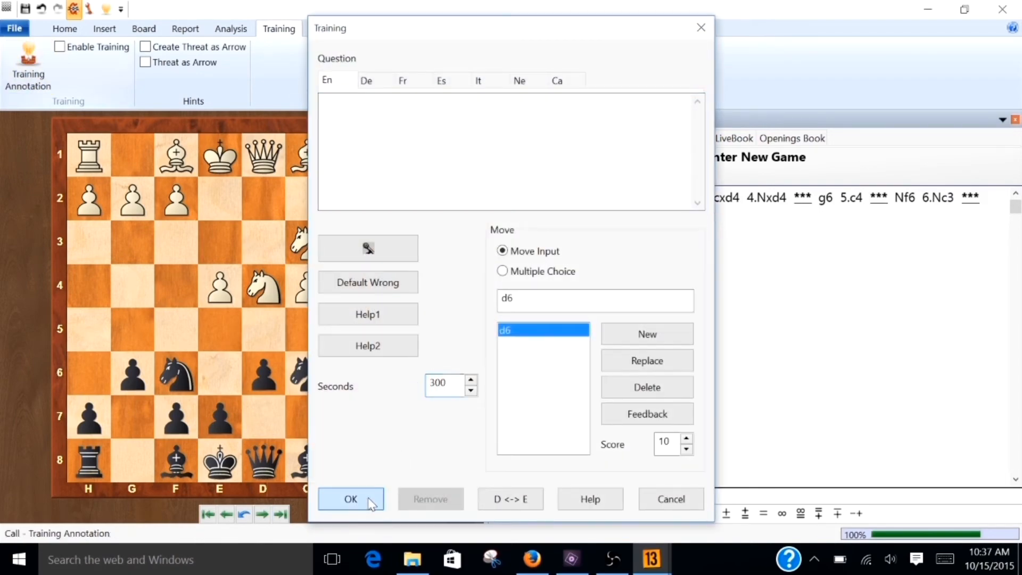
Add training questions for Black's d6, Nxd4, Bg7, 0-0 and Be6
click(350, 499)
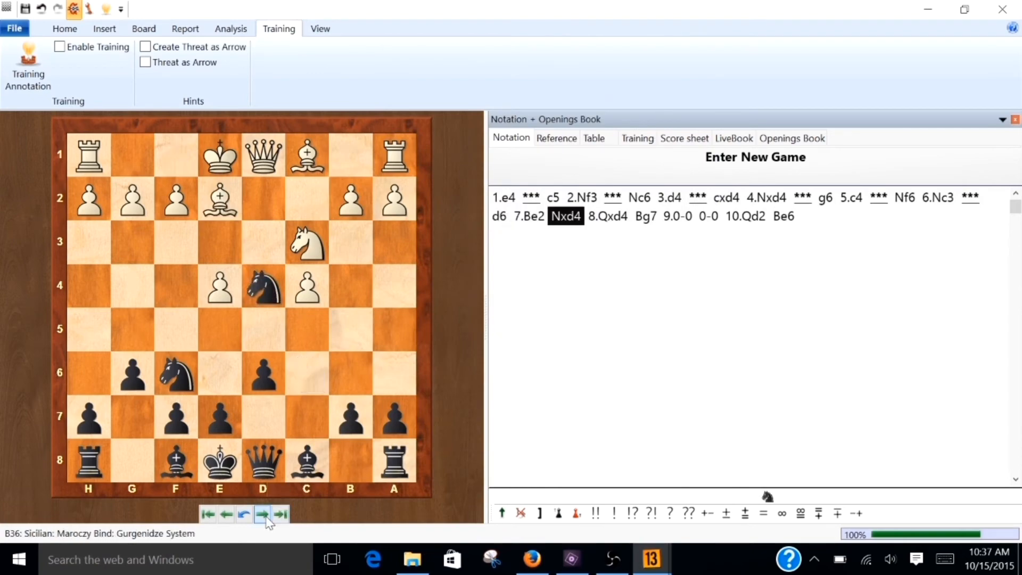
click(26, 65)
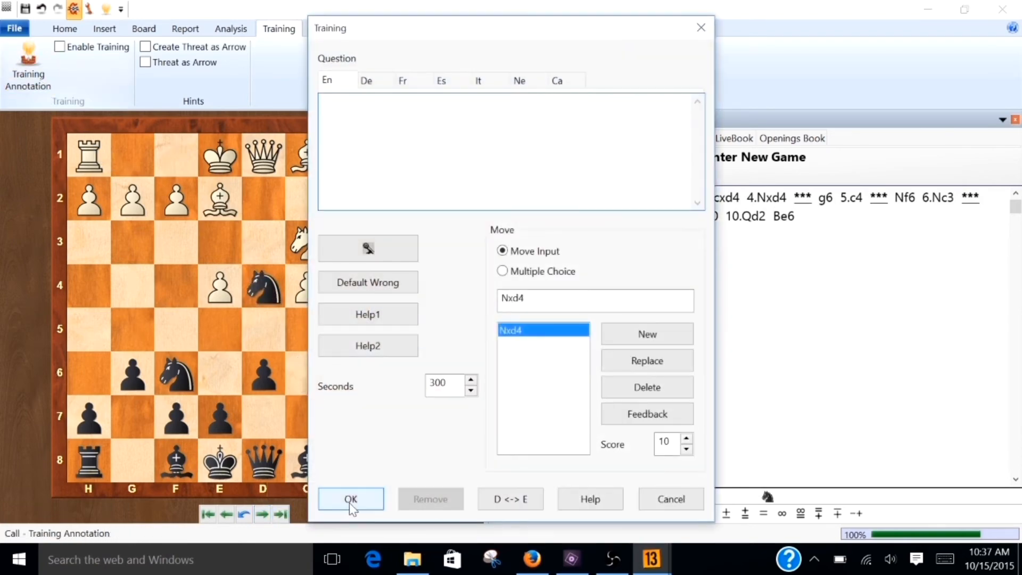
click(351, 499)
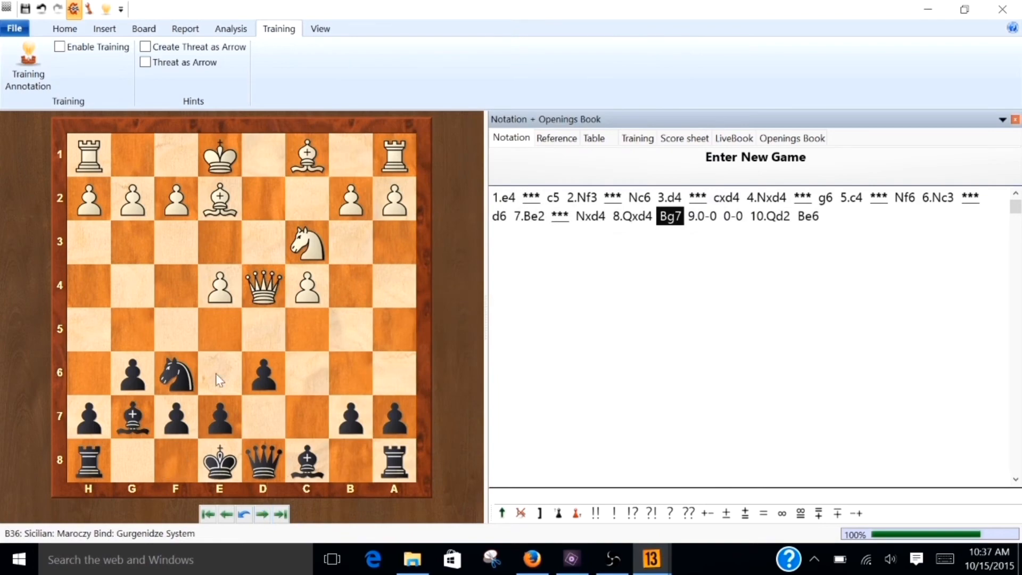
click(279, 514)
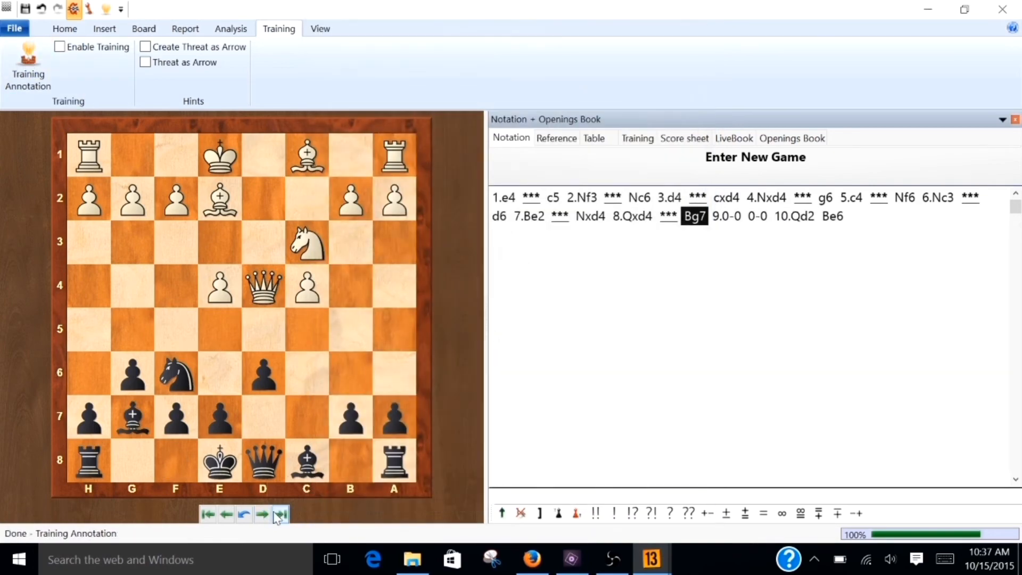
click(262, 514)
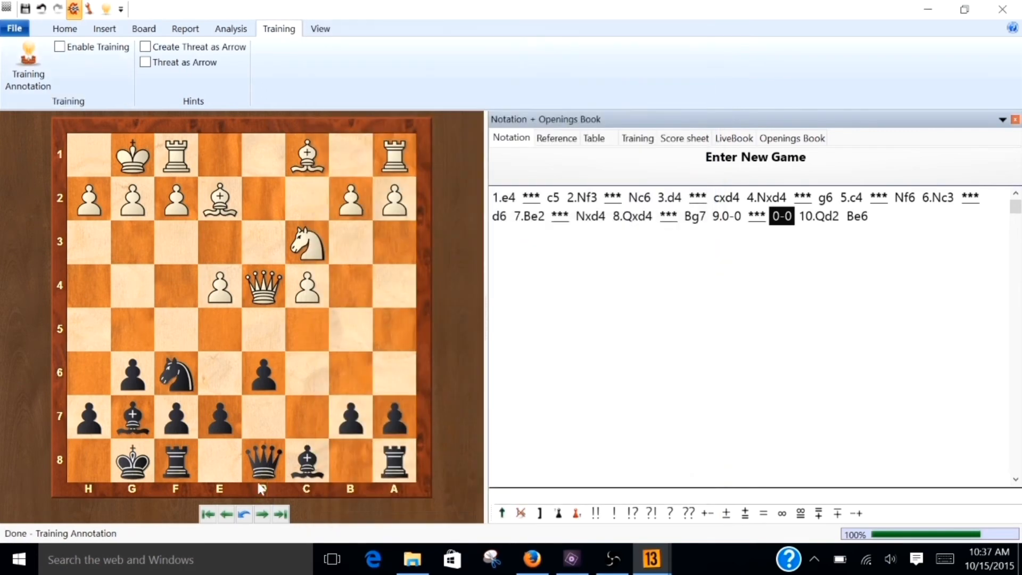
click(261, 515)
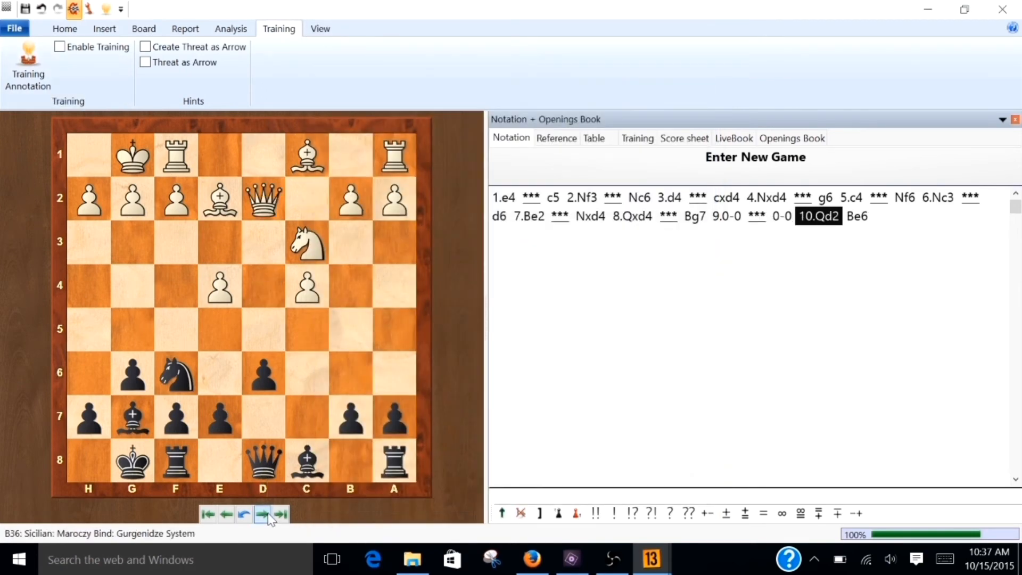
click(27, 65)
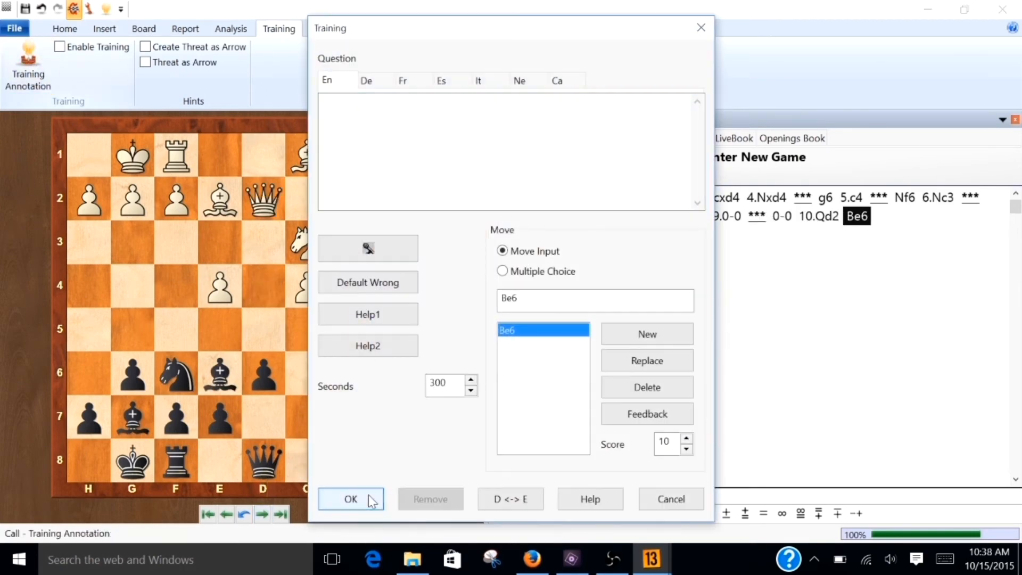
click(351, 500)
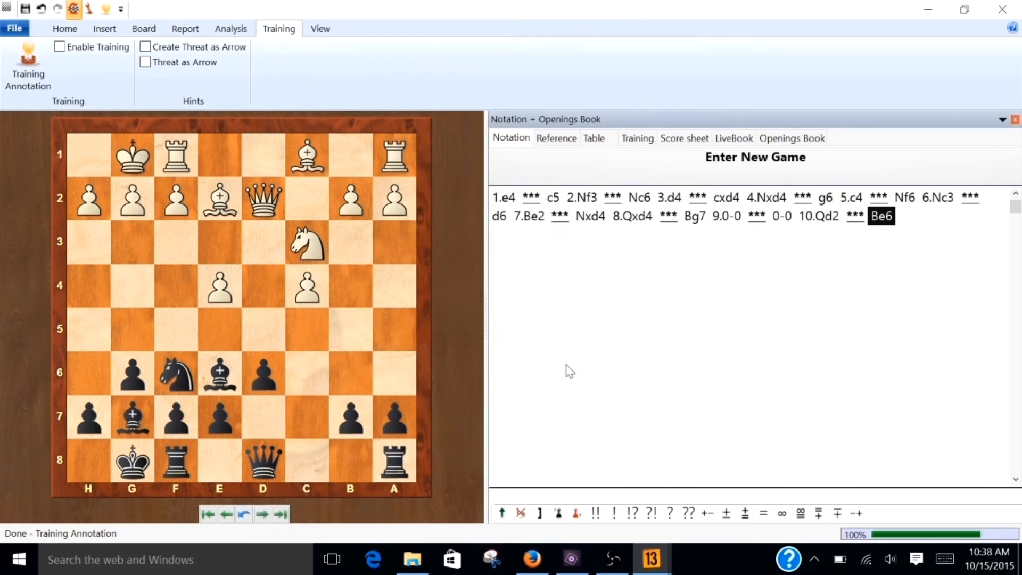
mouse_move(605, 329)
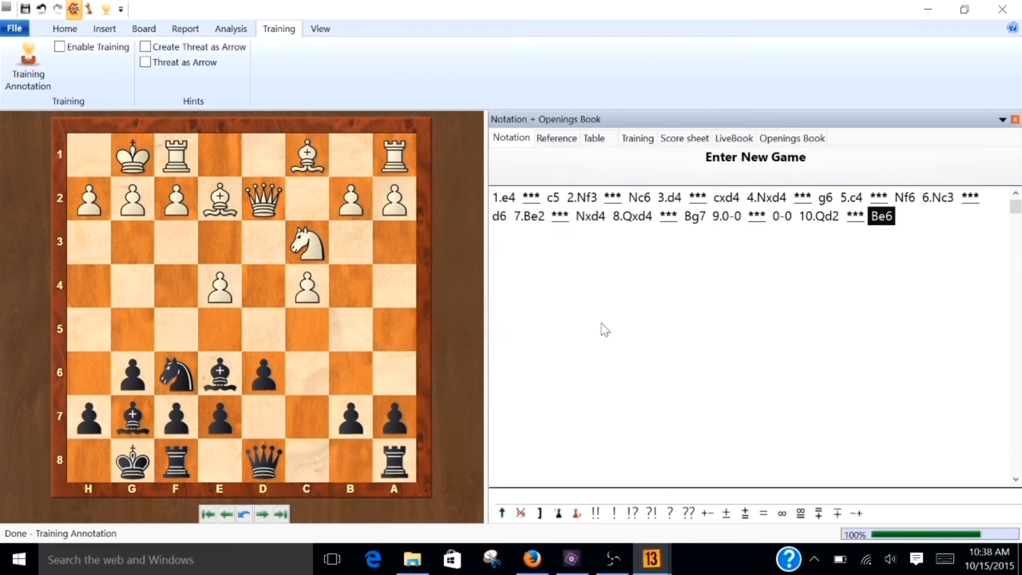
mouse_move(505, 203)
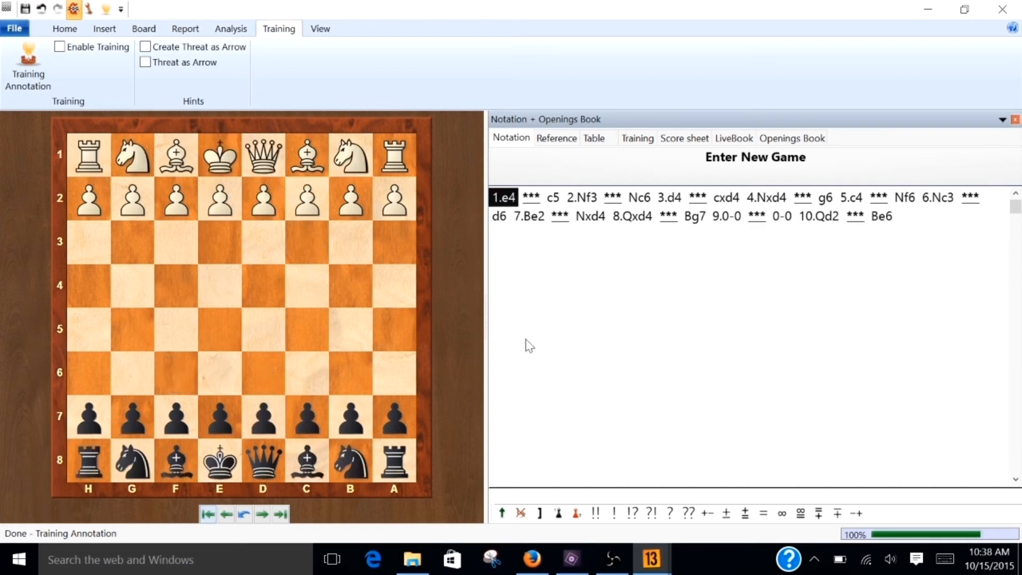
mouse_move(624, 204)
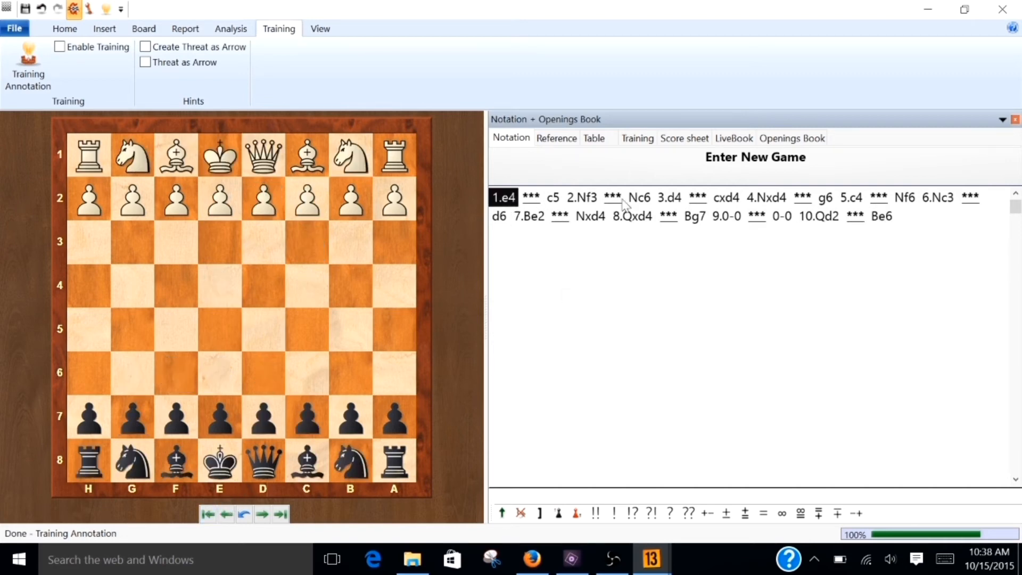
mouse_move(551, 205)
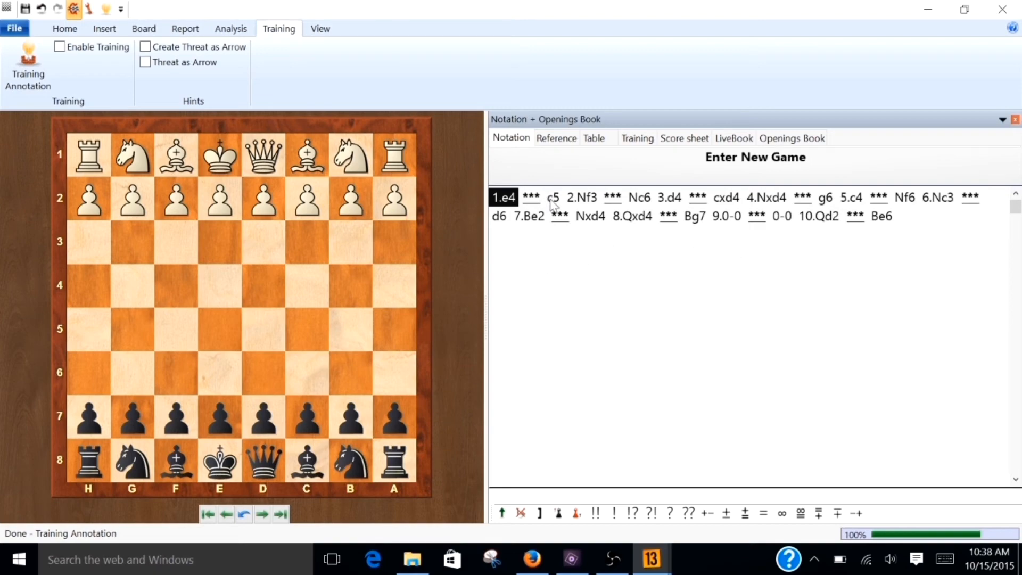
Select 1...c5 in the notation and reopen its training-question dialog
click(553, 198)
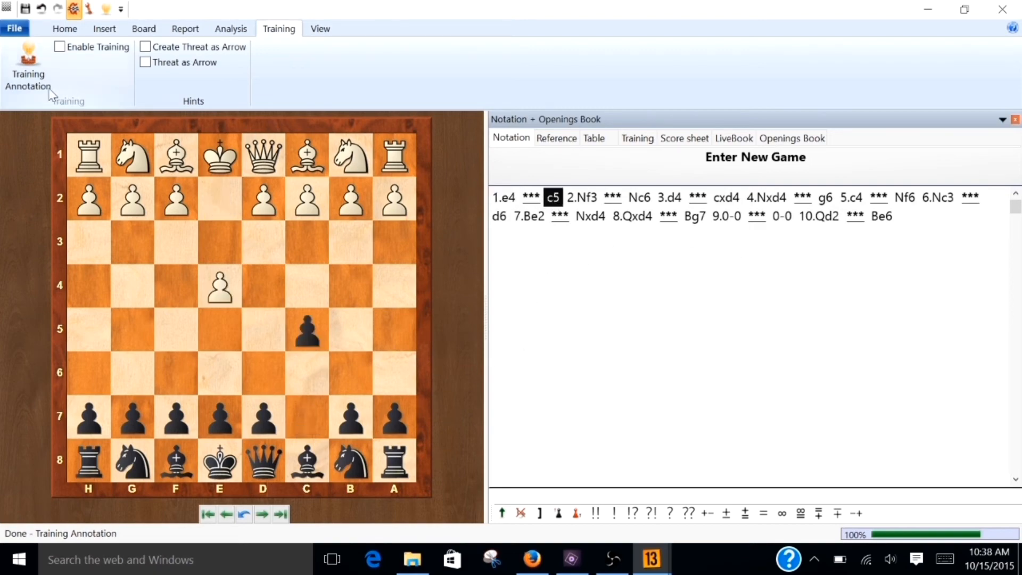
click(27, 65)
text(5)
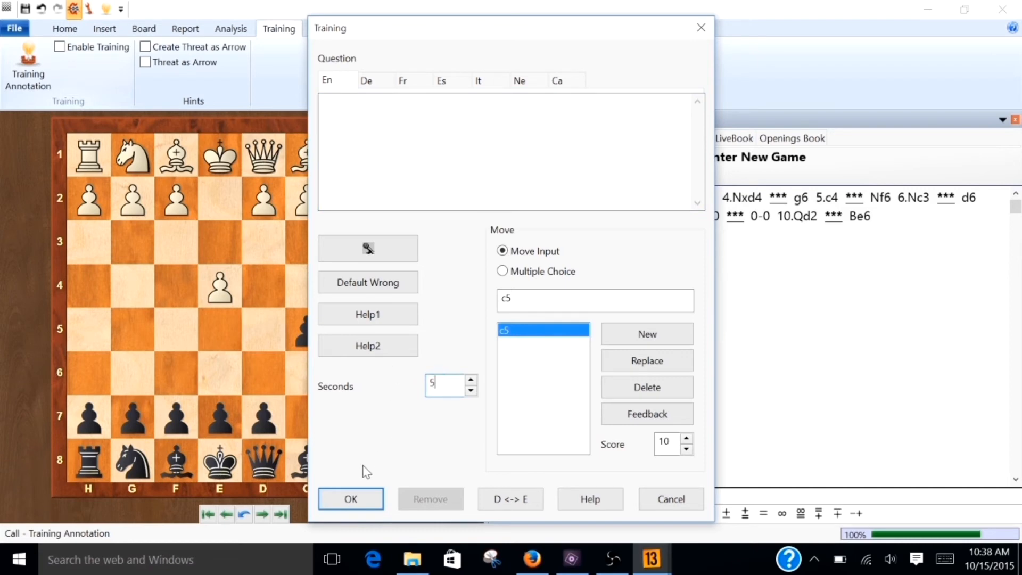
Set 300-second answer limits on the Nc6 and cxd4 training questions
click(351, 499)
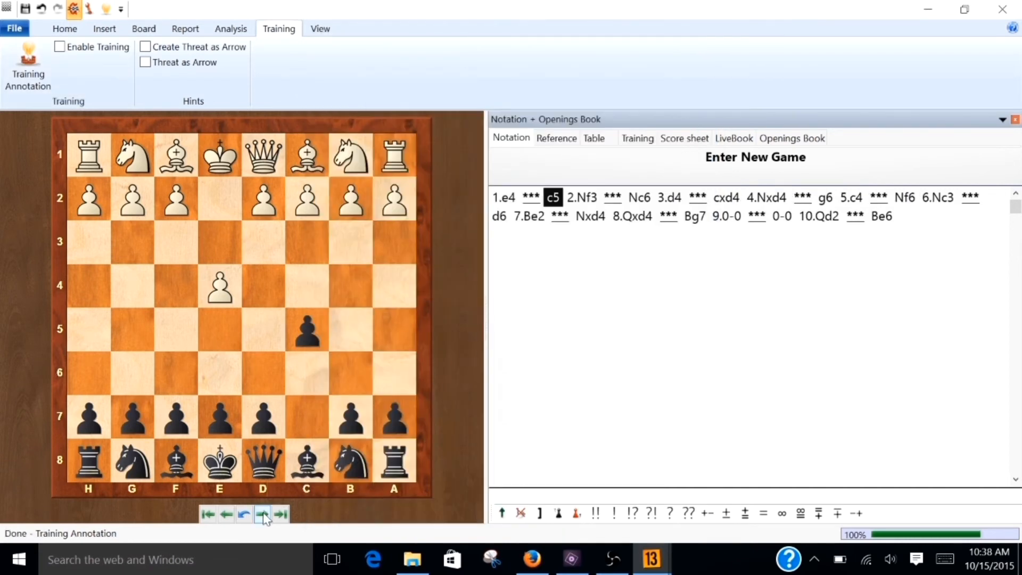
click(262, 514)
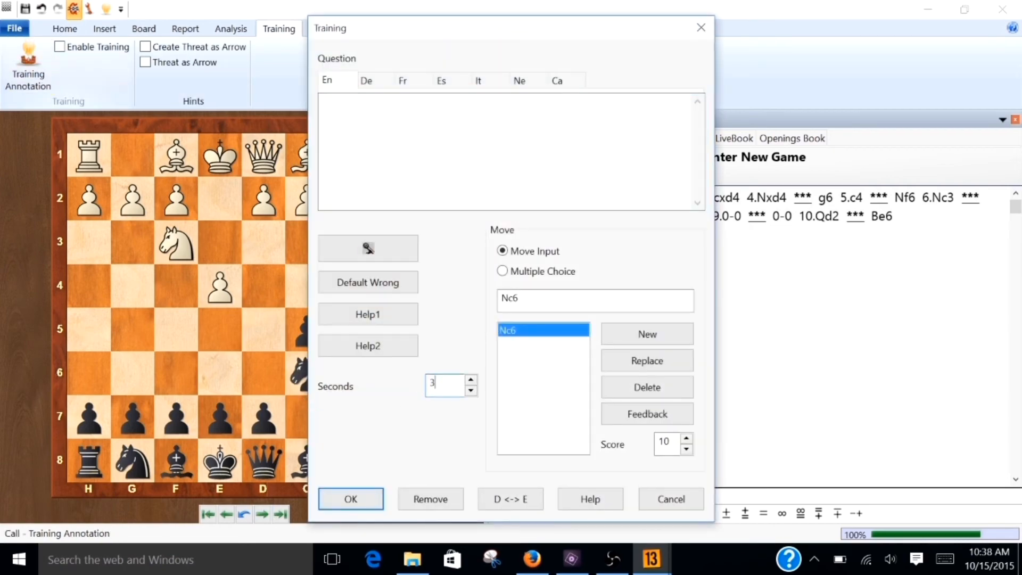
click(350, 499)
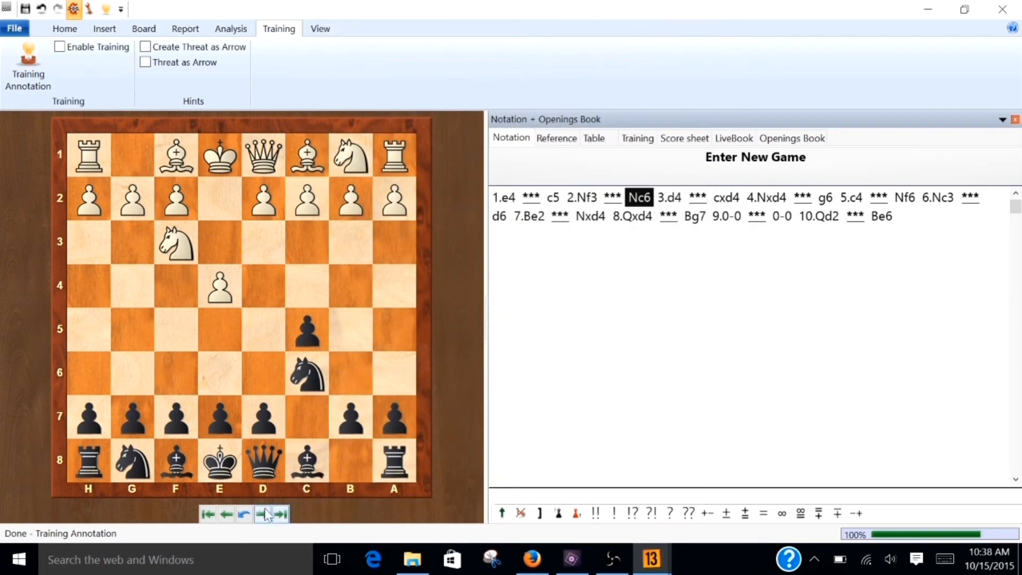
click(262, 515)
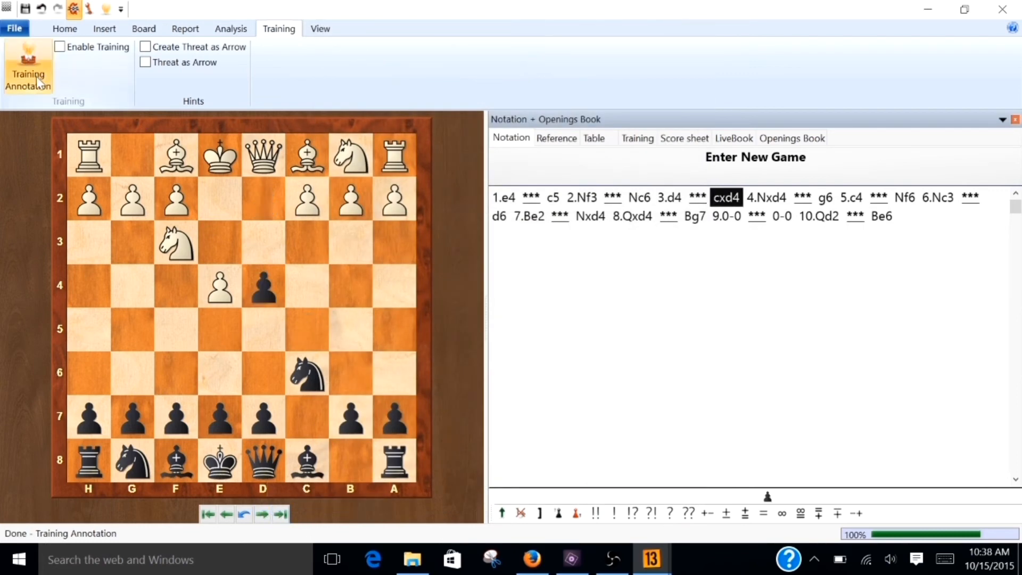
click(28, 65)
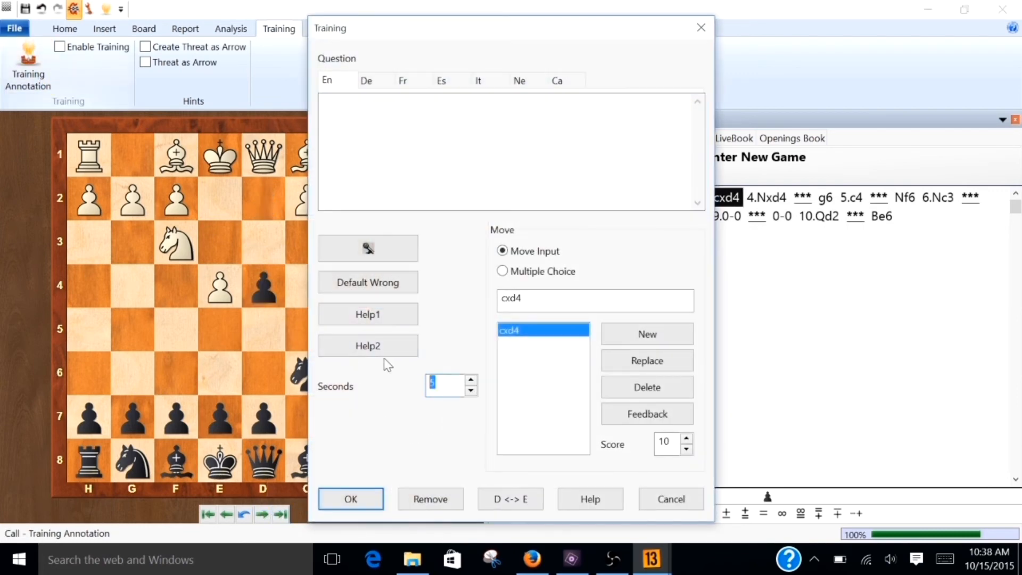
click(351, 498)
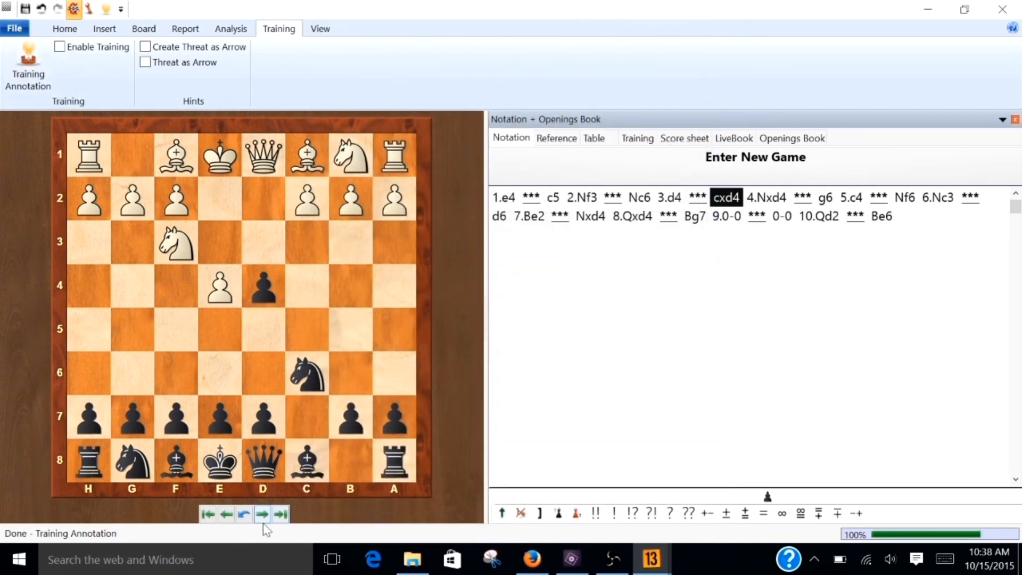
Set 300-second limits on the g6 and Nf6 questions, then return to the game start
click(261, 514)
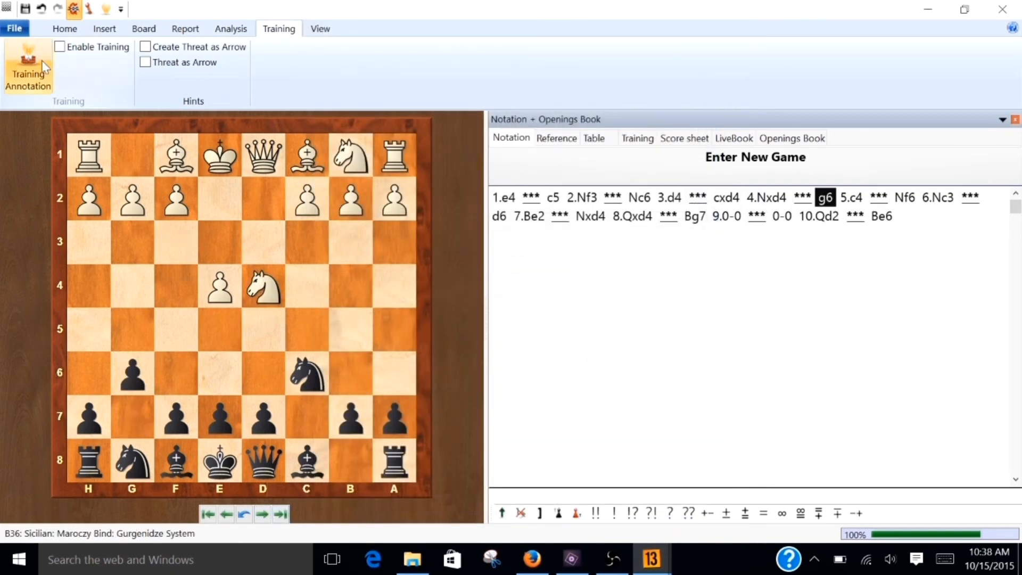
click(27, 65)
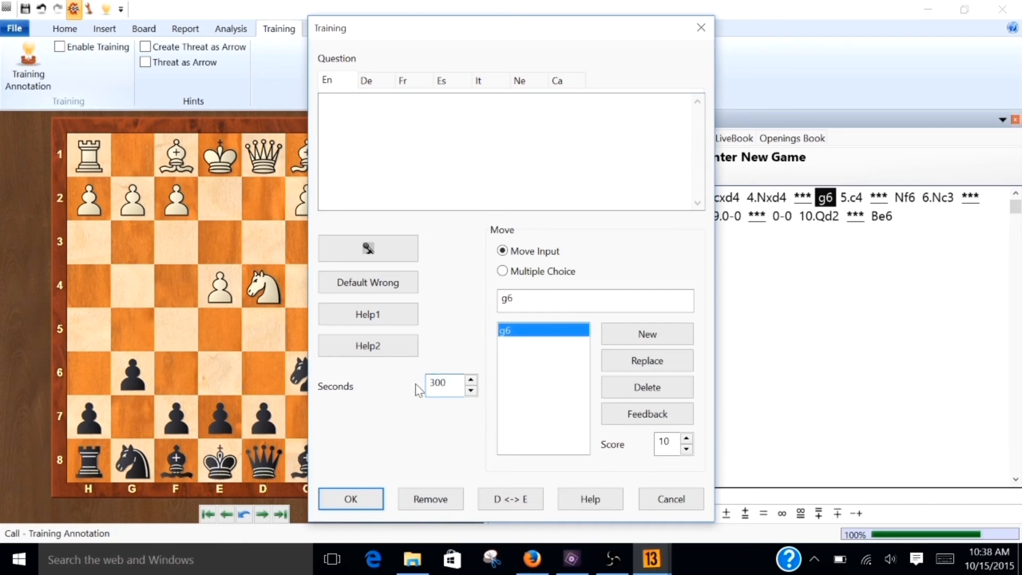
click(351, 499)
text(3)
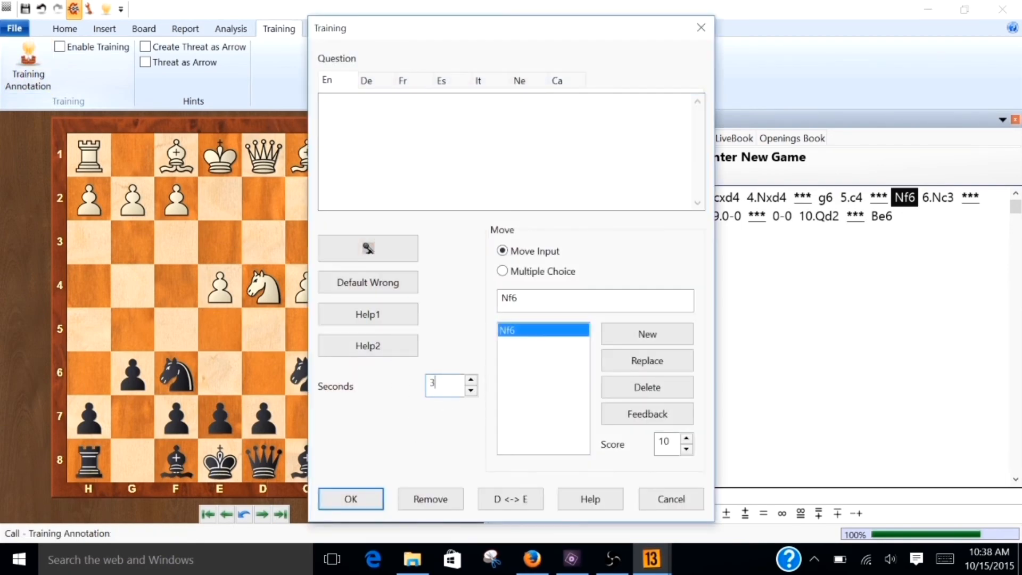
click(351, 499)
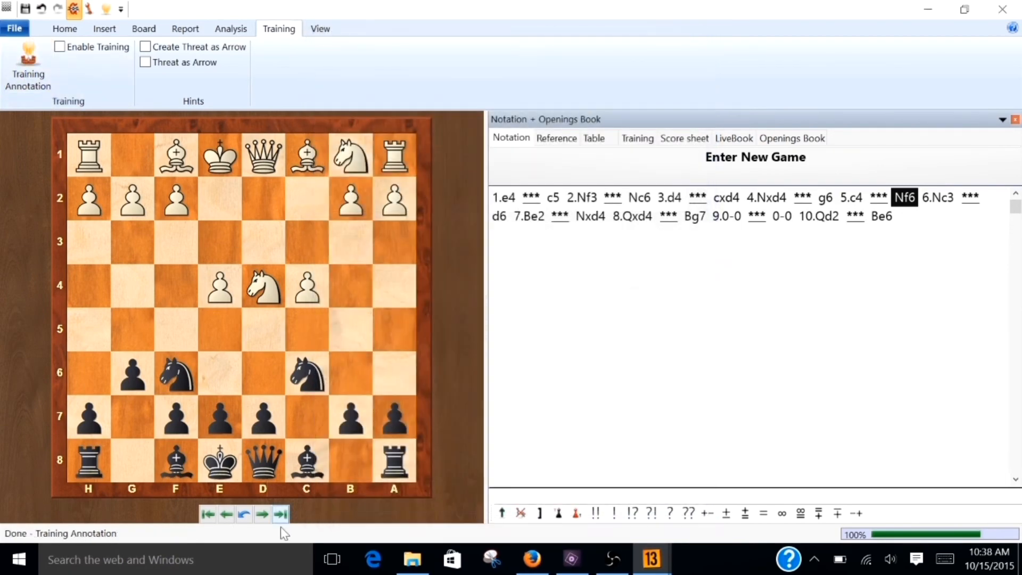
click(262, 515)
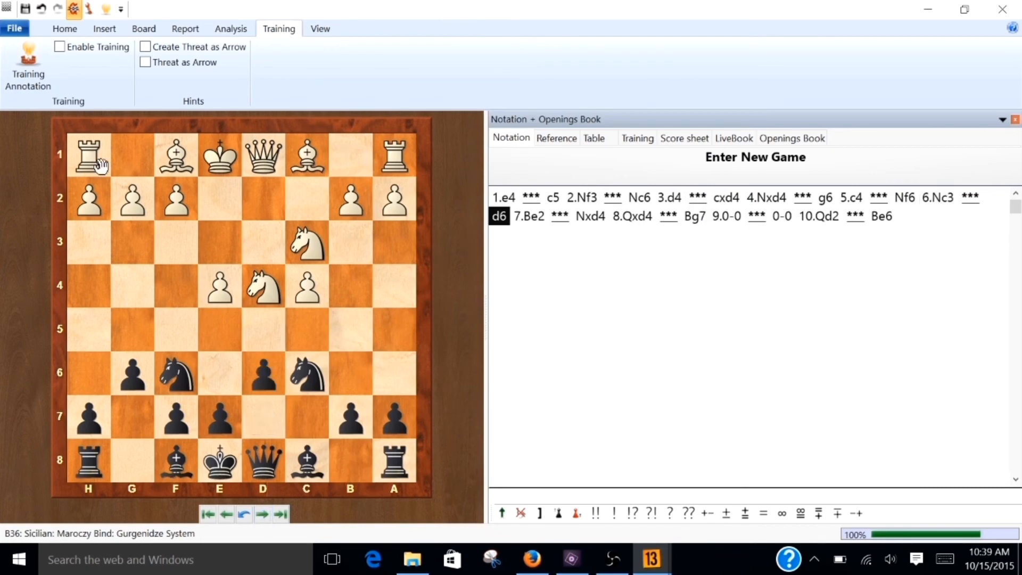
click(27, 65)
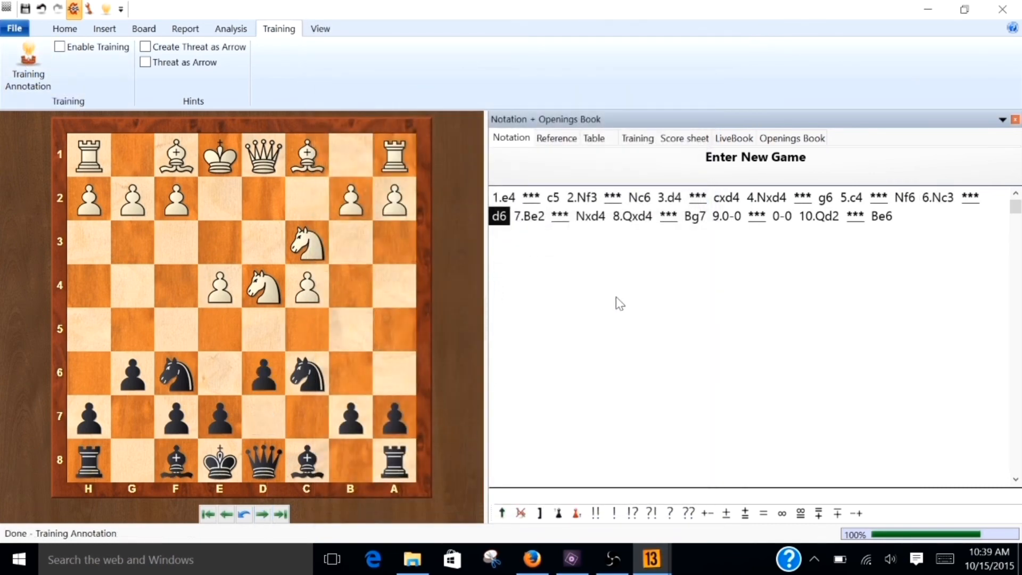
click(207, 514)
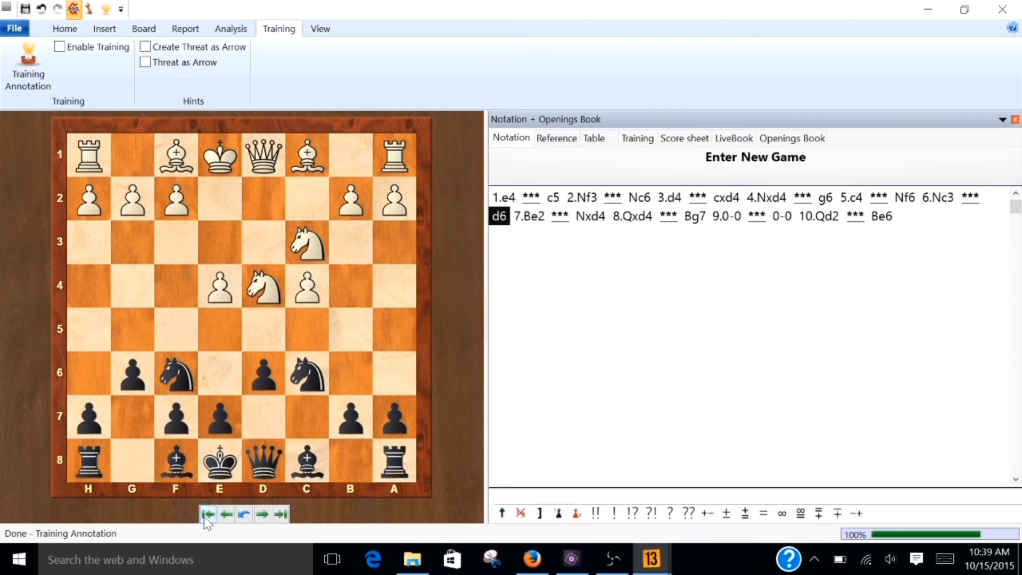
click(207, 515)
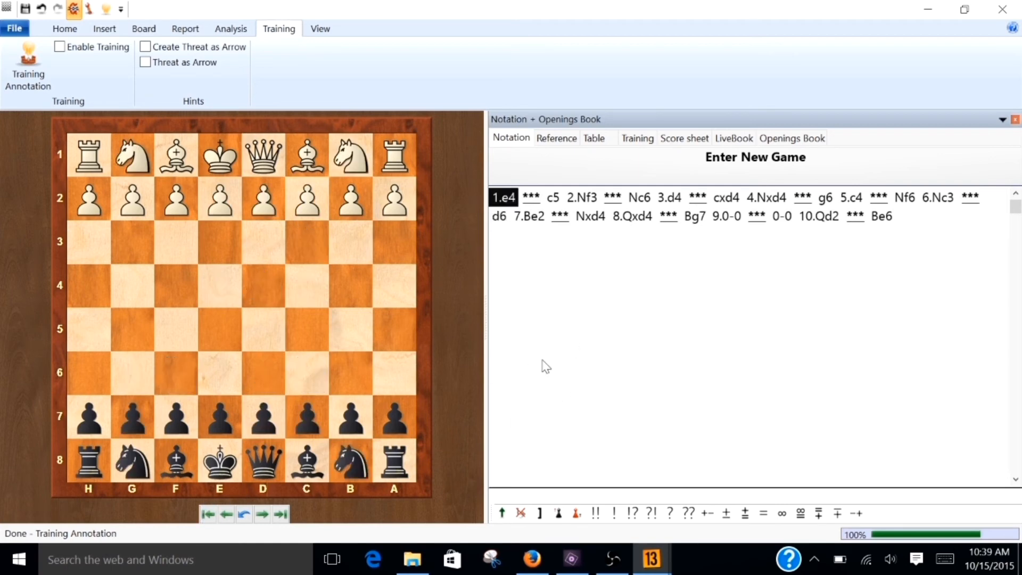
mouse_move(540, 246)
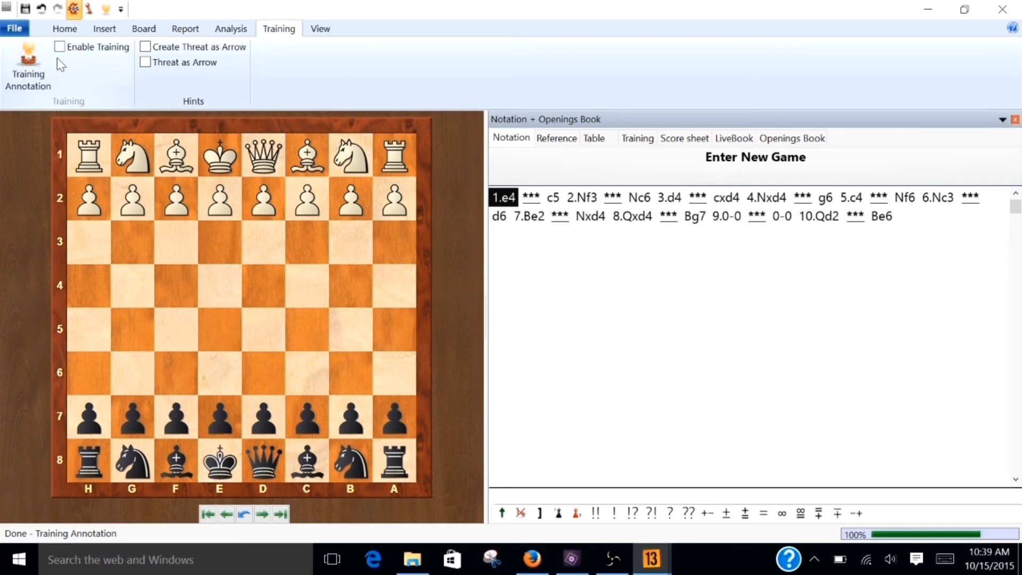
Enable training mode so only 1.e4 shows with Black's replies hidden
click(59, 46)
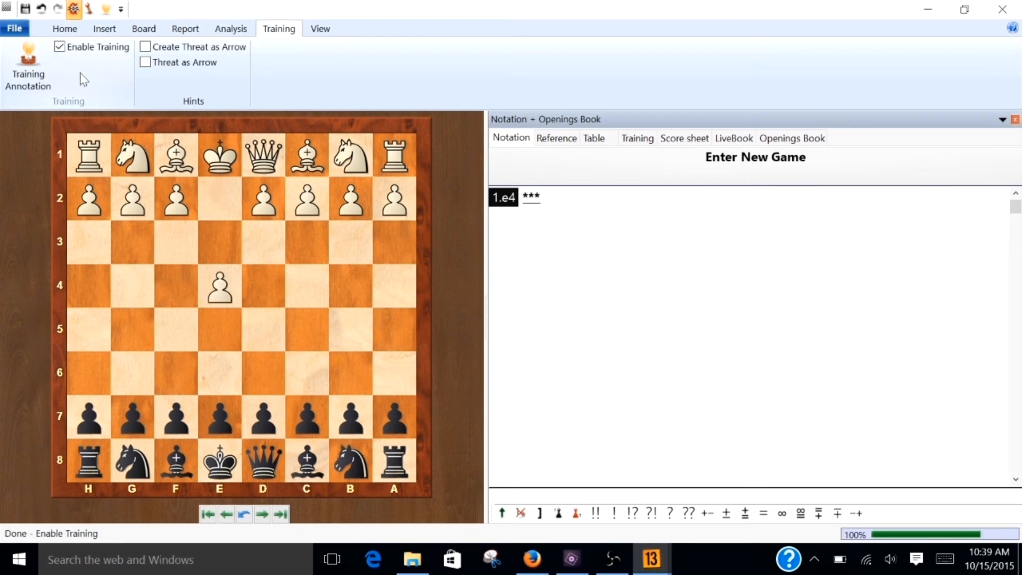
mouse_move(554, 225)
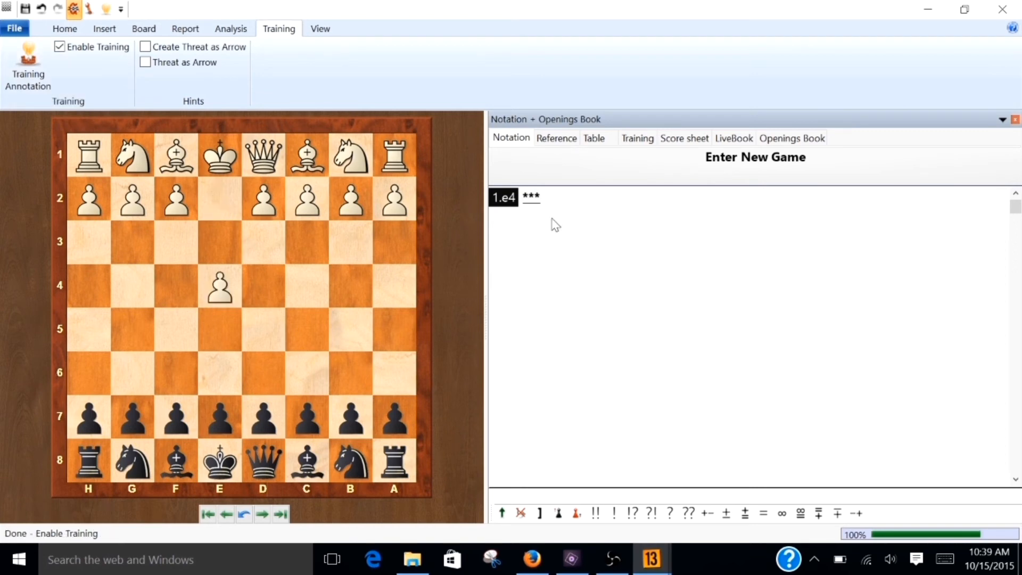
mouse_move(103, 88)
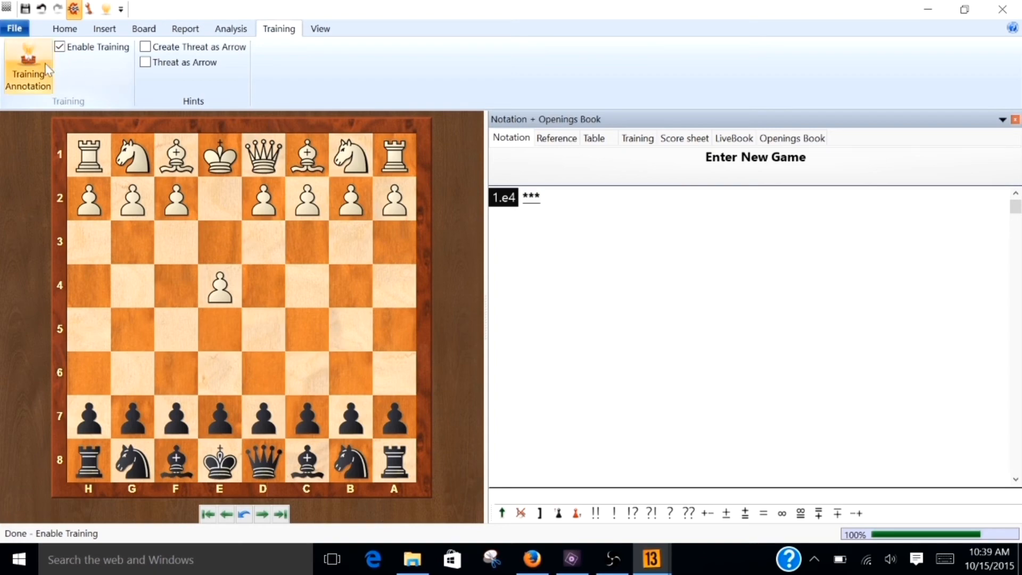
click(14, 29)
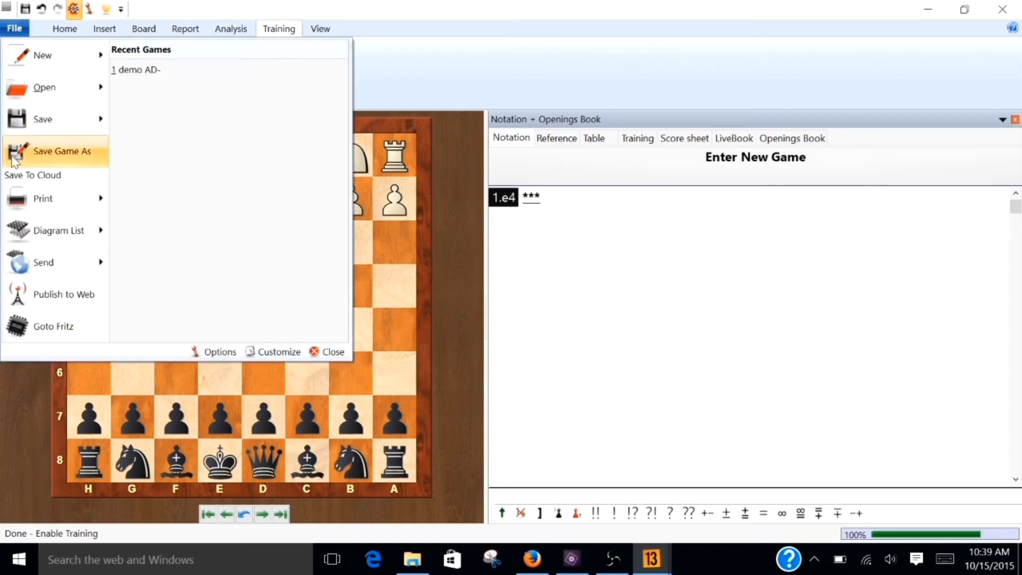
Save the game into demo.cbh with White named 'demo mb'
click(61, 151)
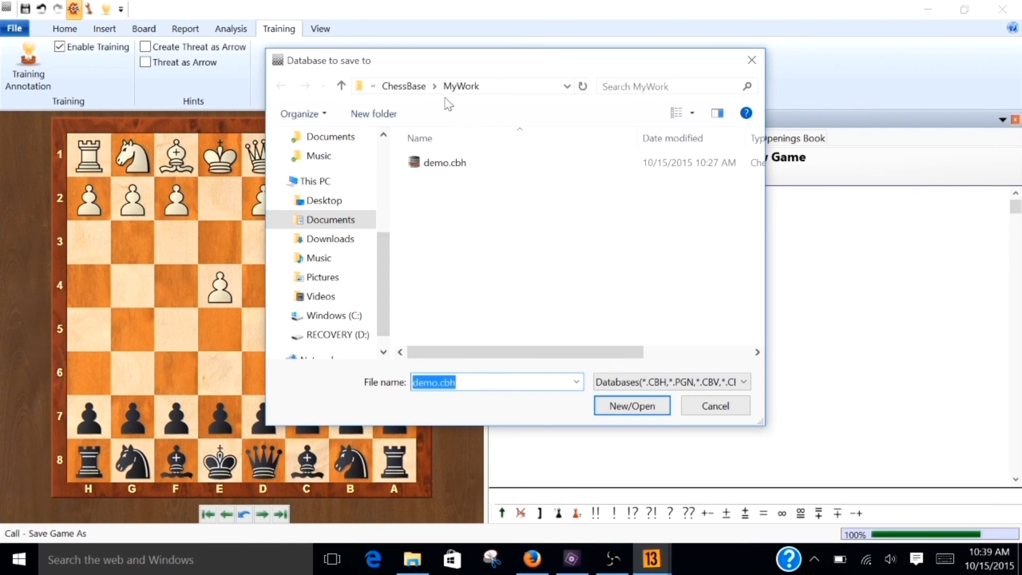
click(444, 162)
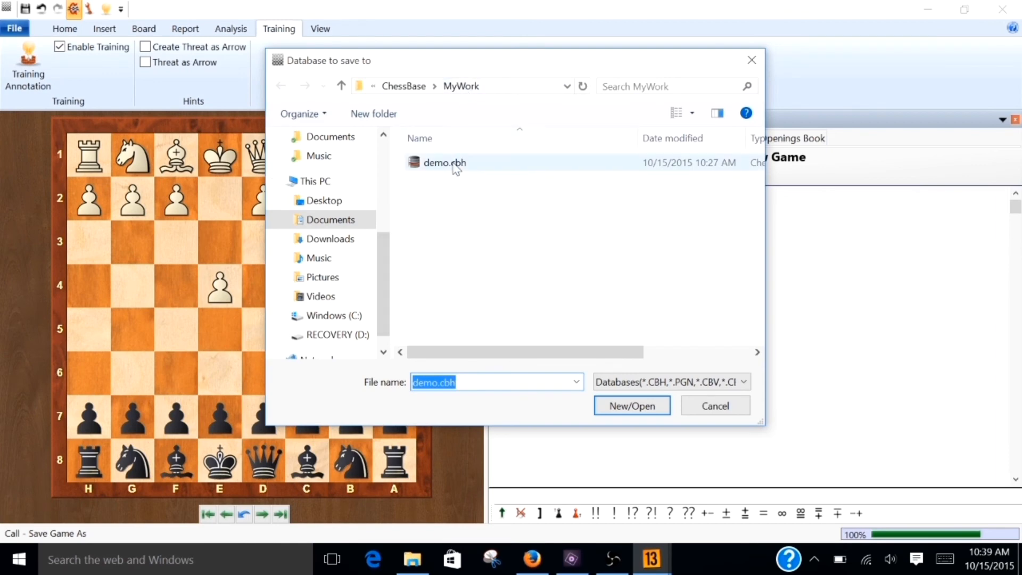
mouse_move(444, 163)
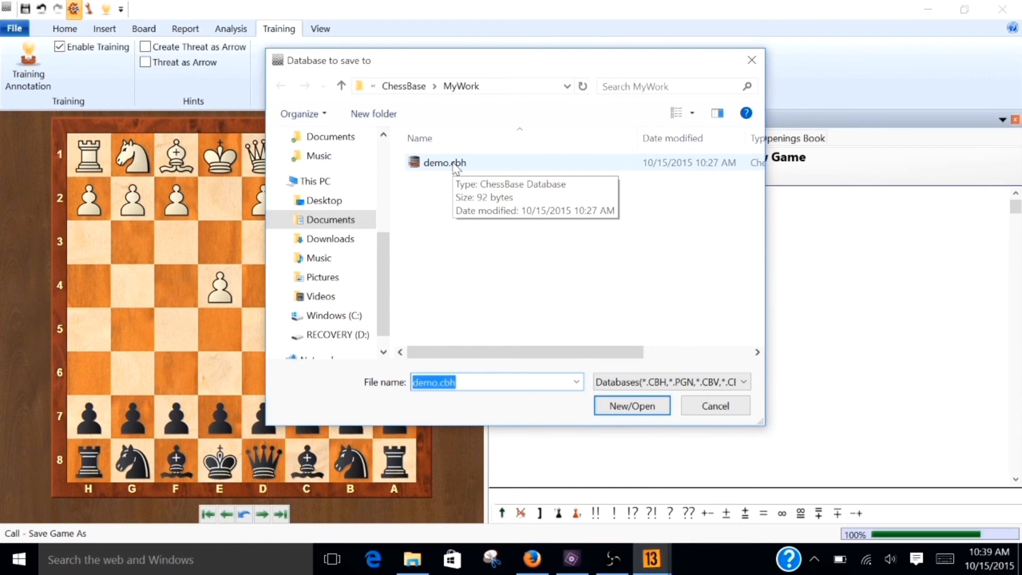
mouse_move(429, 99)
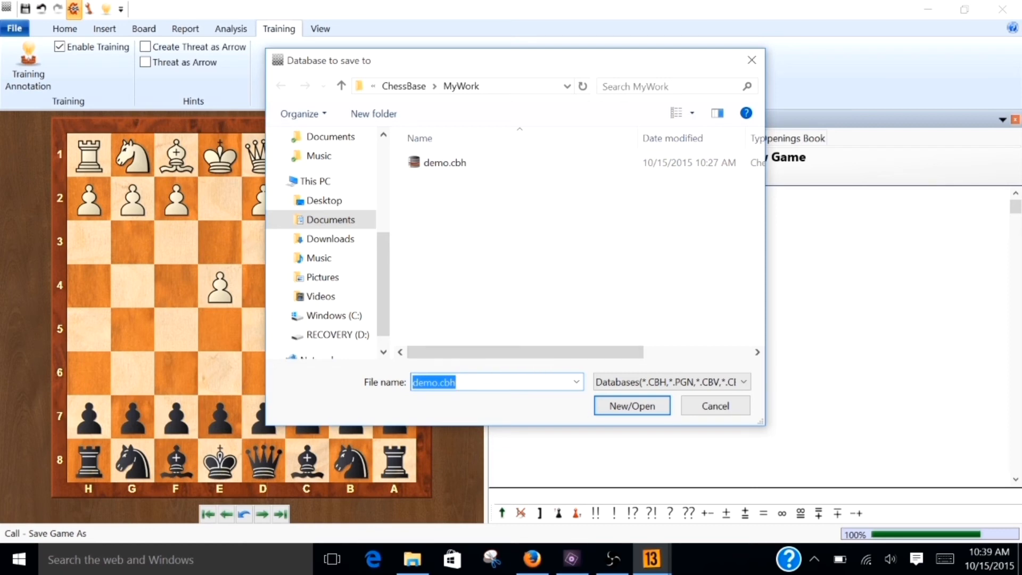
mouse_move(573, 406)
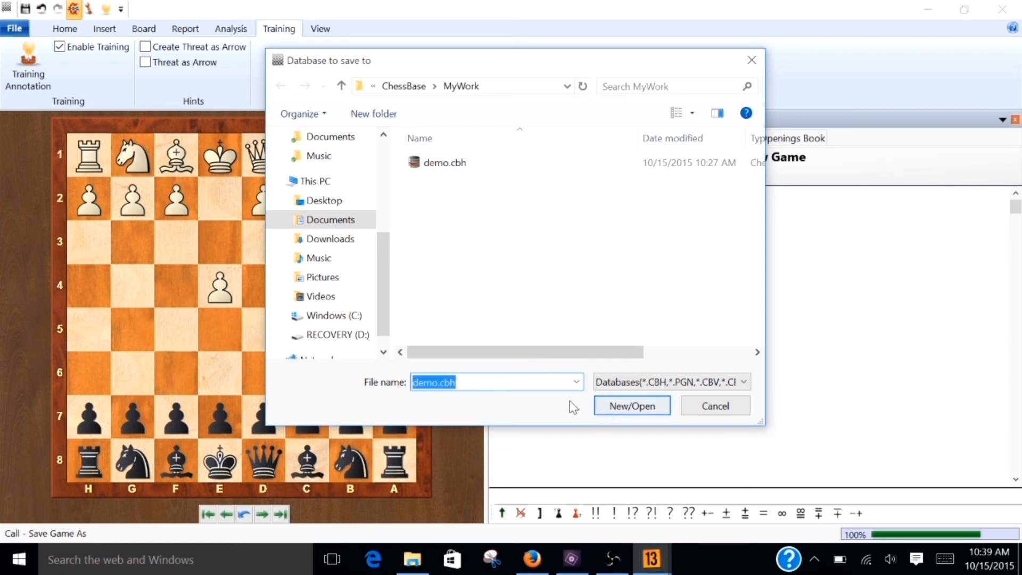
click(631, 406)
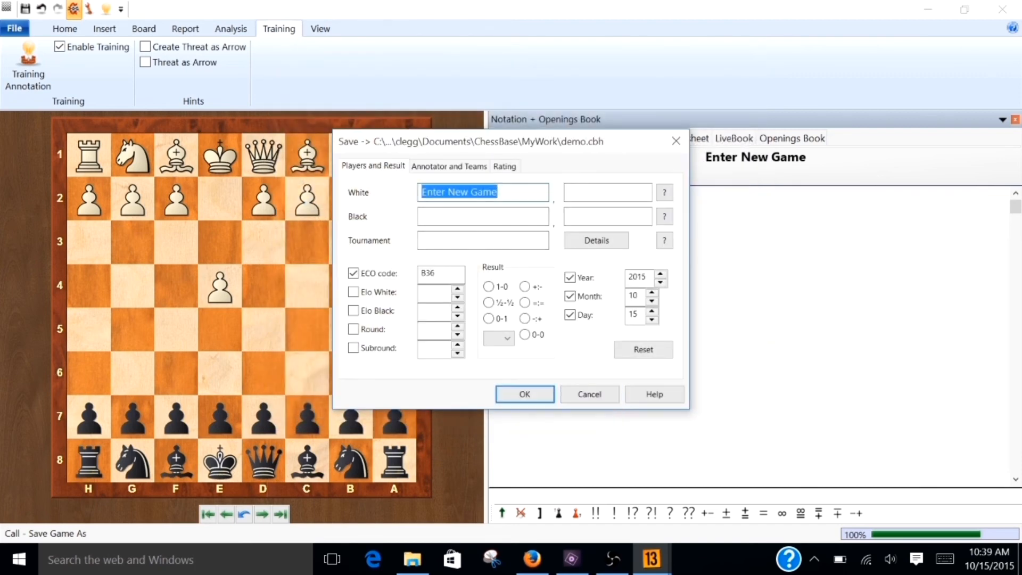
text(demo)
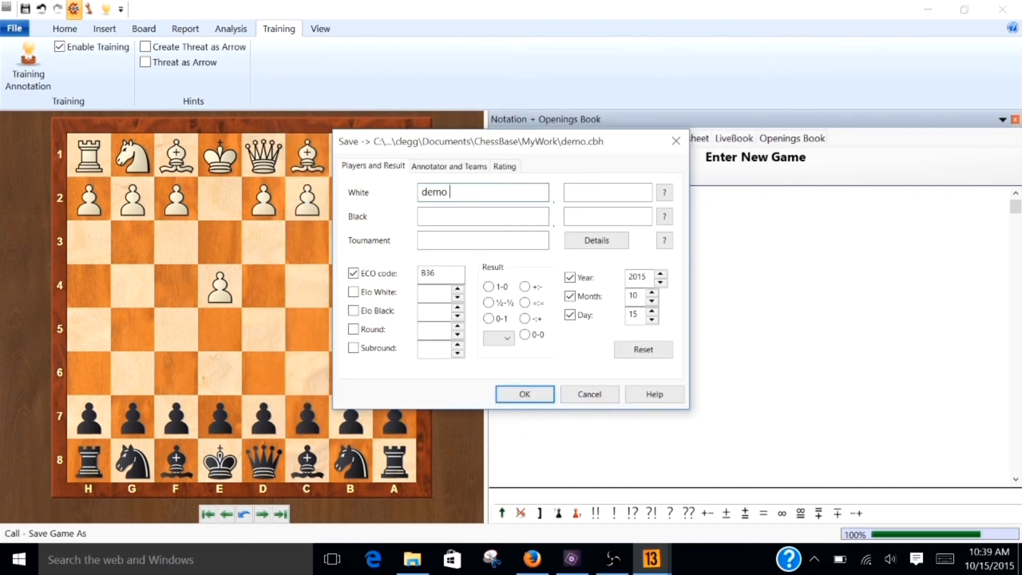
text(mb)
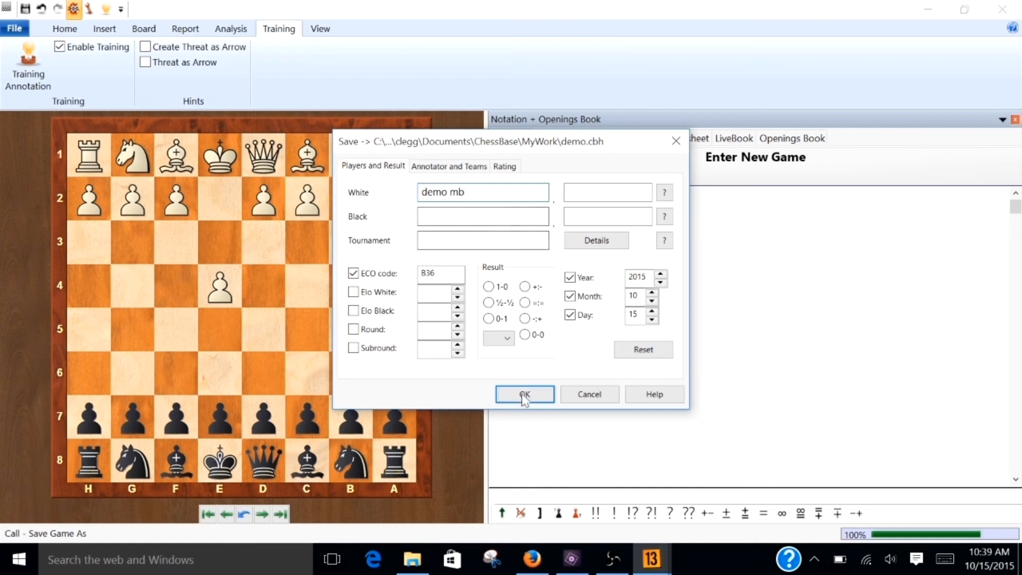
click(524, 394)
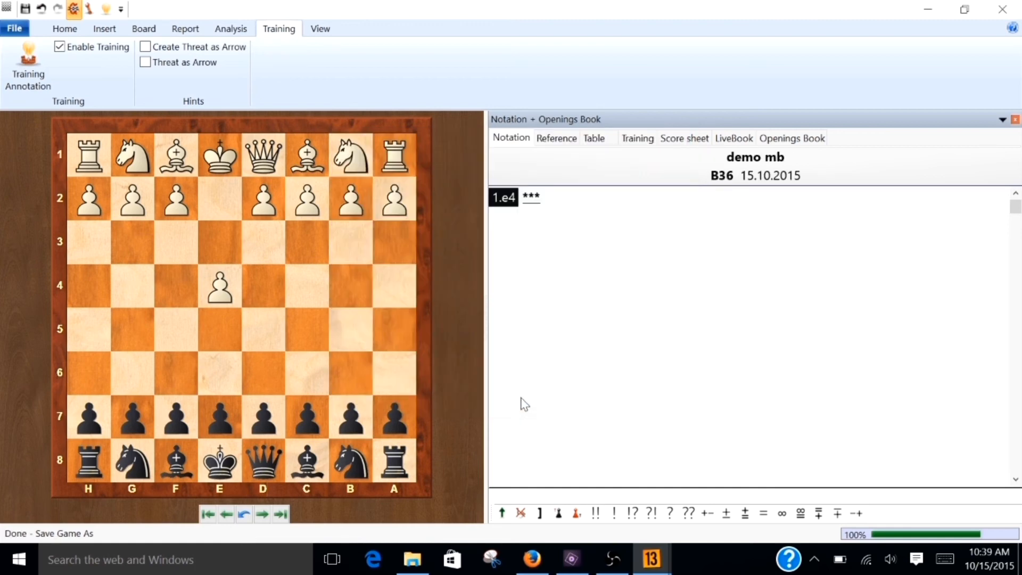
mouse_move(642, 464)
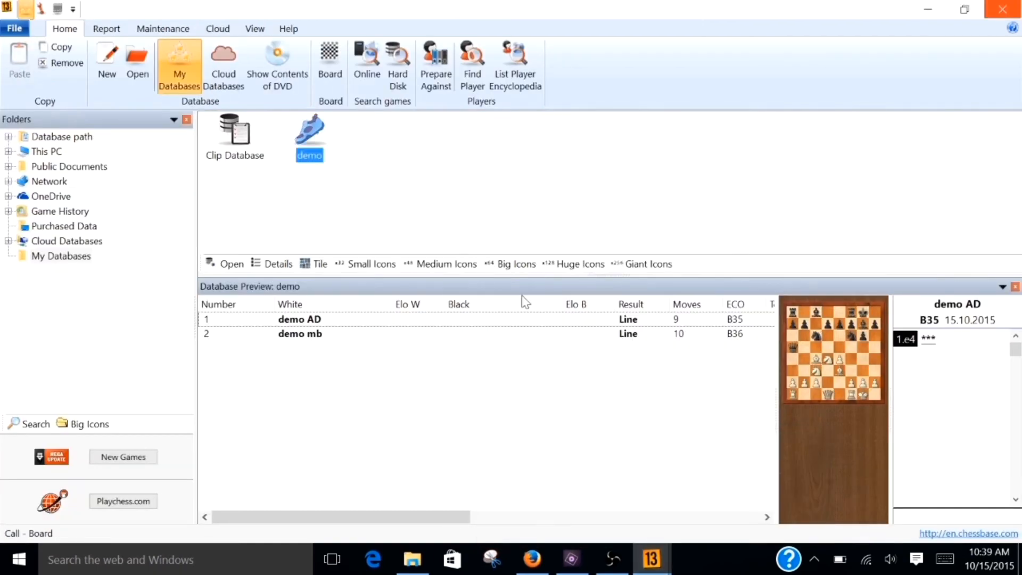
Select the demo mb game in the demo database preview list
click(300, 334)
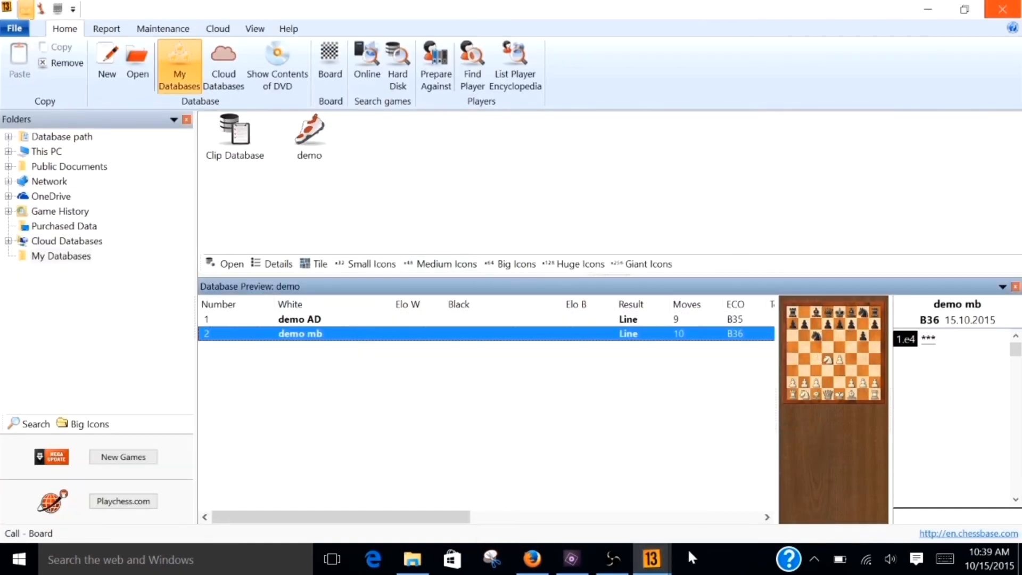
double_click(300, 333)
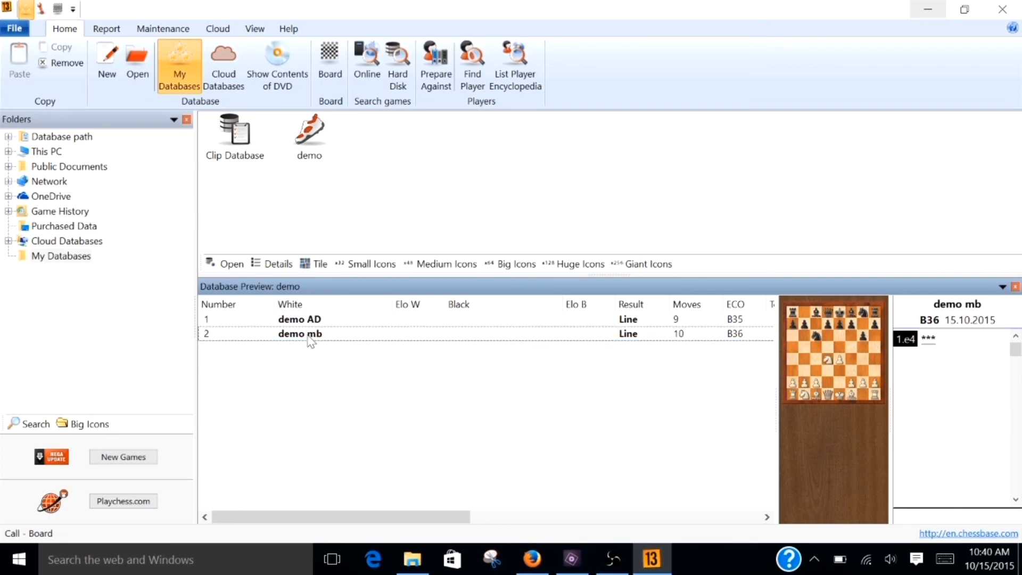
Answer Black's training questions on demo mb to a 90% score, then load demo AD
double_click(299, 334)
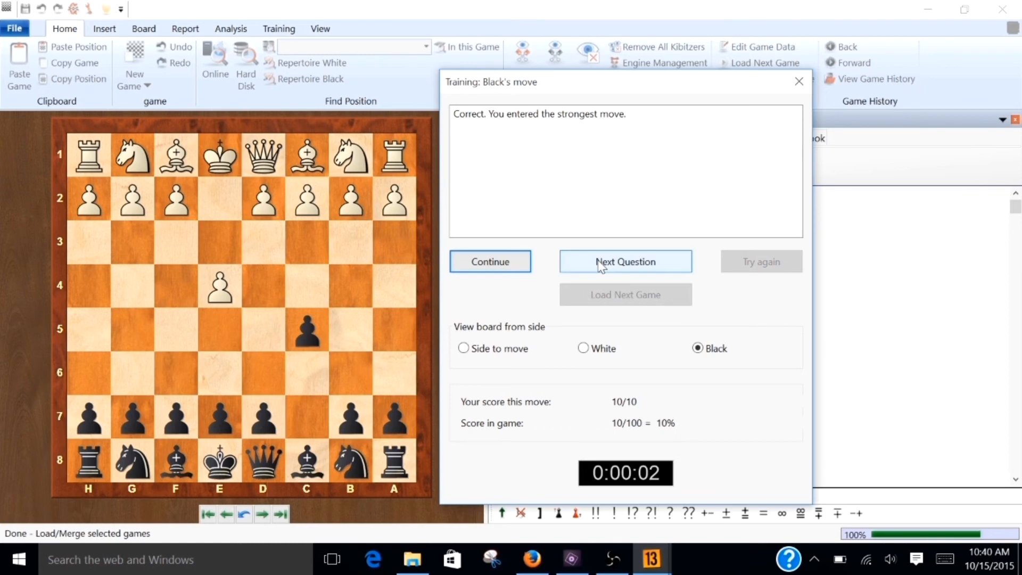
click(625, 262)
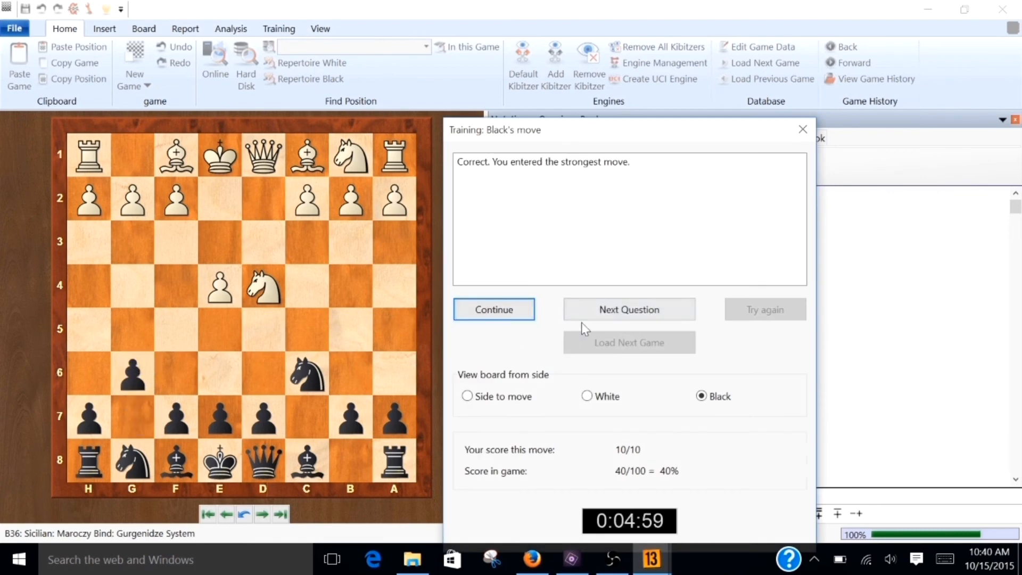
click(628, 309)
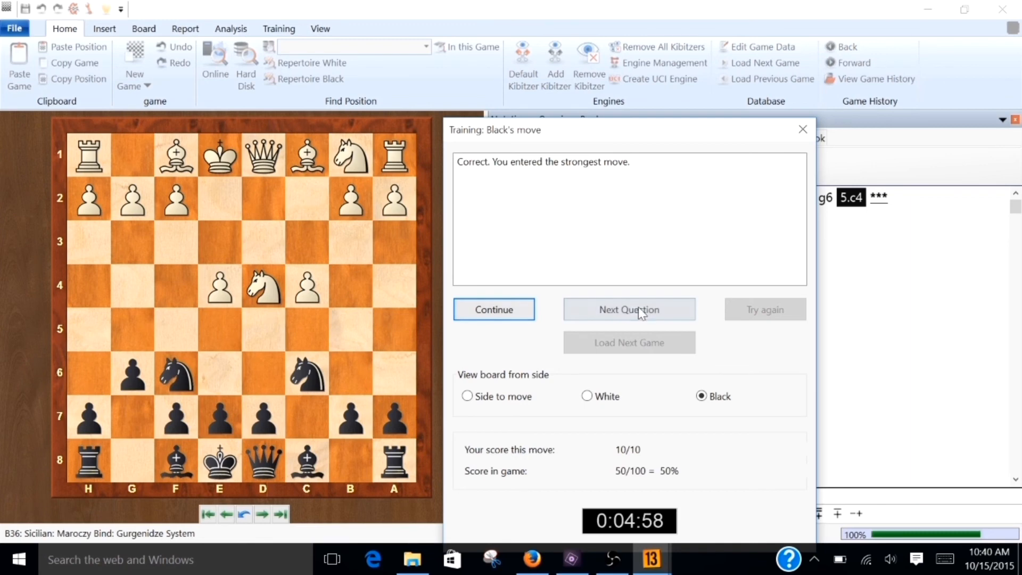
click(628, 309)
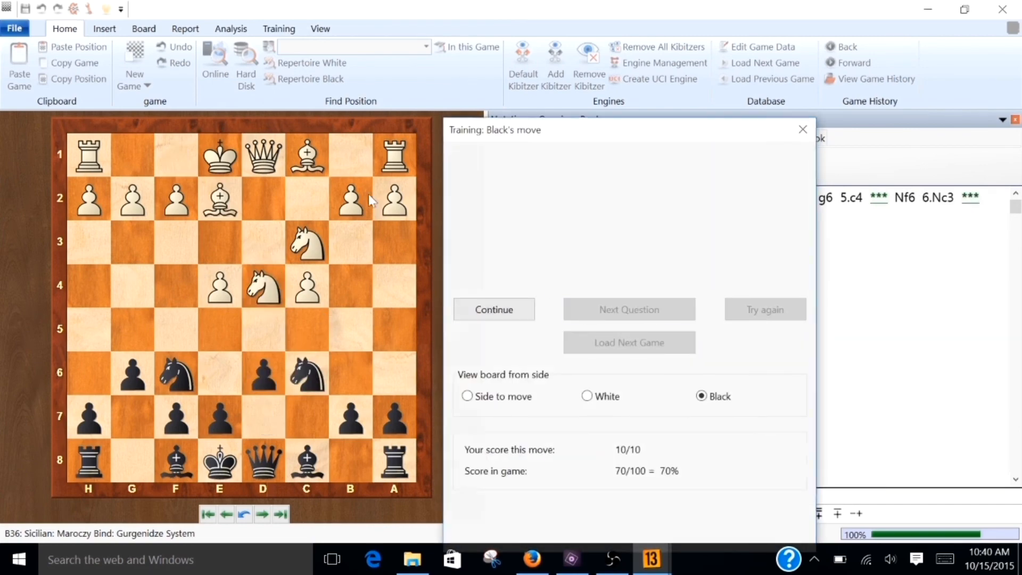
click(493, 309)
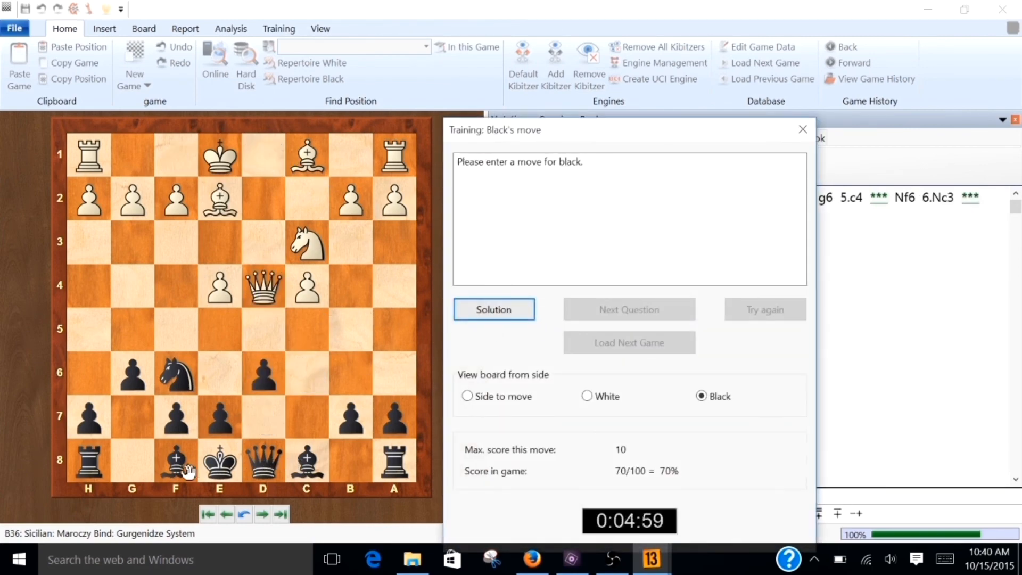
click(494, 308)
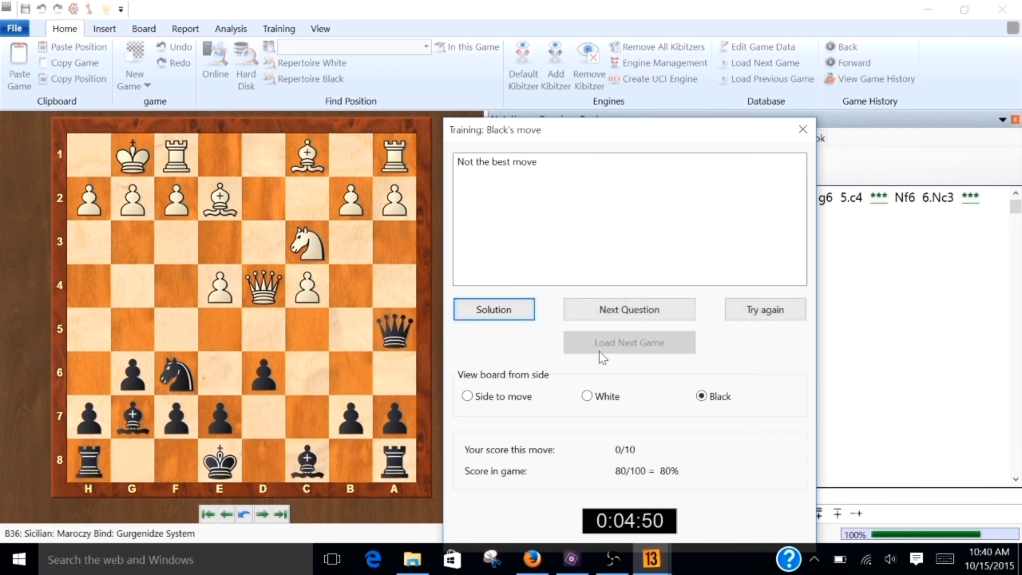
click(765, 308)
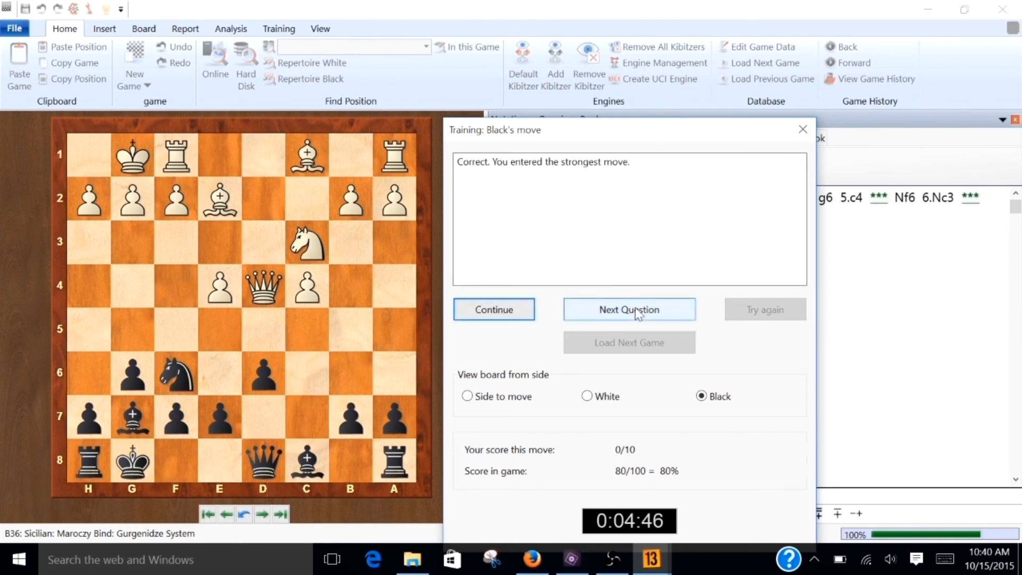
mouse_move(606, 309)
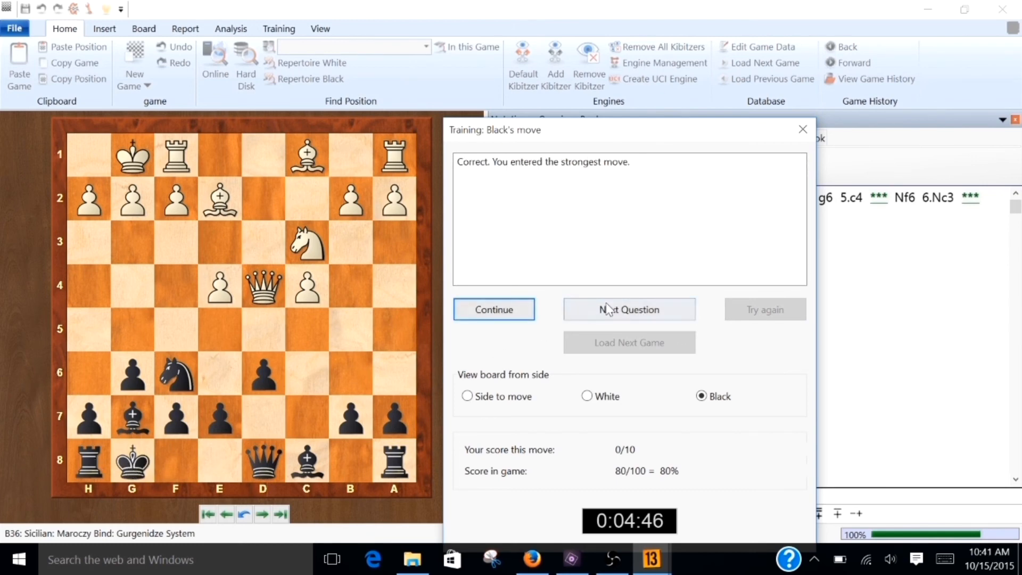
click(629, 309)
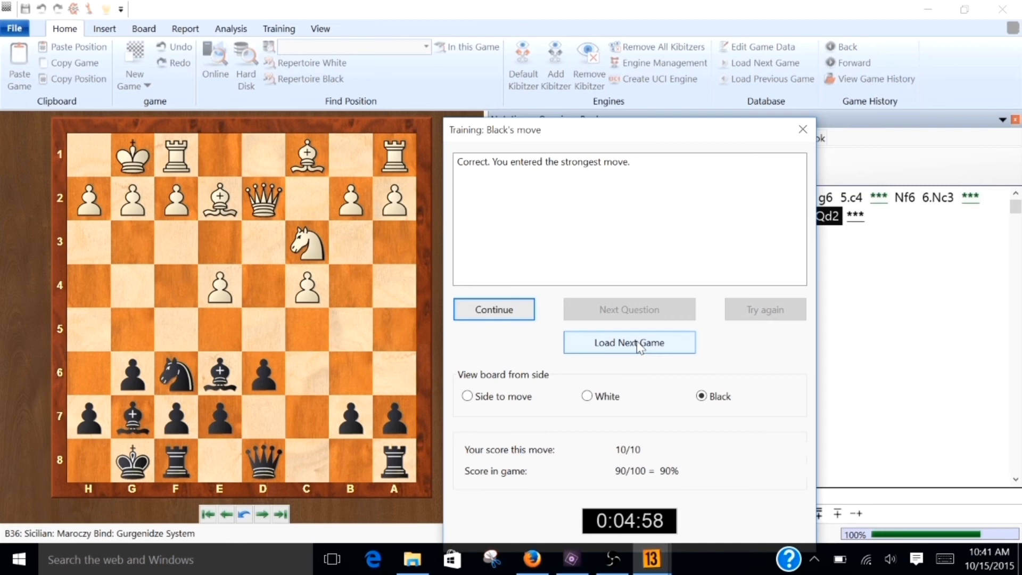
click(629, 342)
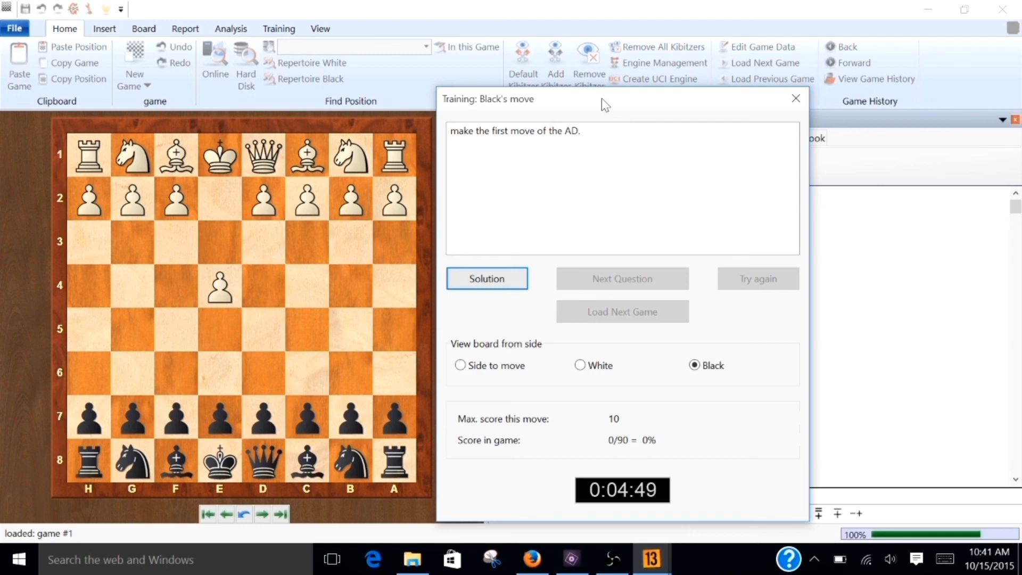
mouse_move(313, 438)
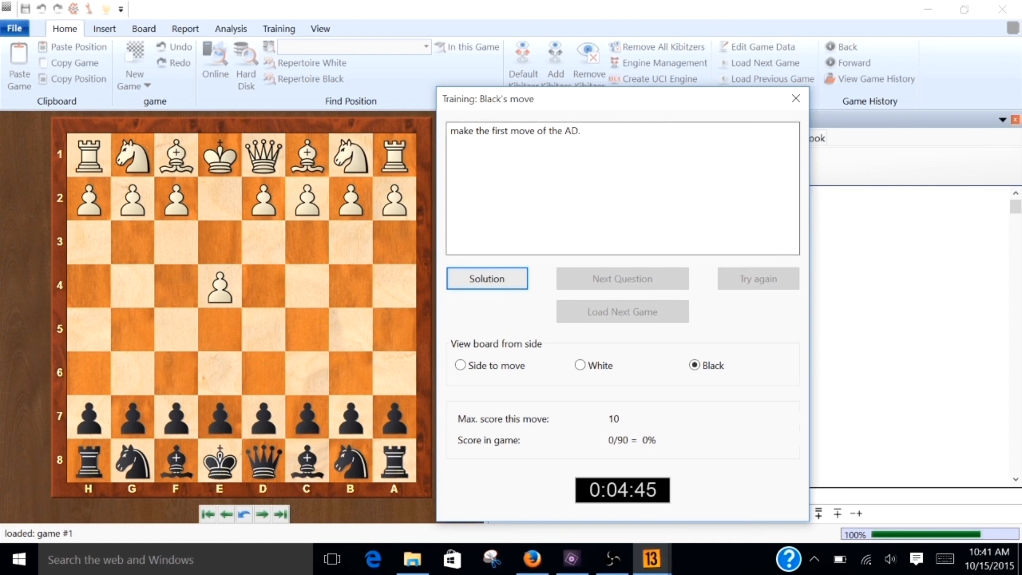
mouse_move(796, 99)
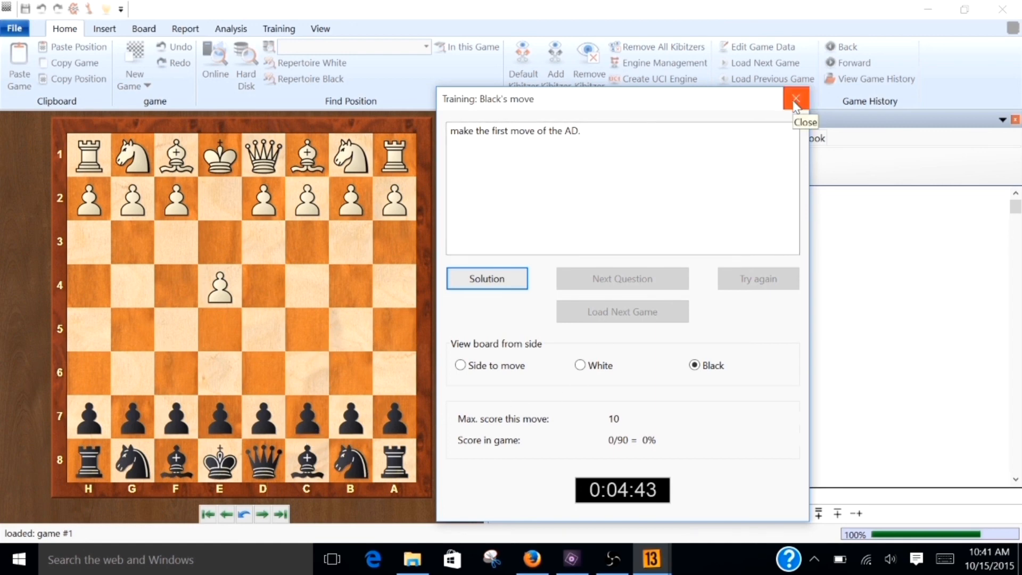
Close the demo AD Black's-move training dialog
click(796, 99)
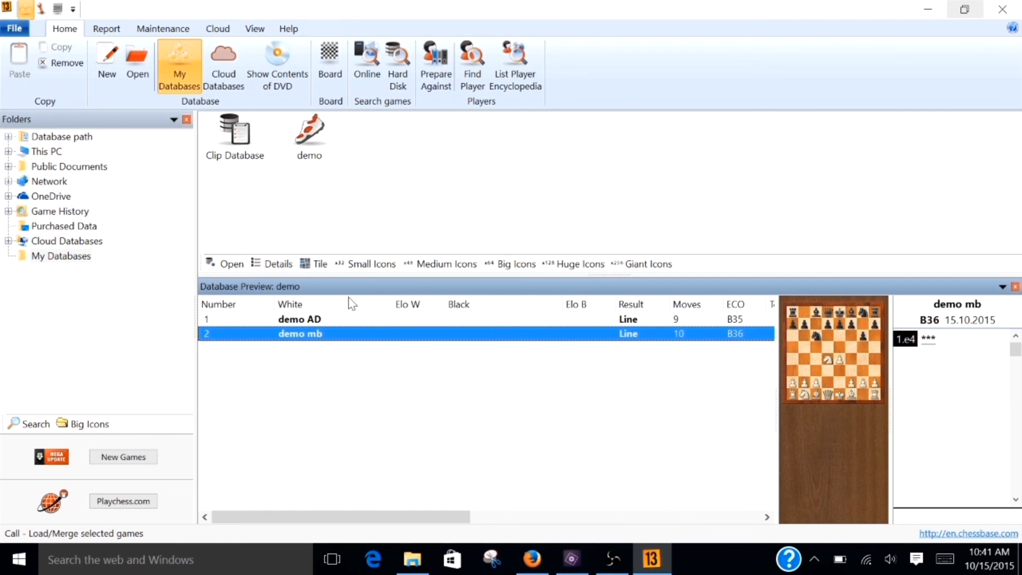
mouse_move(310, 127)
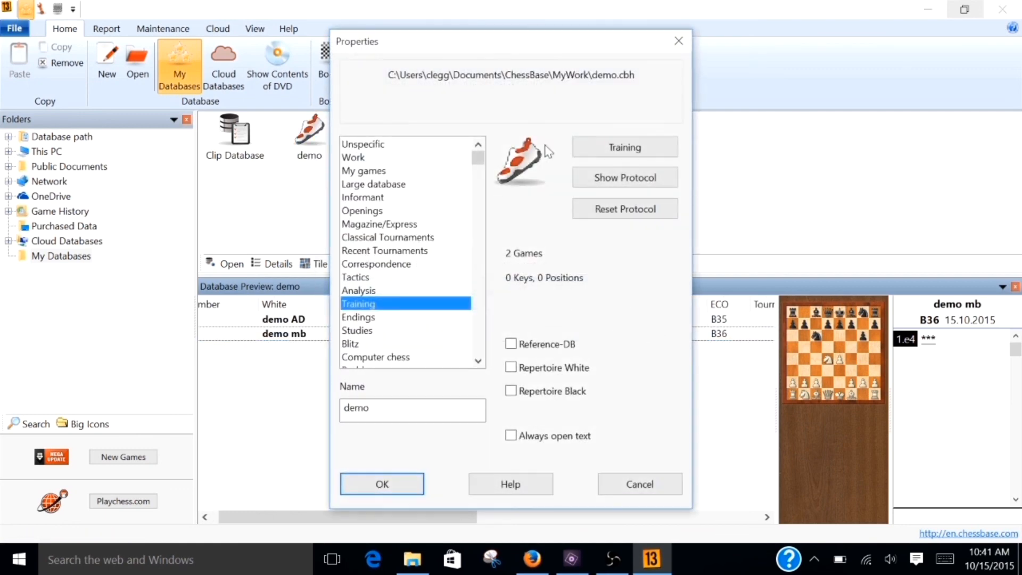
Accept the demo database's Training properties and restart Black's-move training on demo mb
click(623, 147)
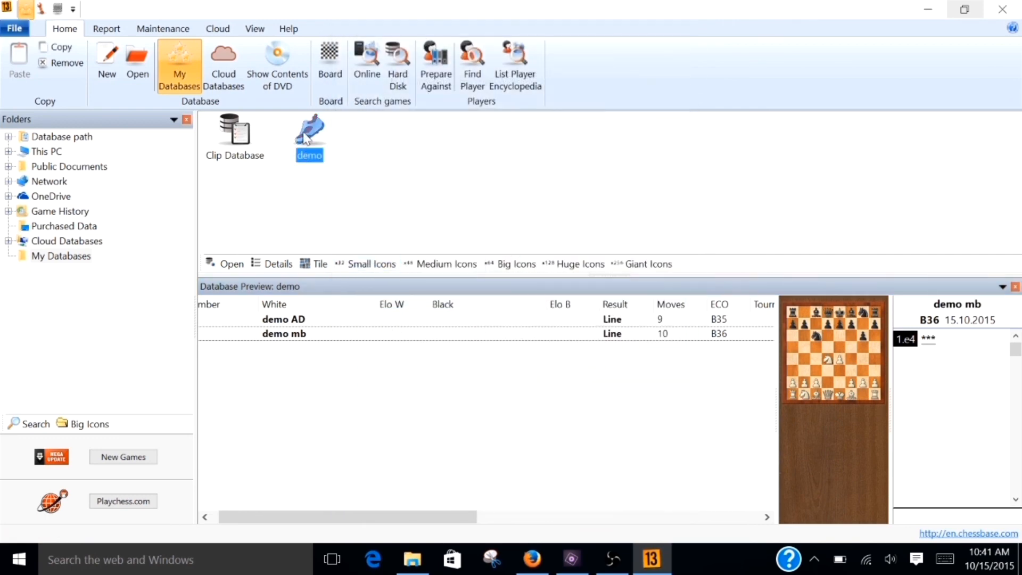
double_click(309, 128)
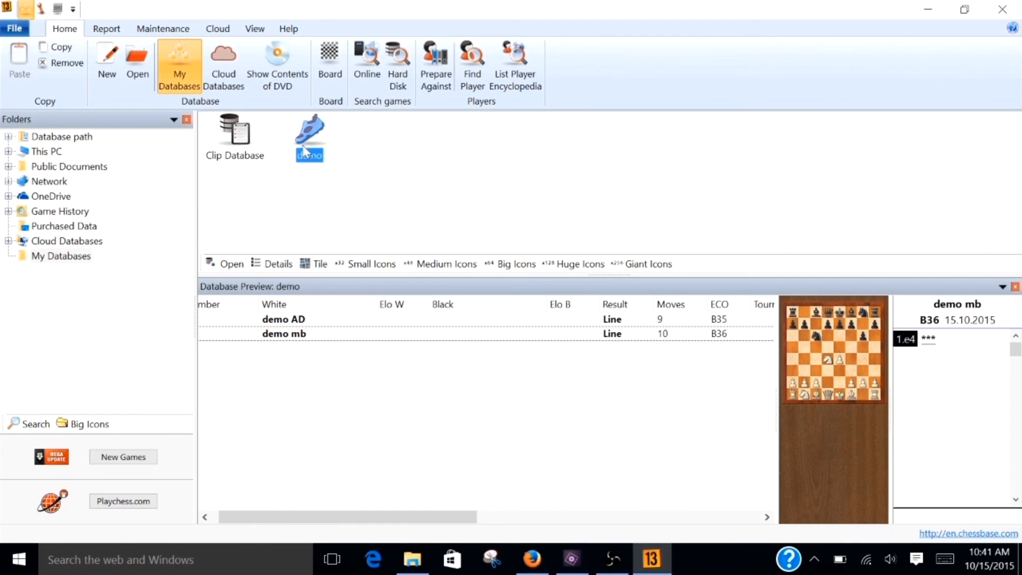
double_click(309, 129)
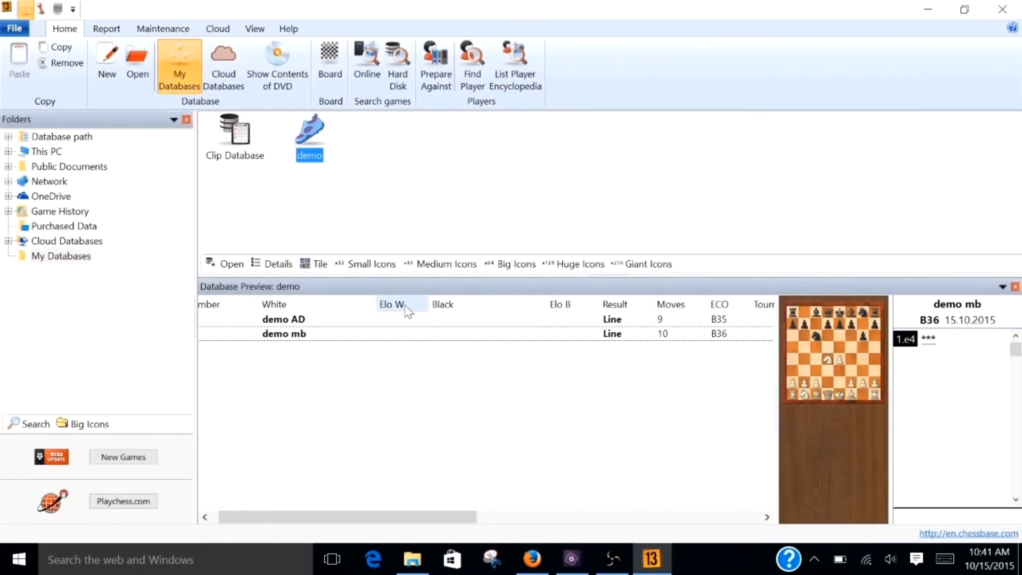
double_click(284, 334)
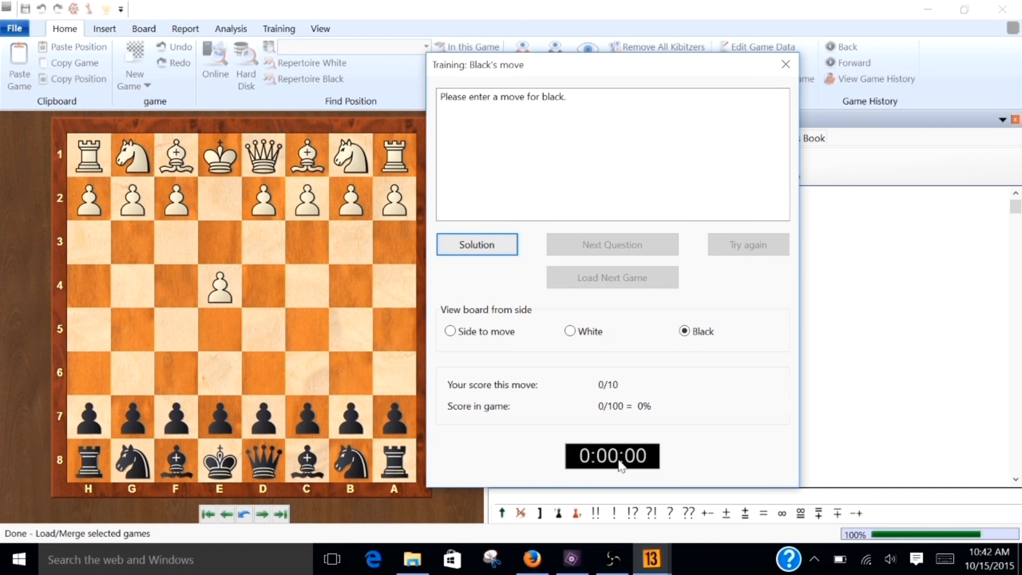
mouse_move(586, 269)
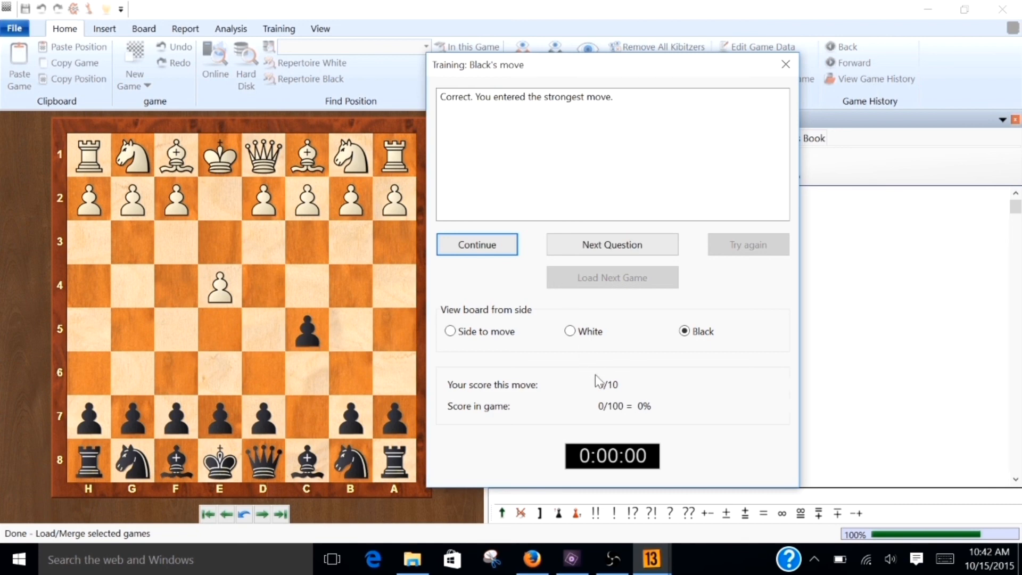
mouse_move(610, 401)
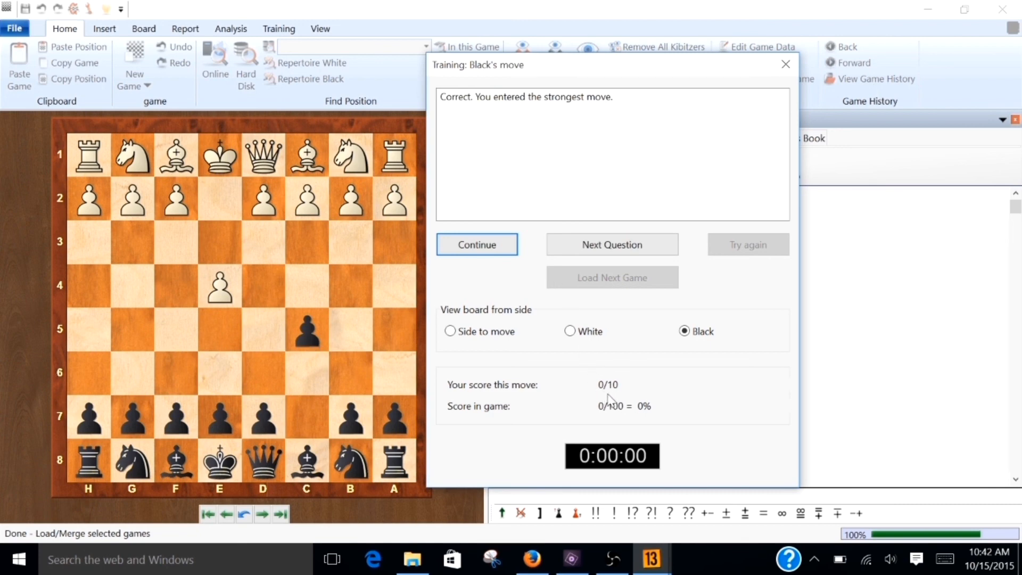
mouse_move(602, 357)
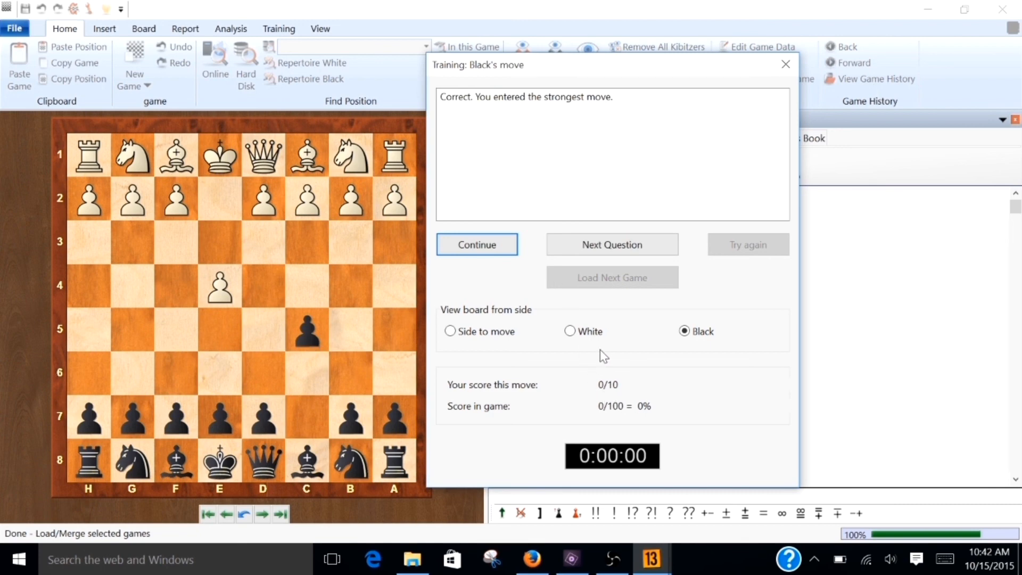
mouse_move(787, 65)
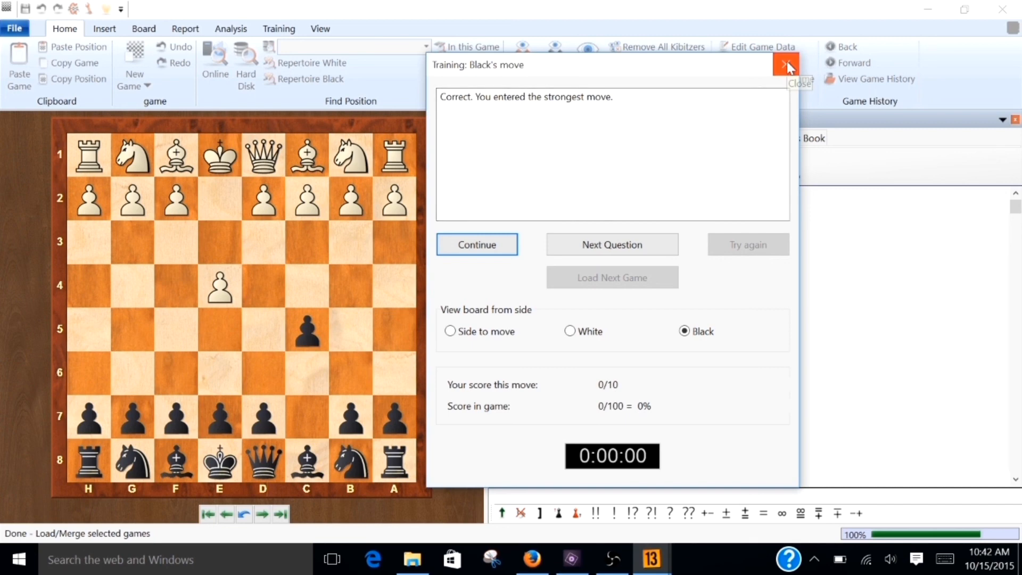
Play 1...c5 as the strongest answer, then close the training dialog
click(476, 245)
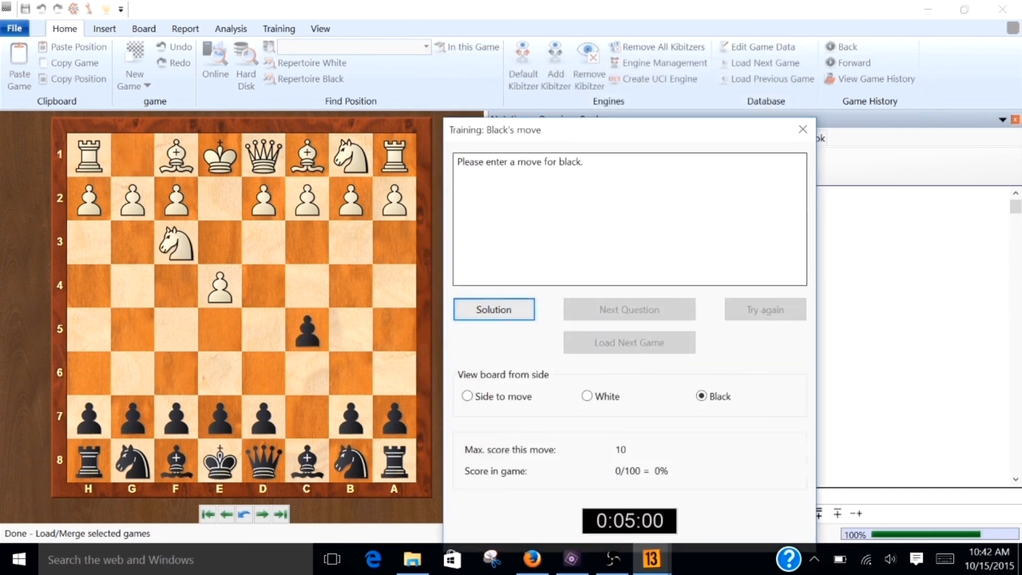
click(802, 128)
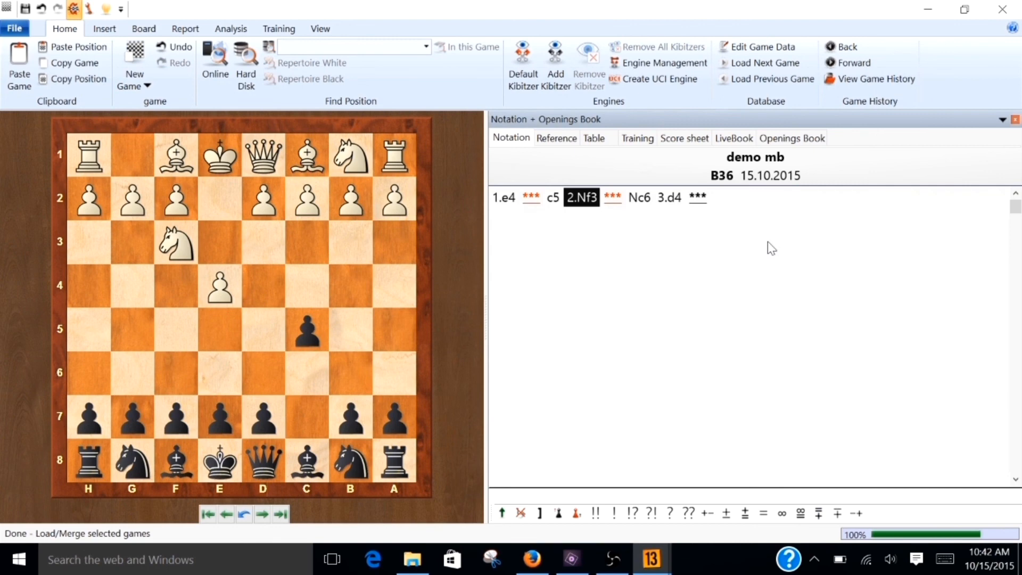